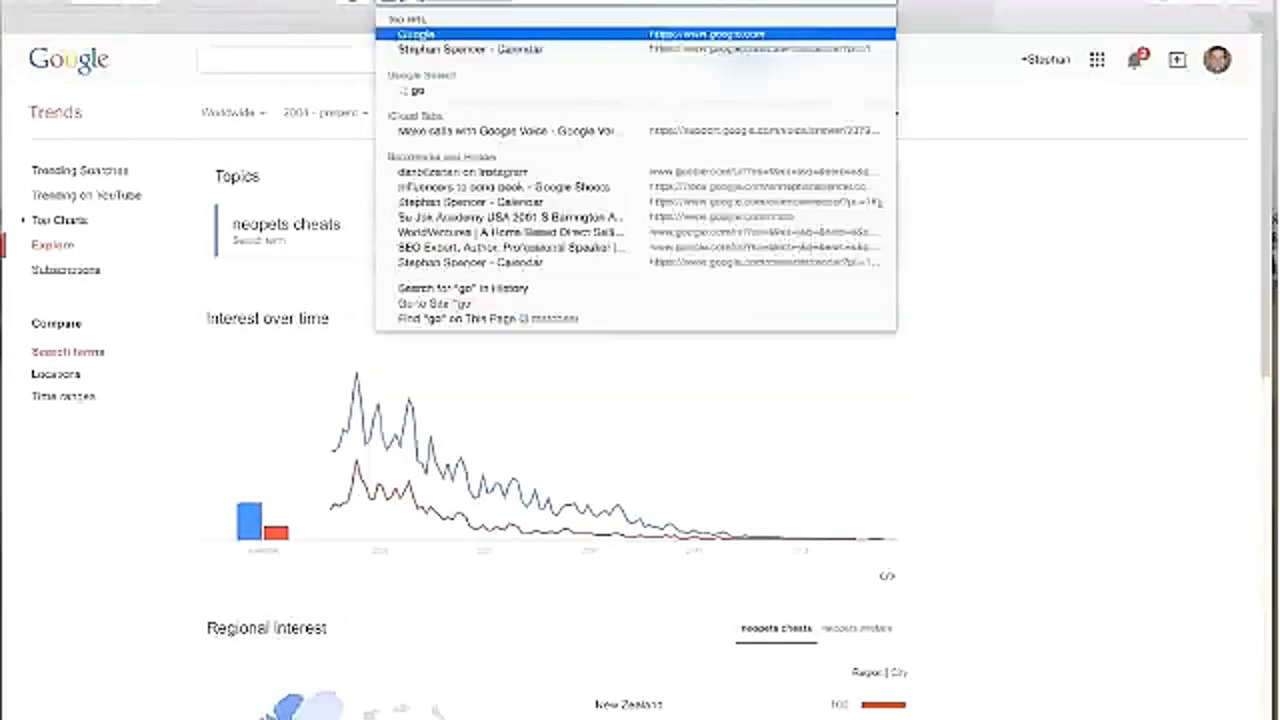
Step: Reach Google AdWords Keyword Planner and sign in with the account password
type("google")
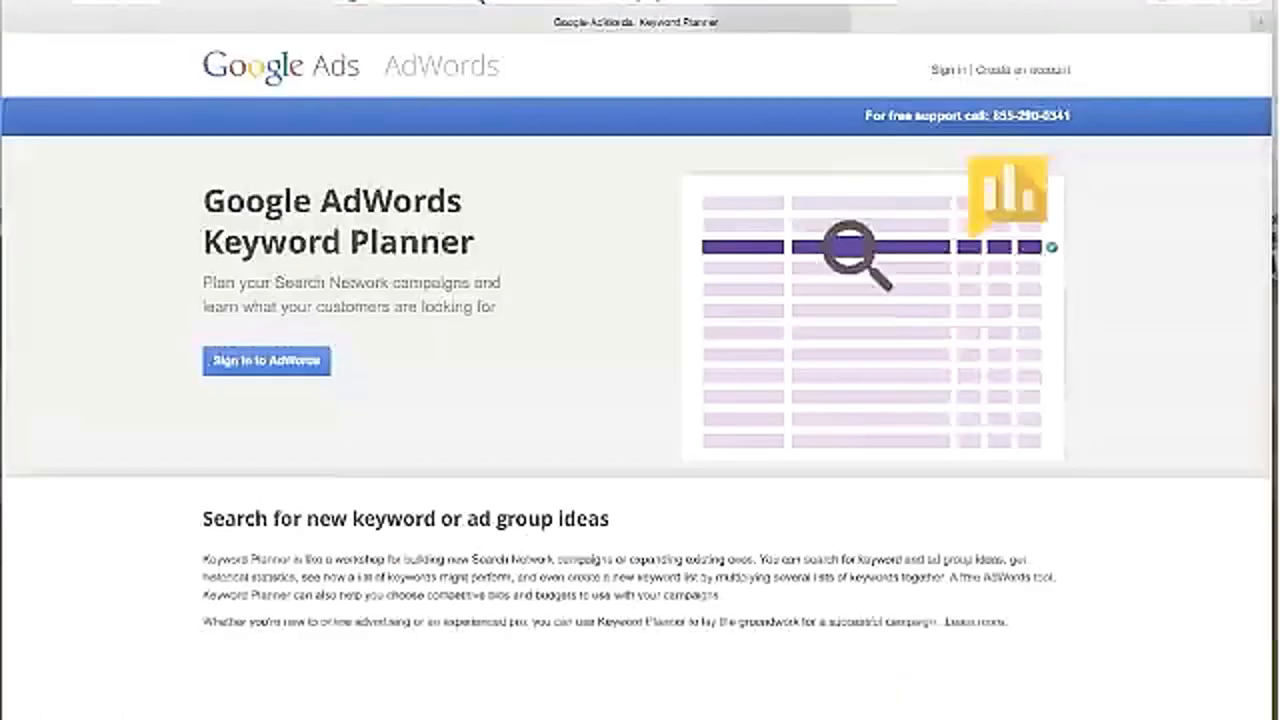
left_click(266, 360)
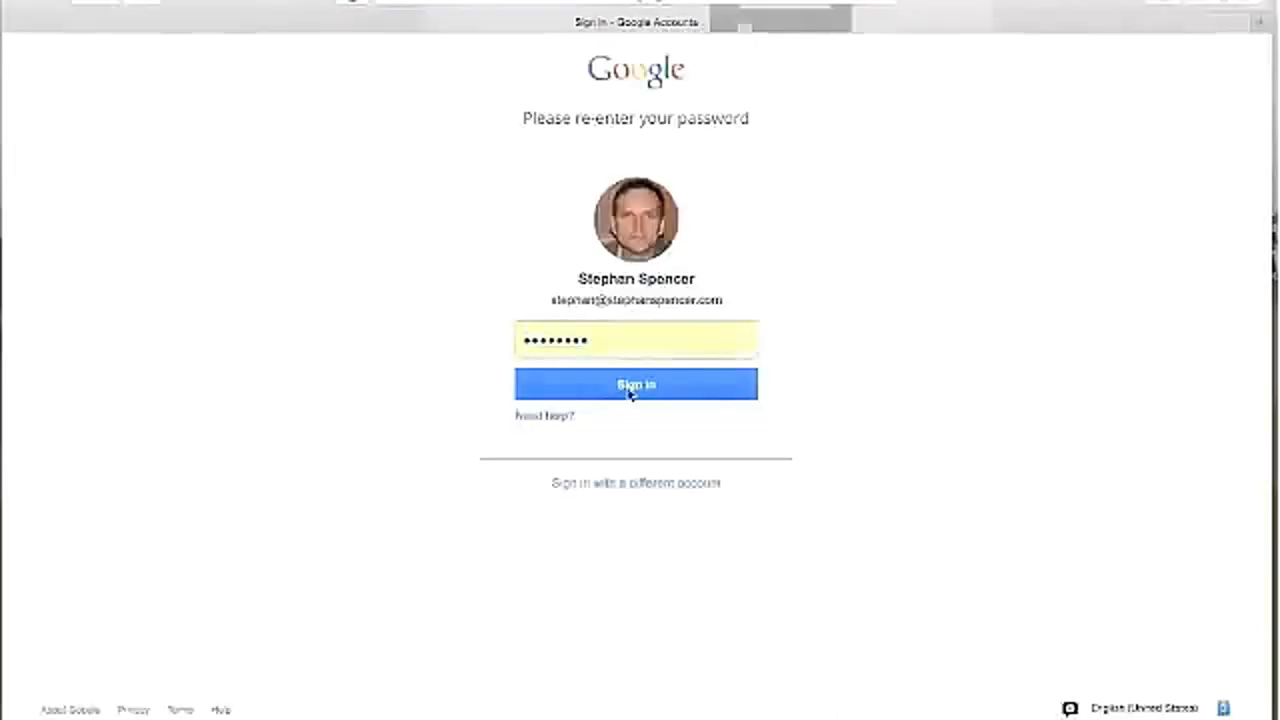
left_click(636, 384)
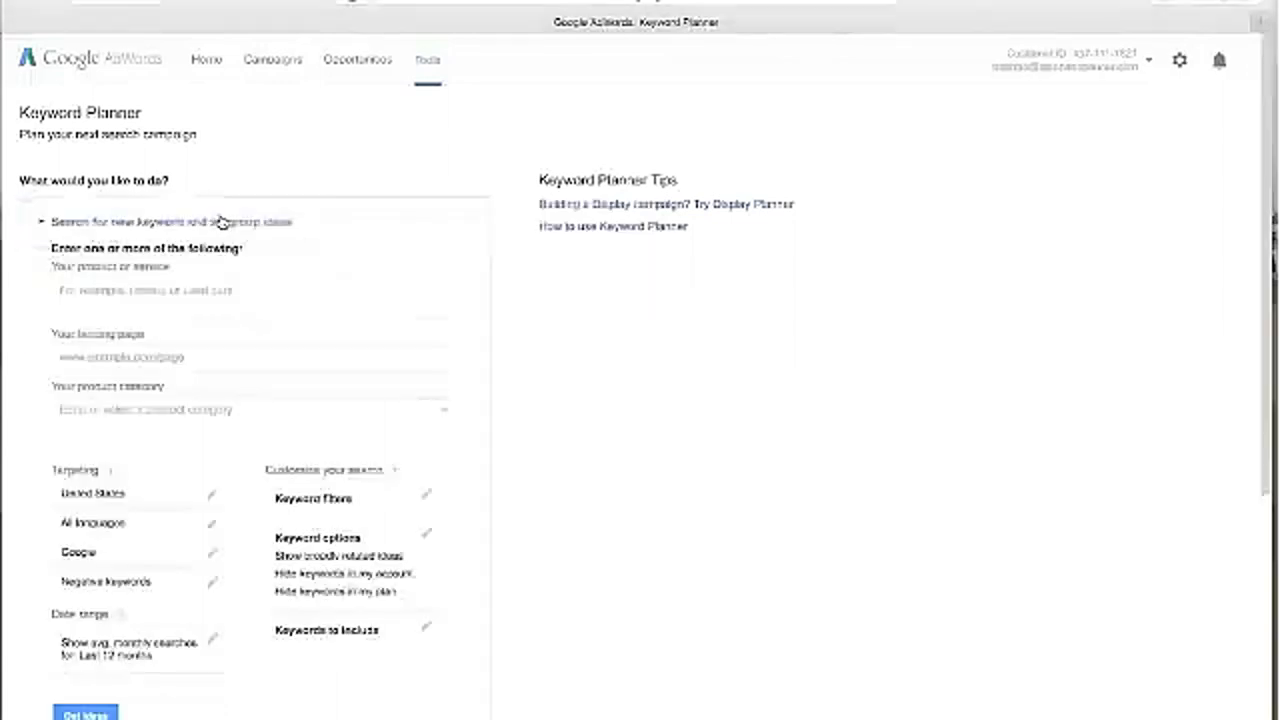
Step: Enter Nikon product terms such as 'nikon' and 'nikon digital camera' under Your product or service
left_click(250, 296)
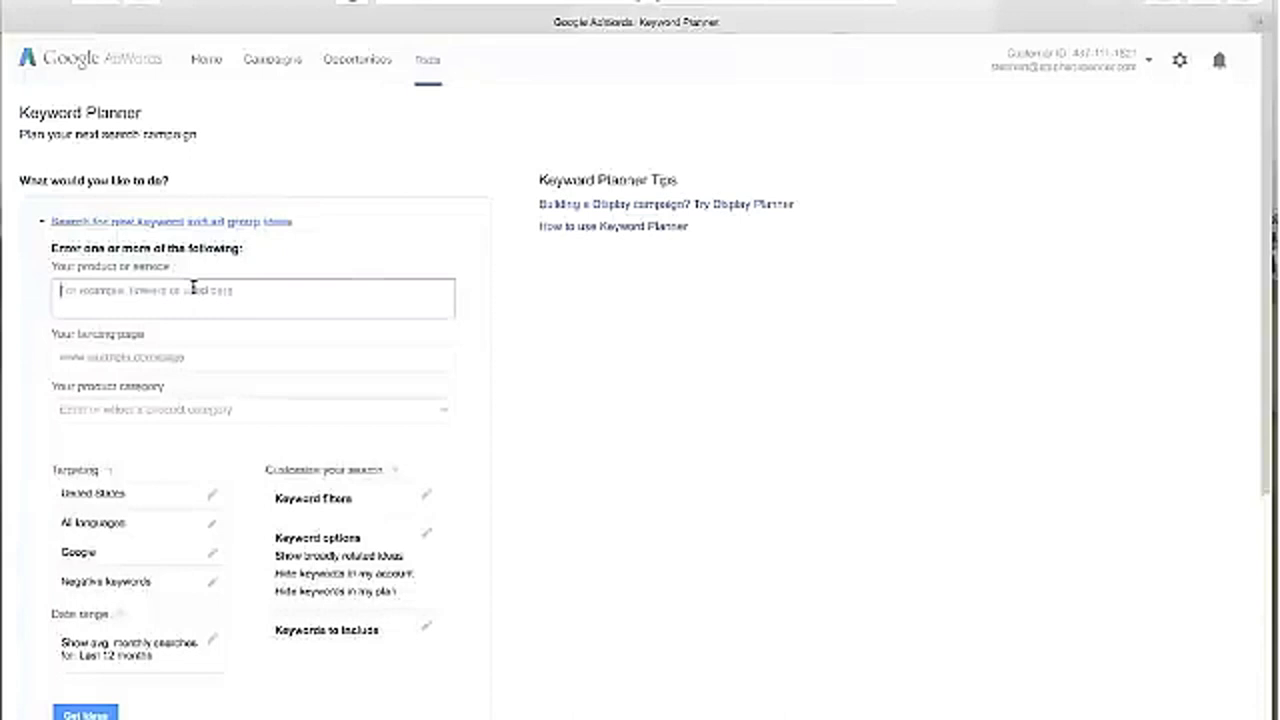
type("nikon d")
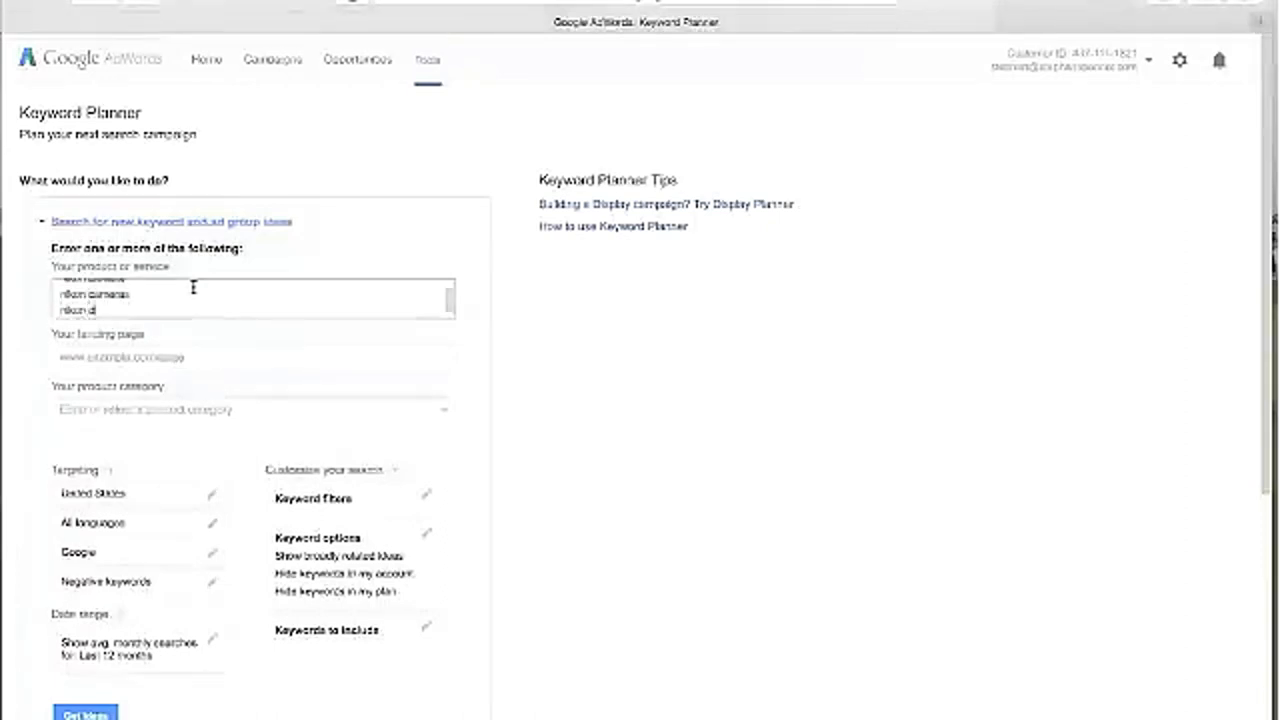
type("ul")
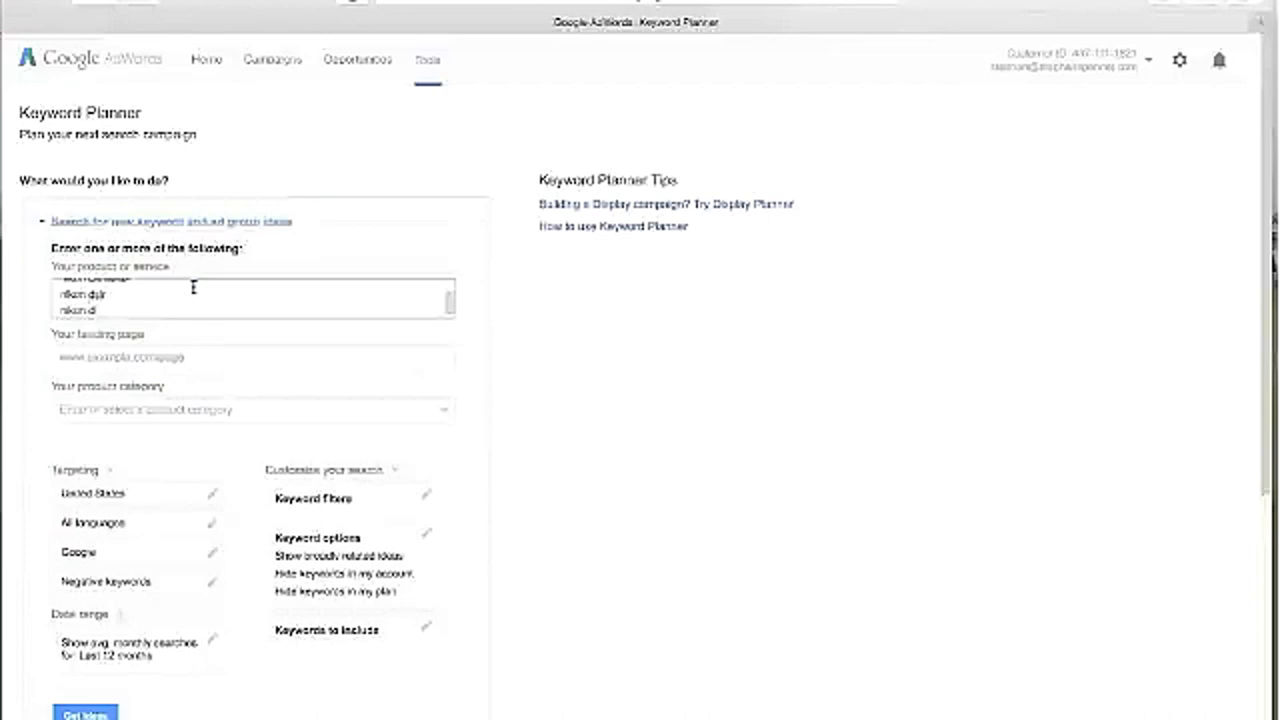
type("nikon digital camera")
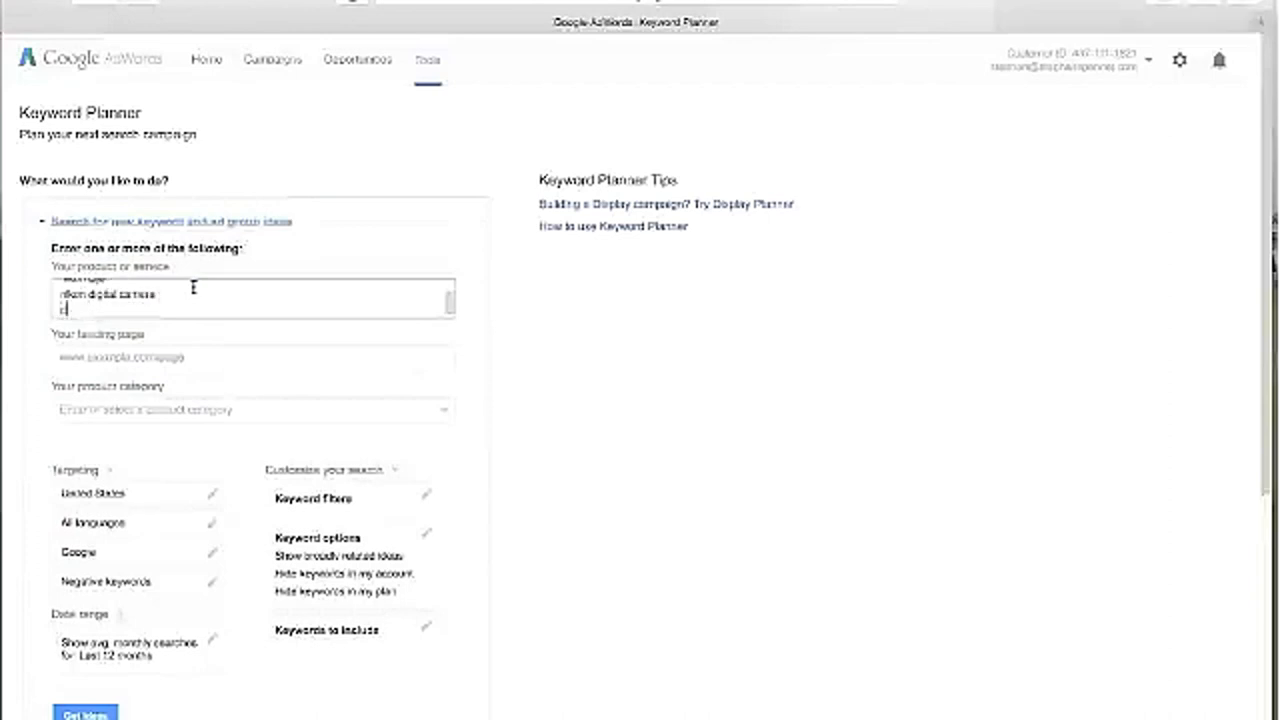
type("nikon digital cameras")
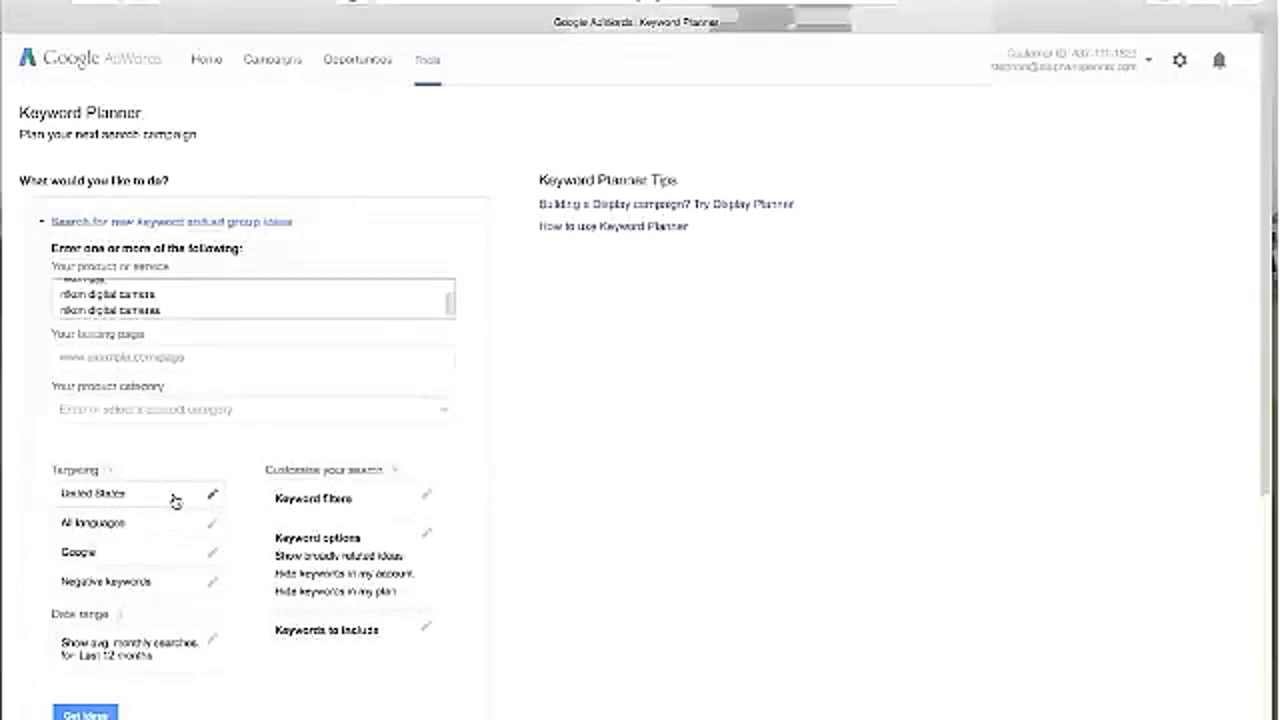
mouse_move(176, 510)
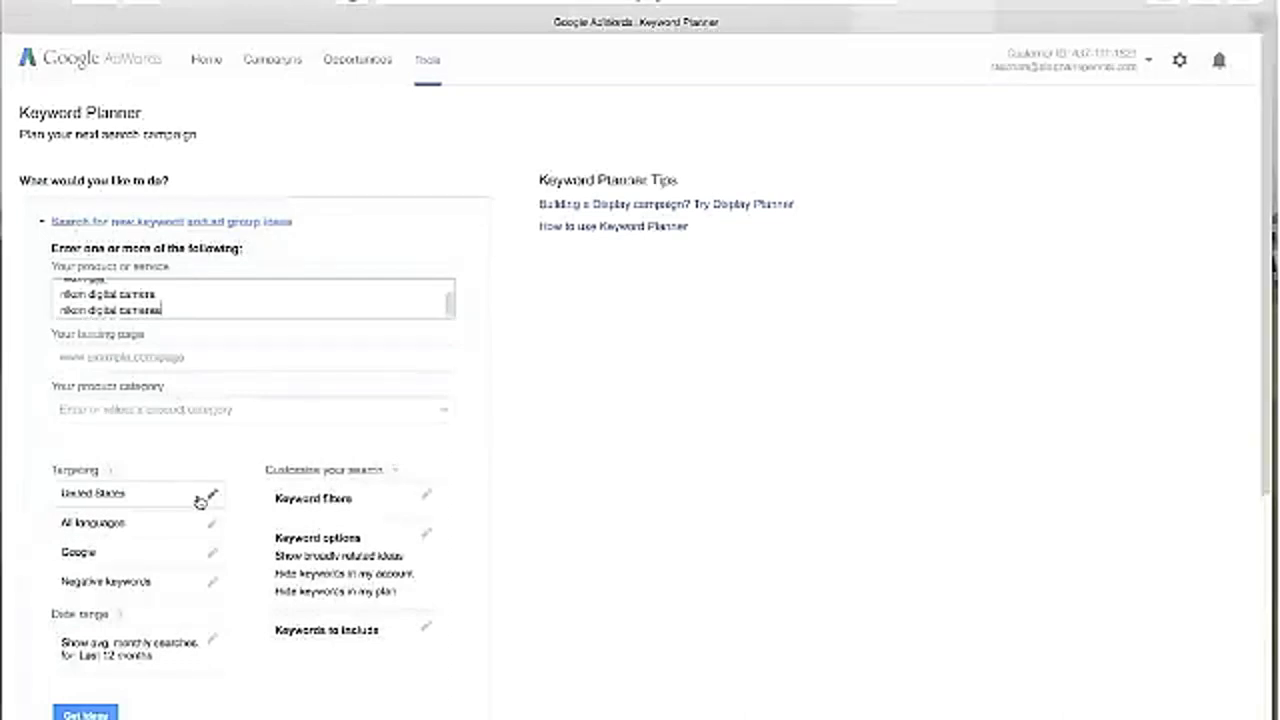
mouse_move(210, 592)
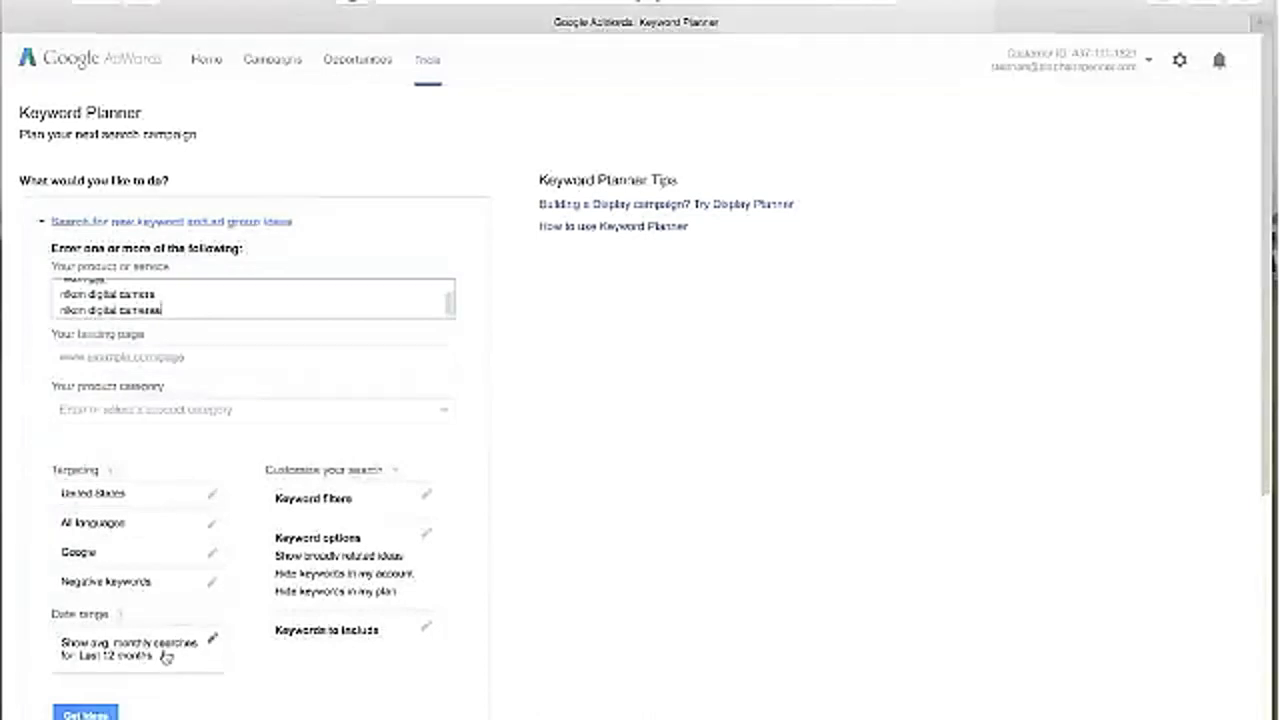
scroll("down", 3)
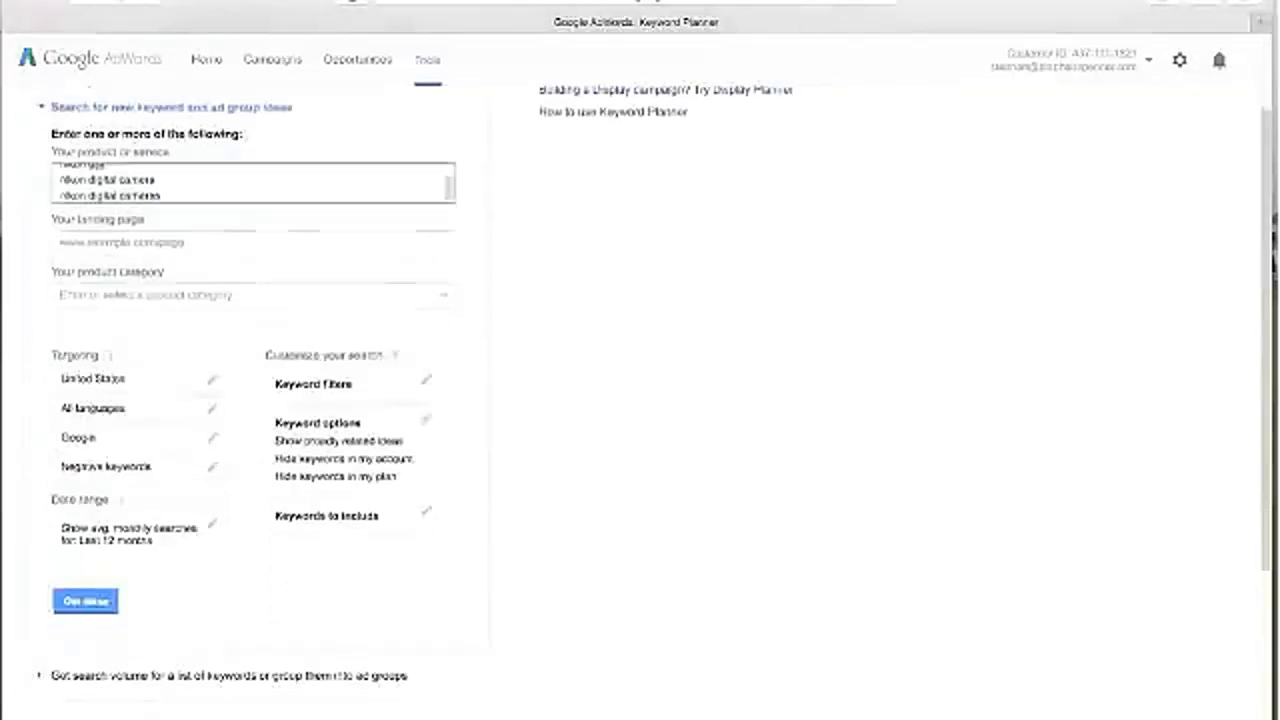
Step: Get keyword ideas for the Nikon terms and review monthly searches and suggested keywords
left_click(84, 600)
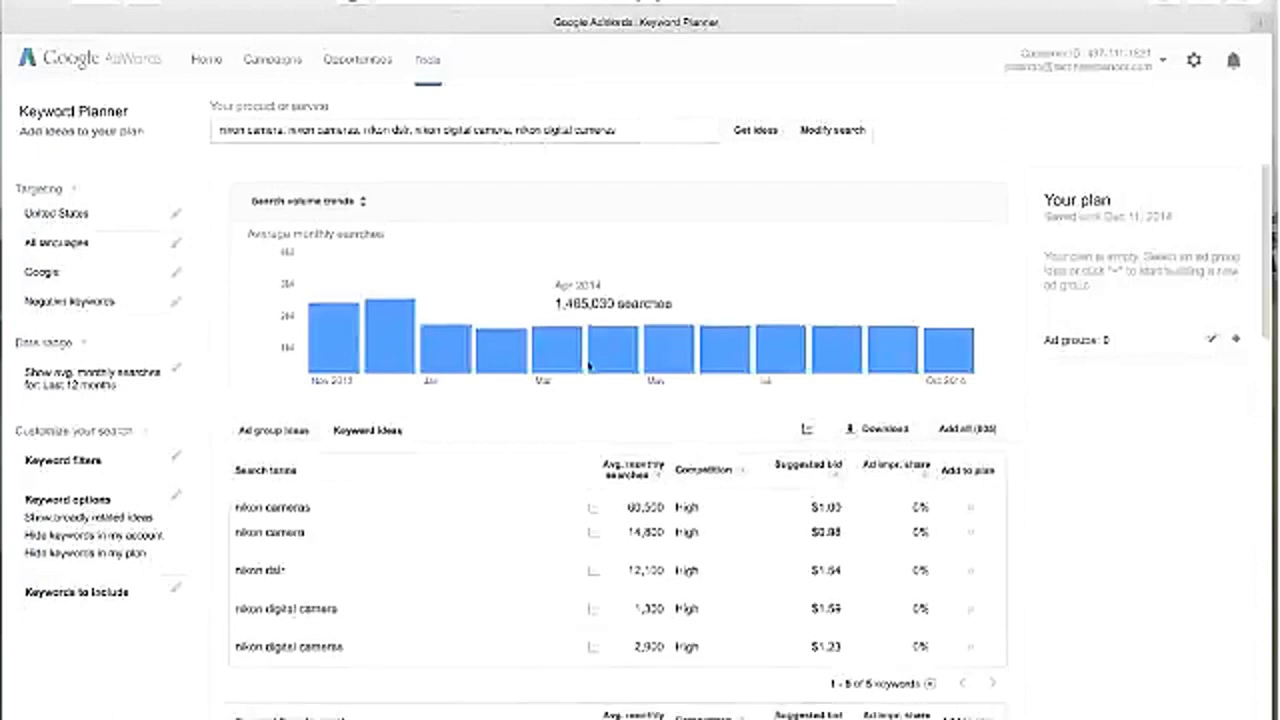
scroll("down", 3)
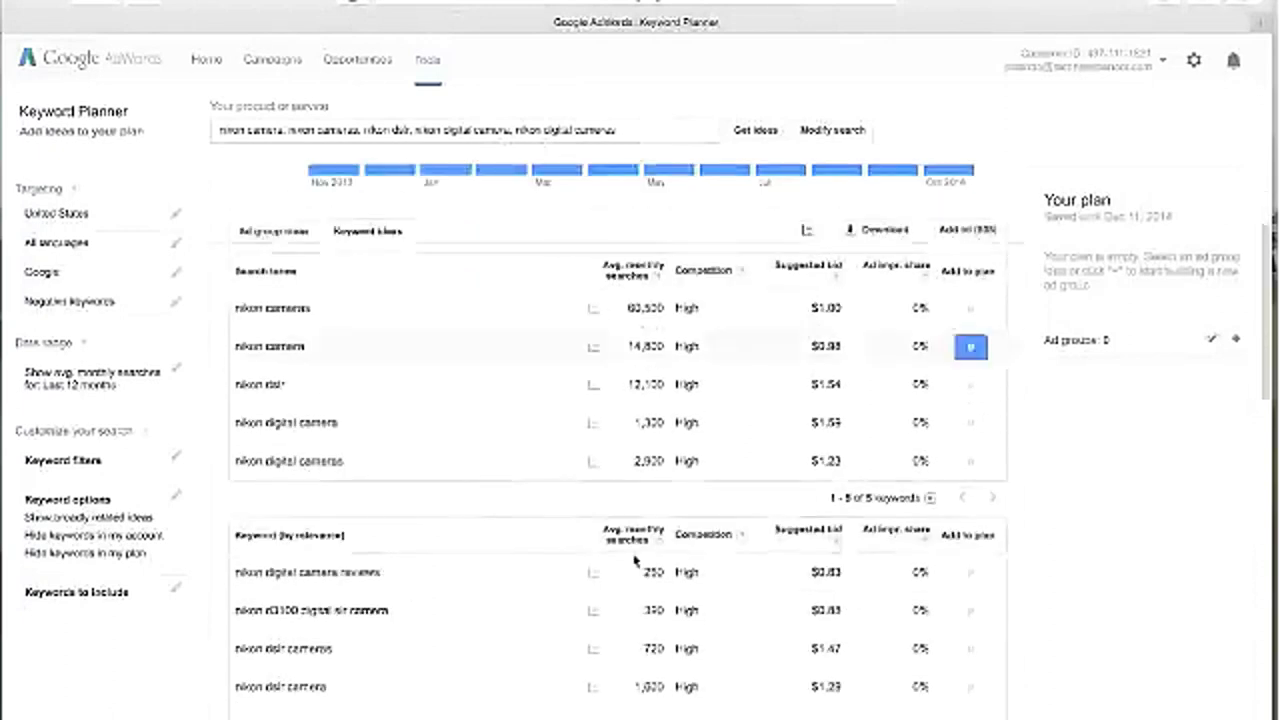
mouse_move(644, 418)
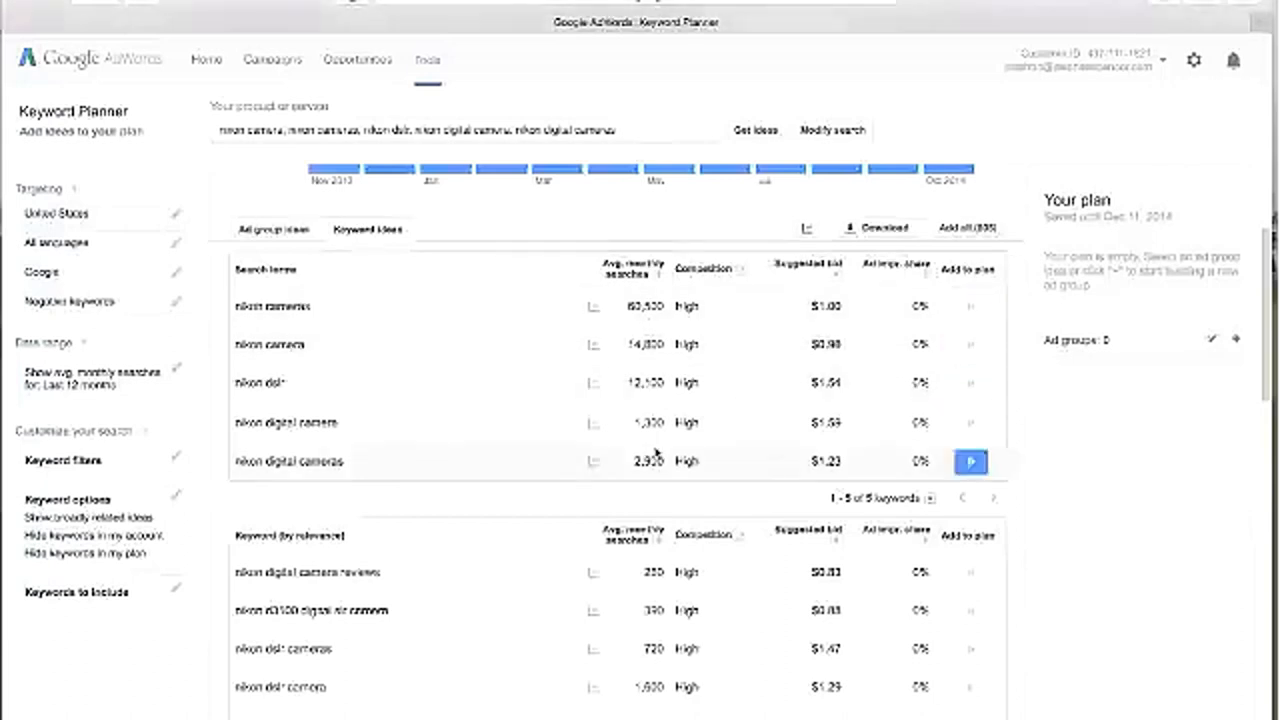
scroll("up", 3)
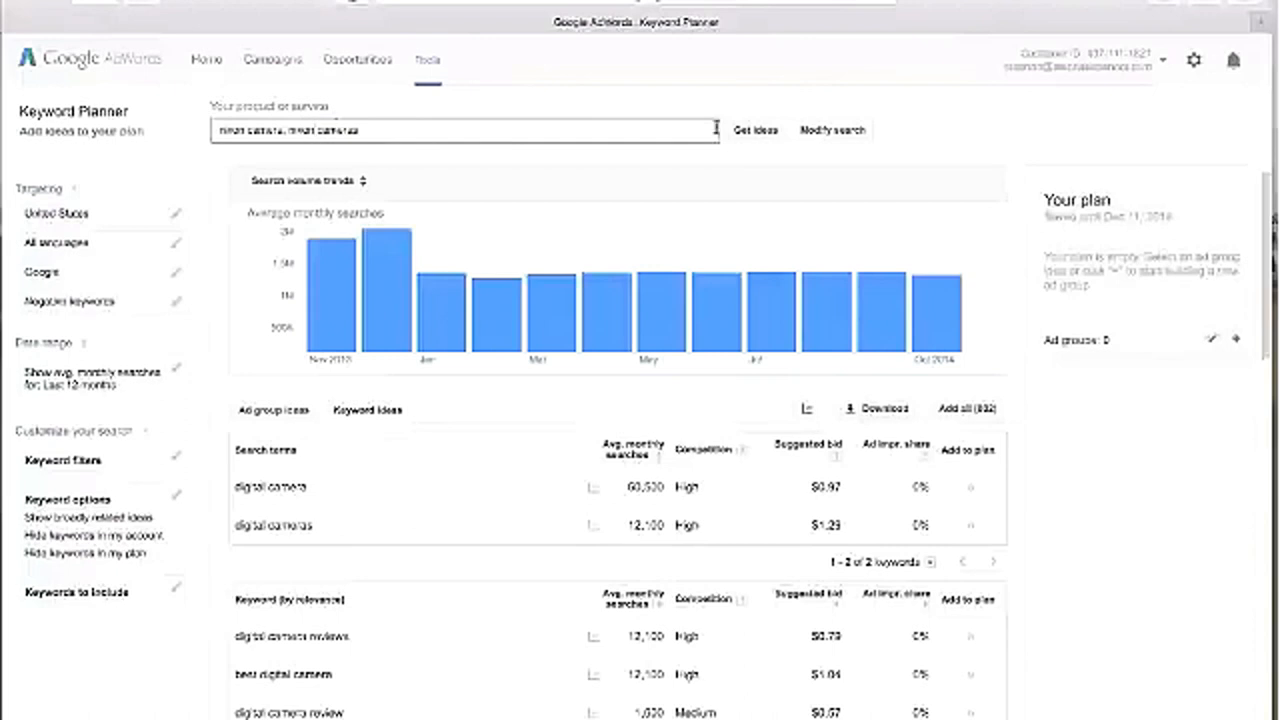
left_click(756, 130)
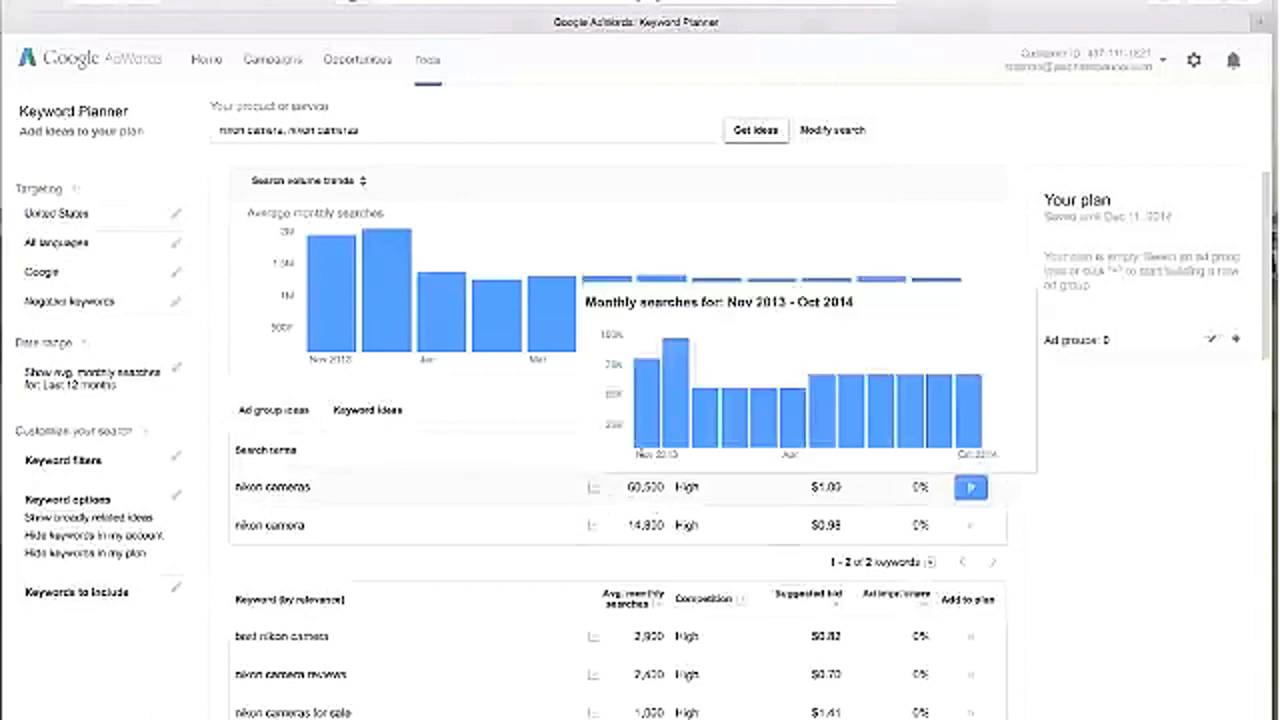
mouse_move(882, 436)
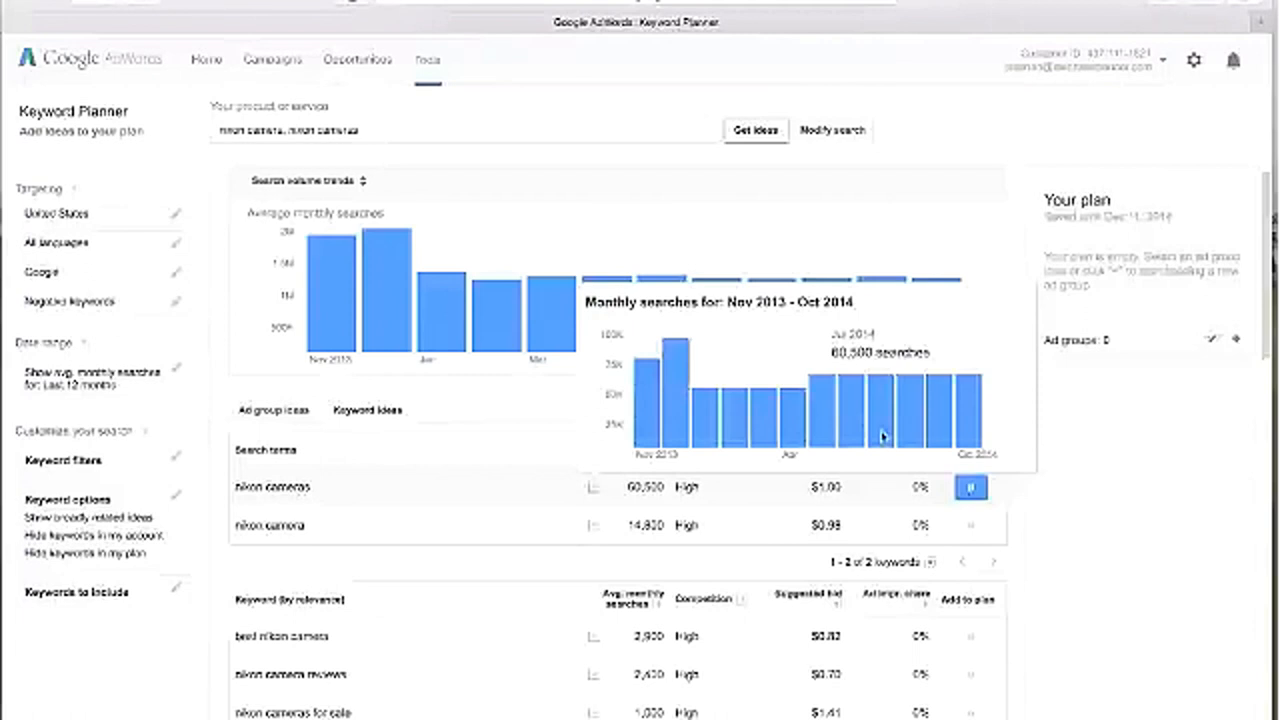
mouse_move(970, 424)
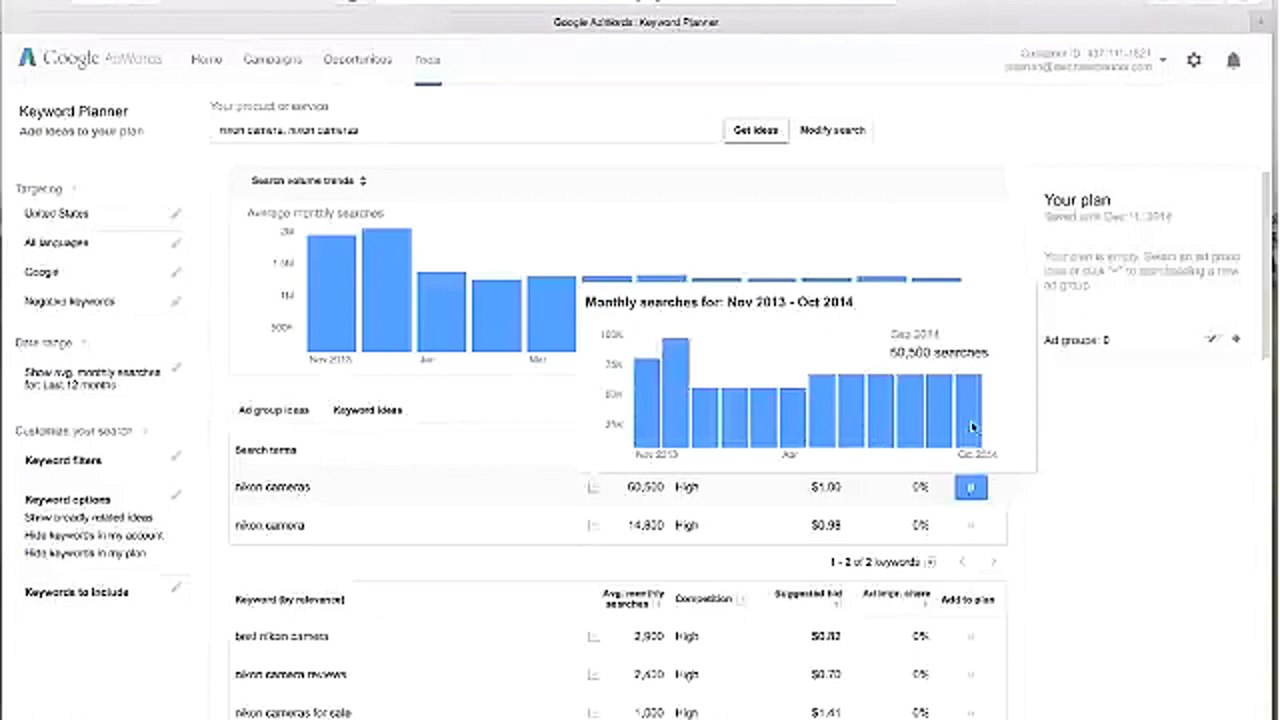
mouse_move(880, 412)
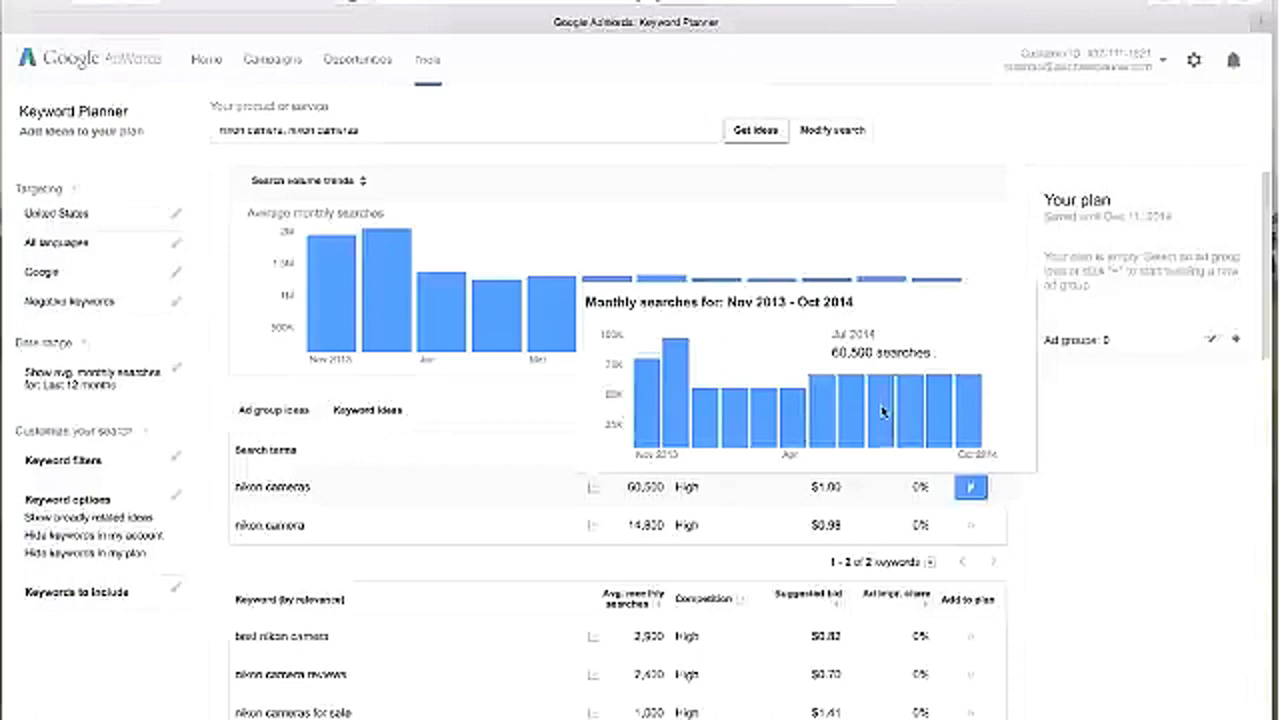
mouse_move(882, 408)
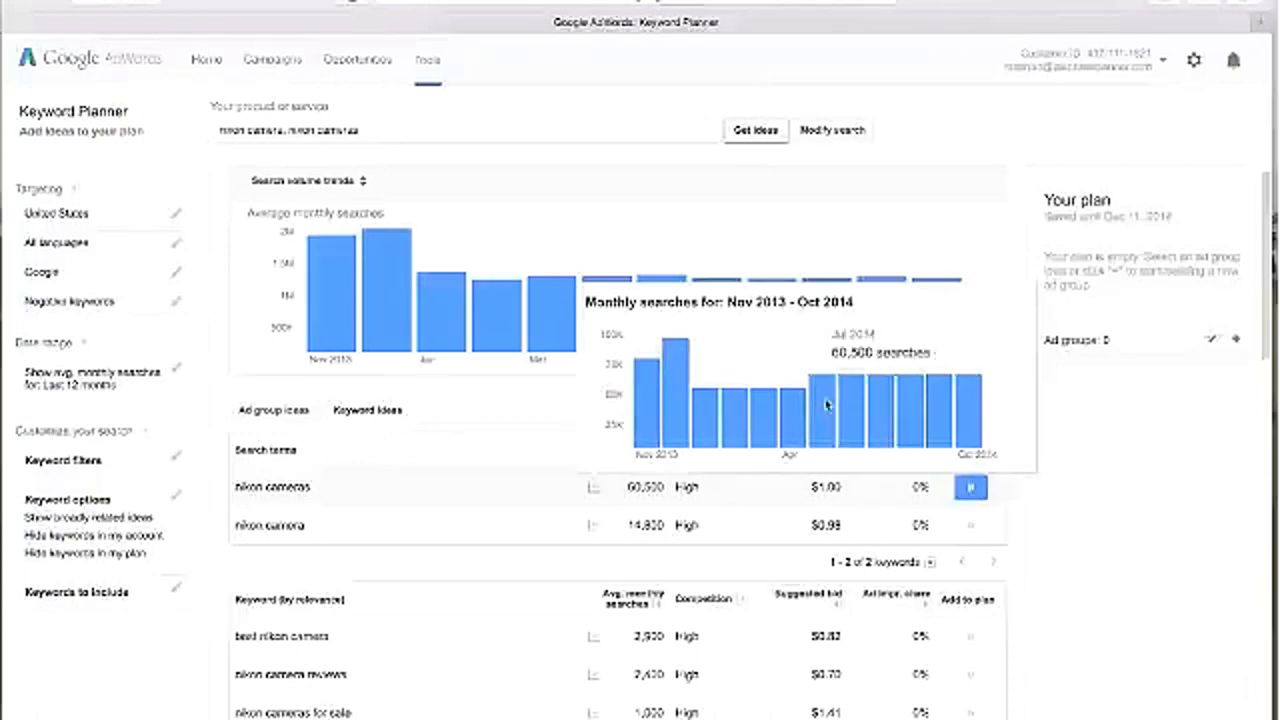
mouse_move(830, 408)
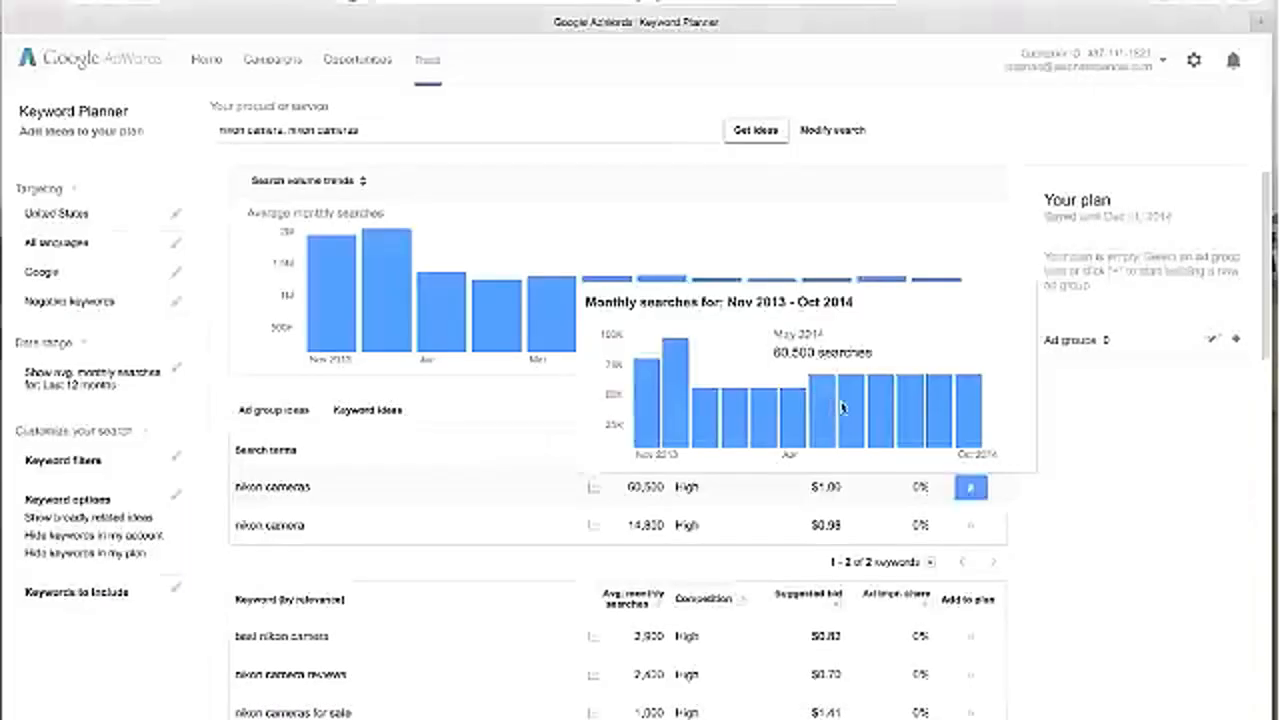
mouse_move(928, 412)
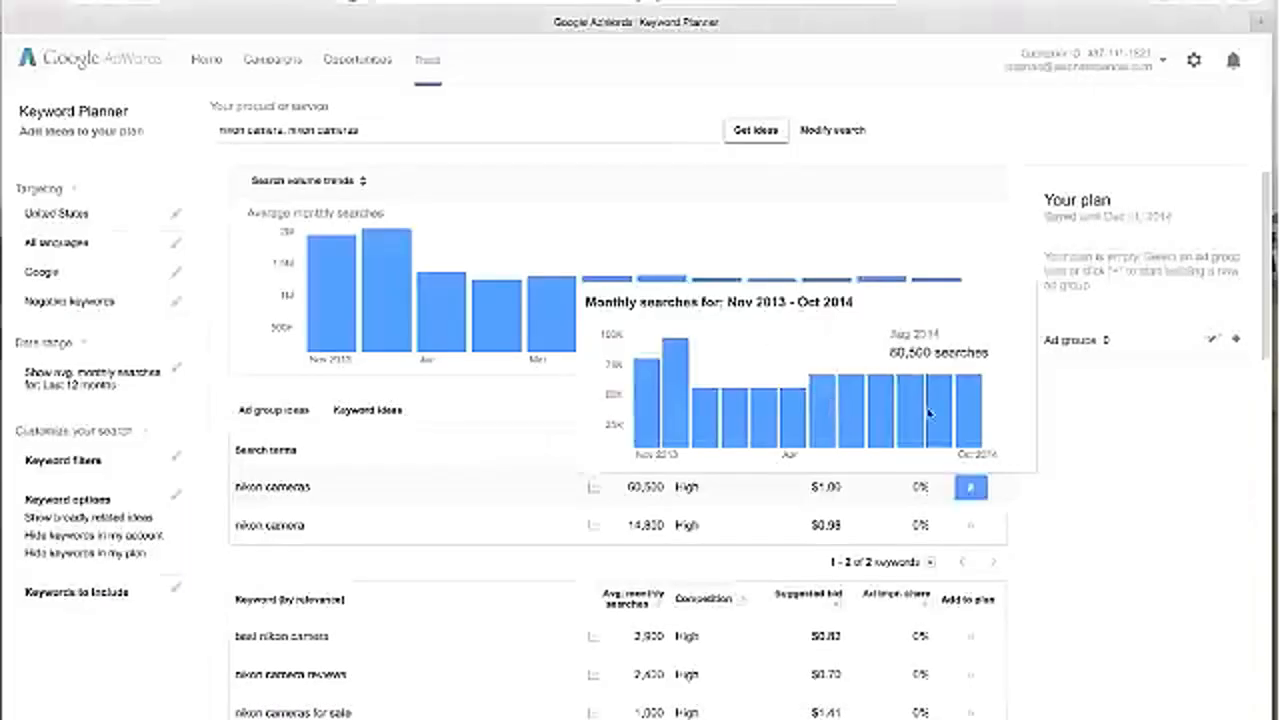
mouse_move(964, 418)
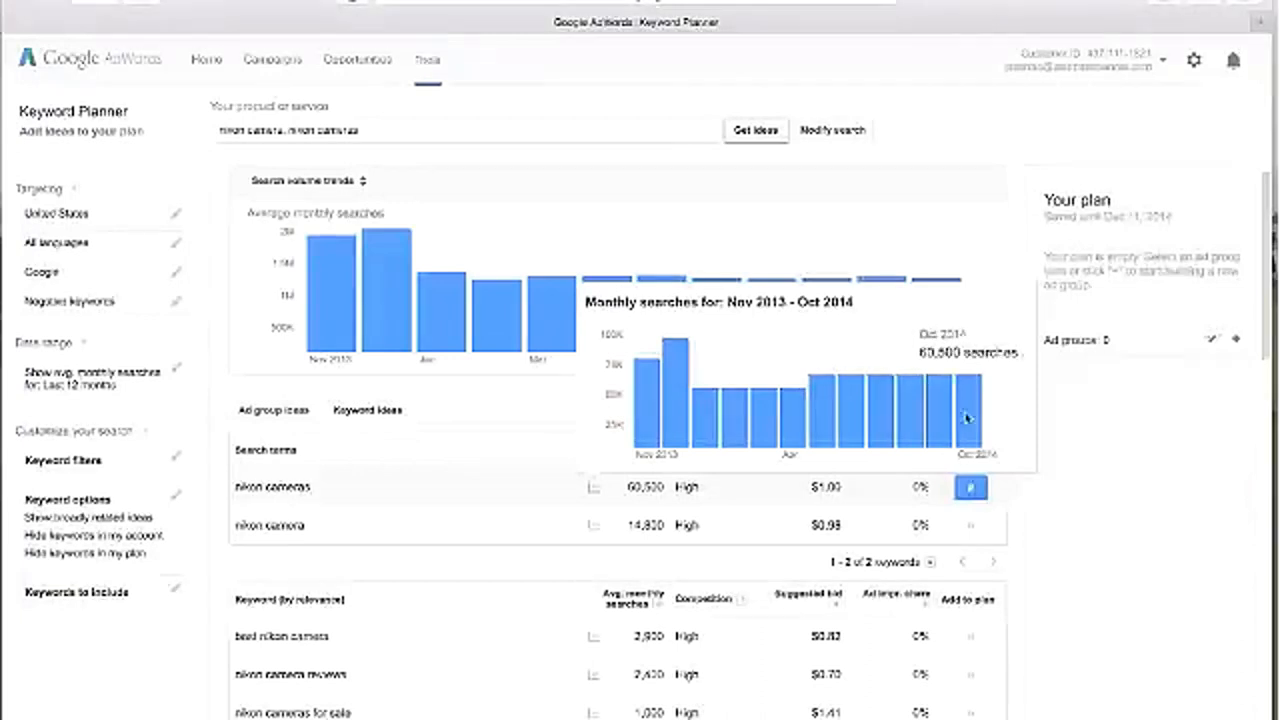
mouse_move(824, 420)
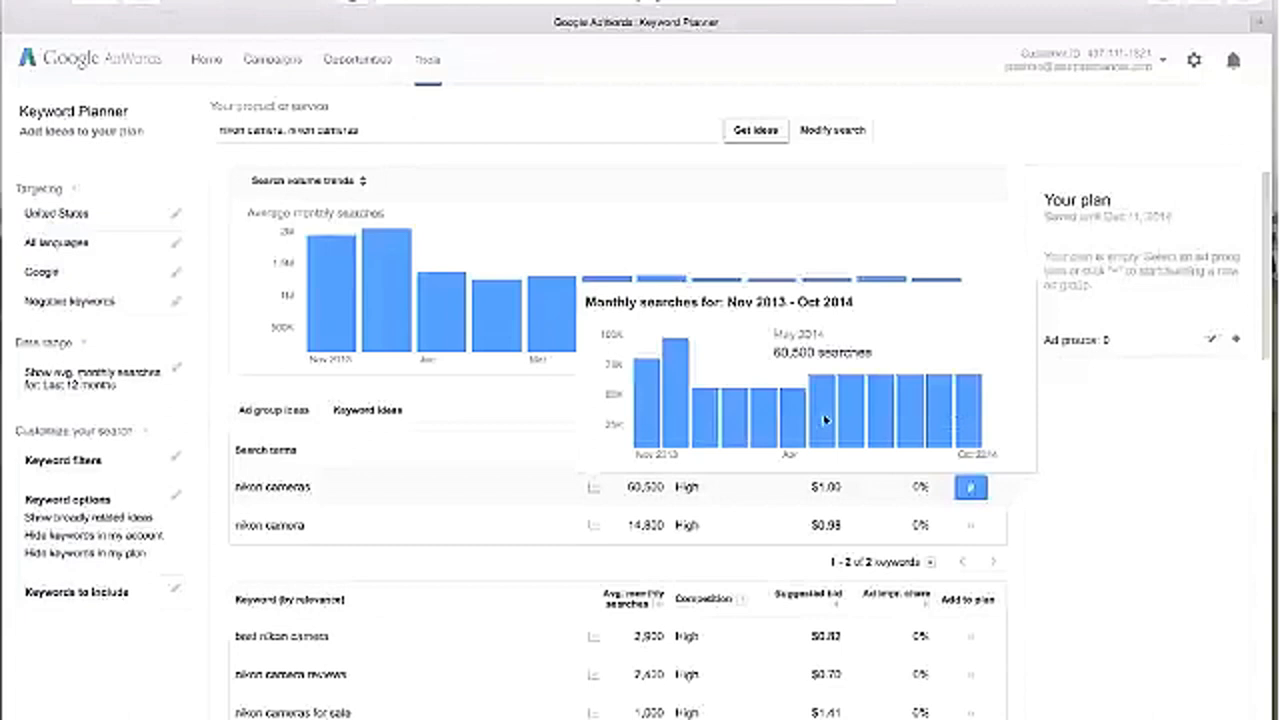
mouse_move(800, 420)
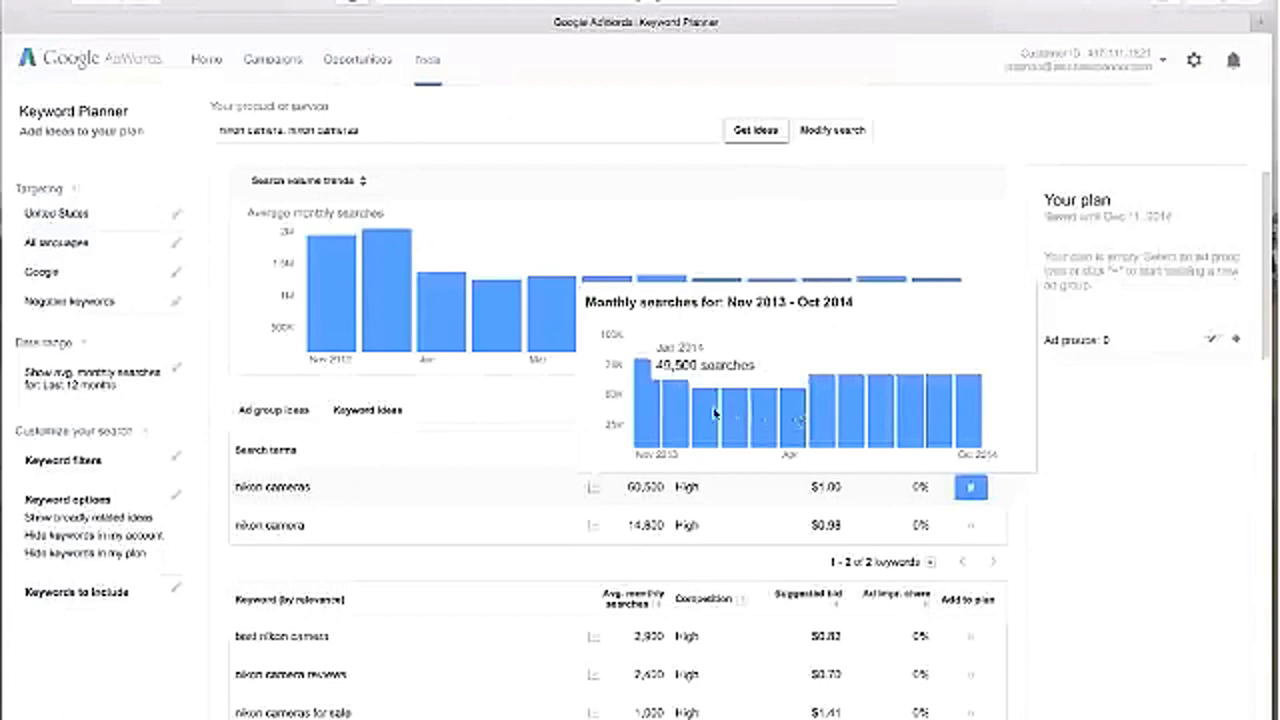
mouse_move(788, 412)
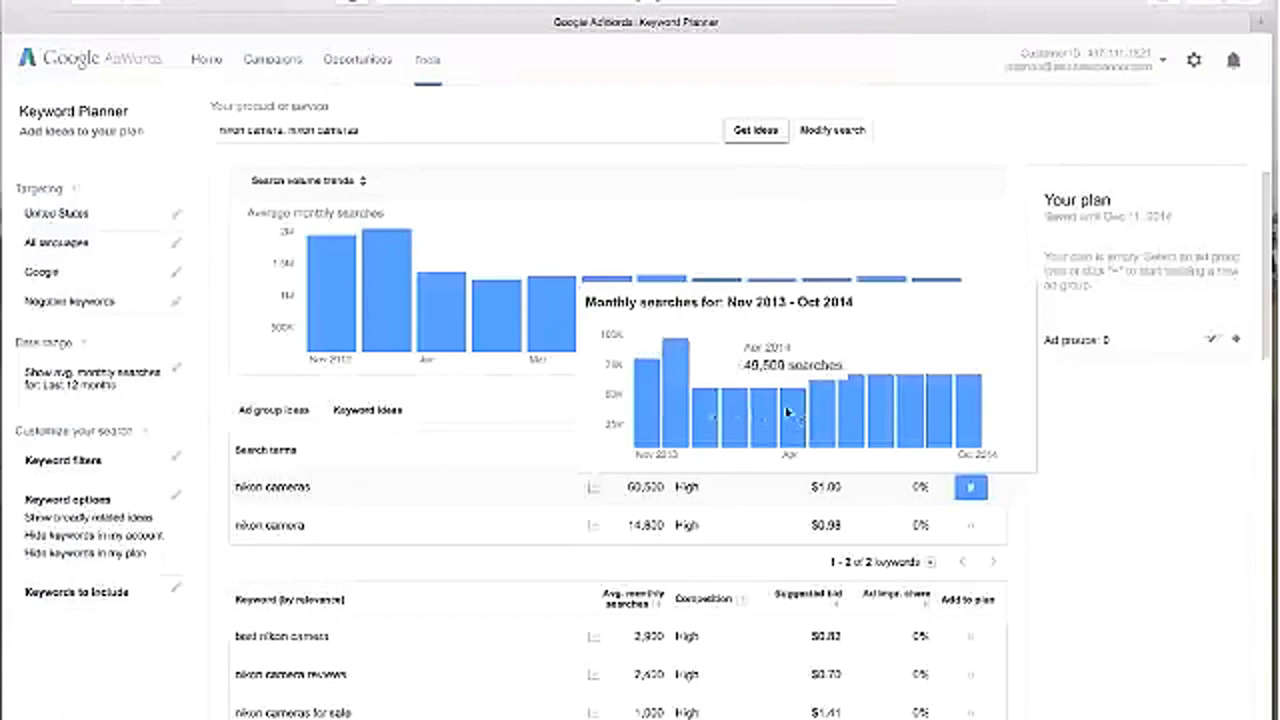
mouse_move(744, 412)
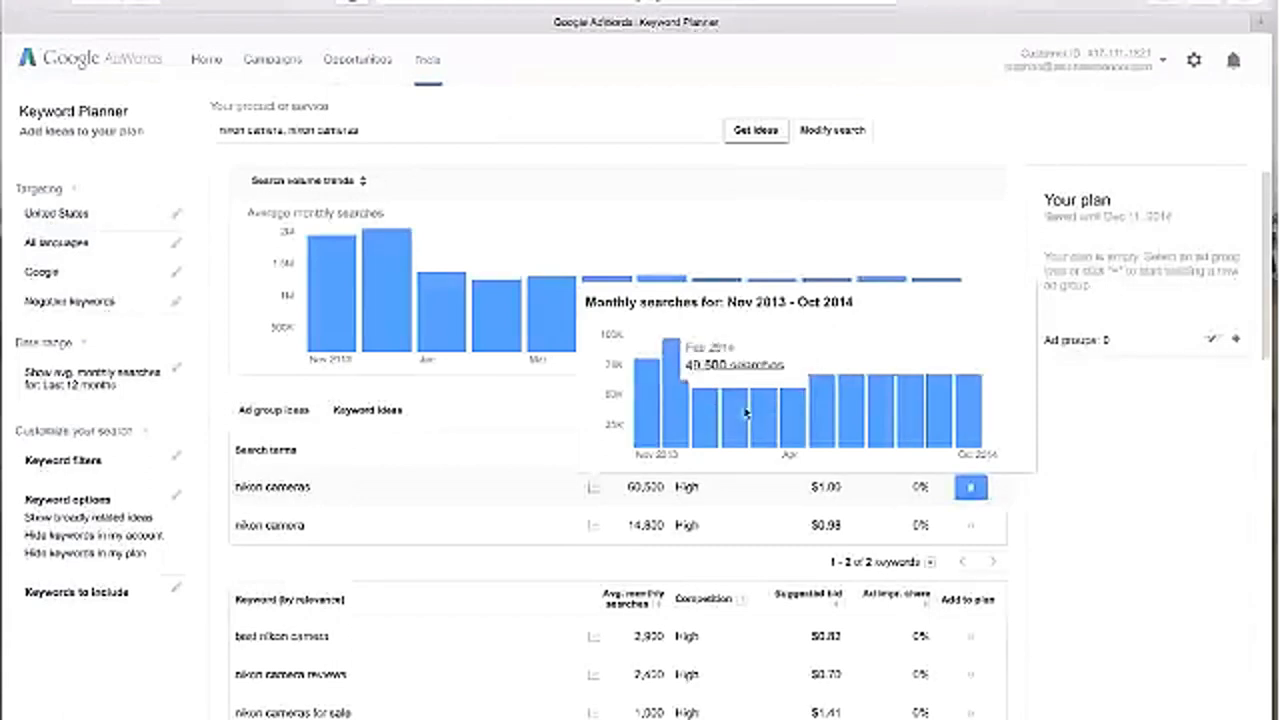
mouse_move(704, 414)
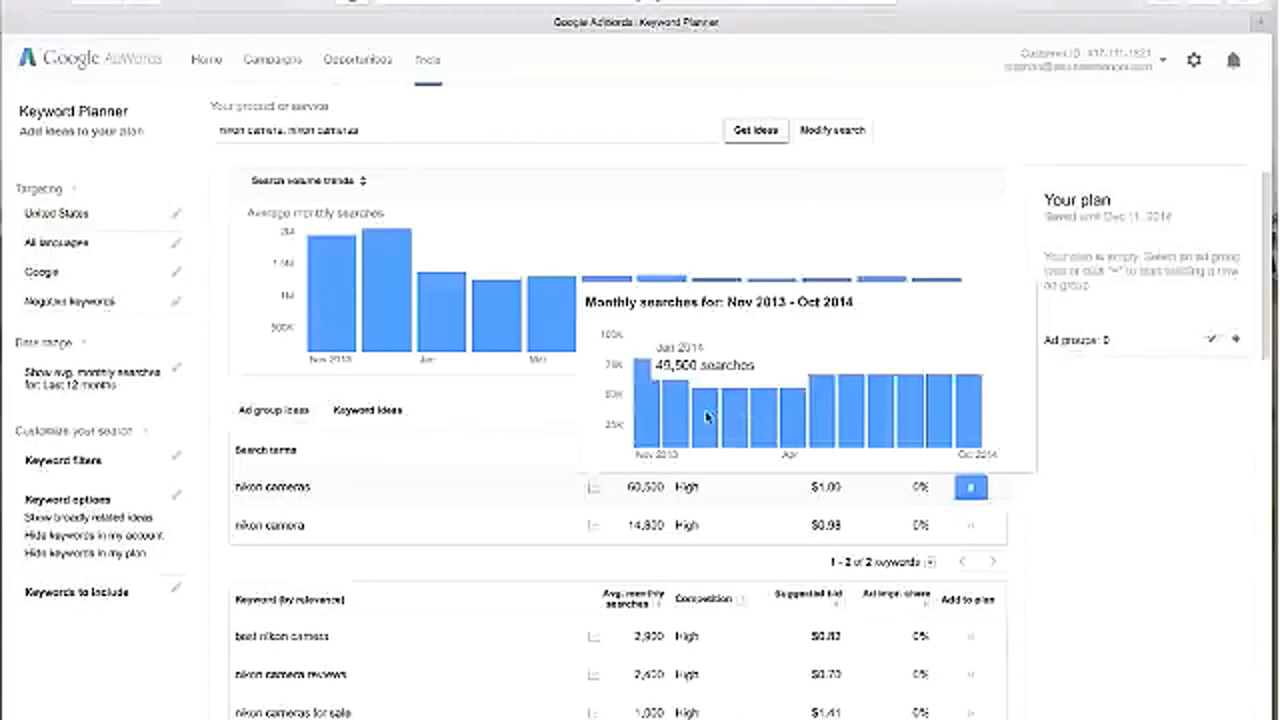
mouse_move(790, 414)
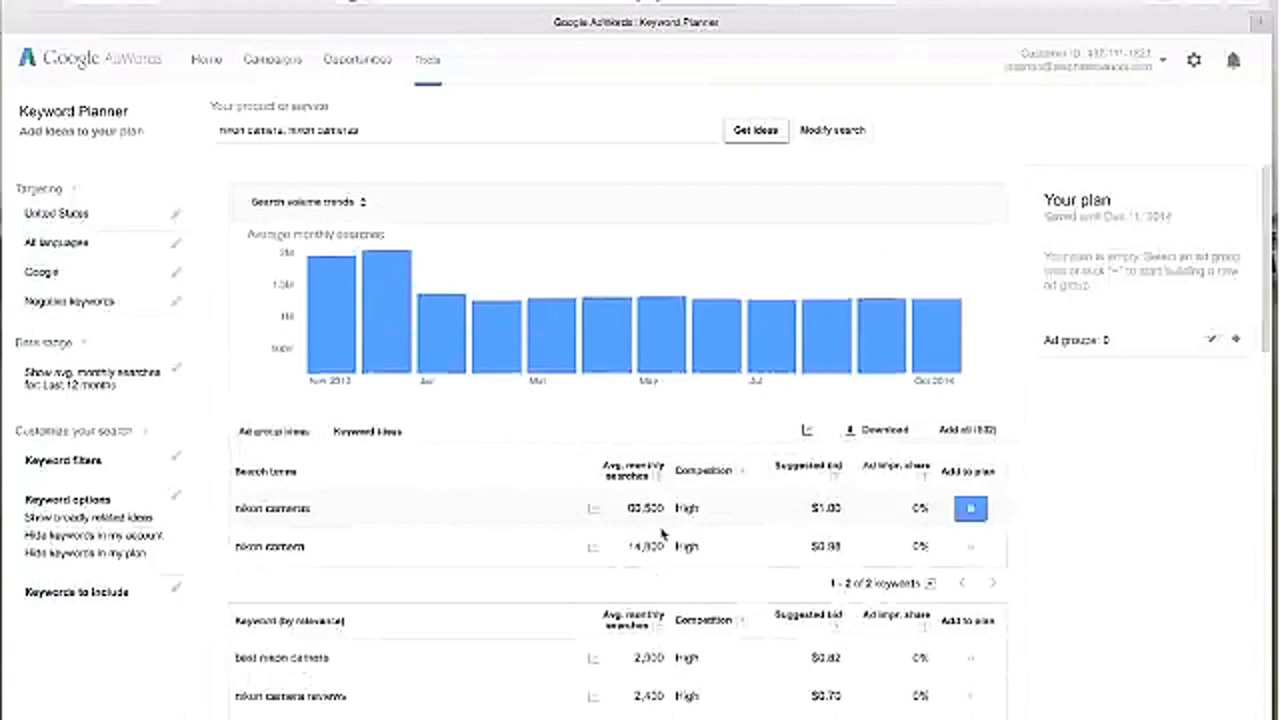
Step: Sort the Nikon keyword ideas by Avg. monthly searches, highest first, and review the list
scroll("down", 3)
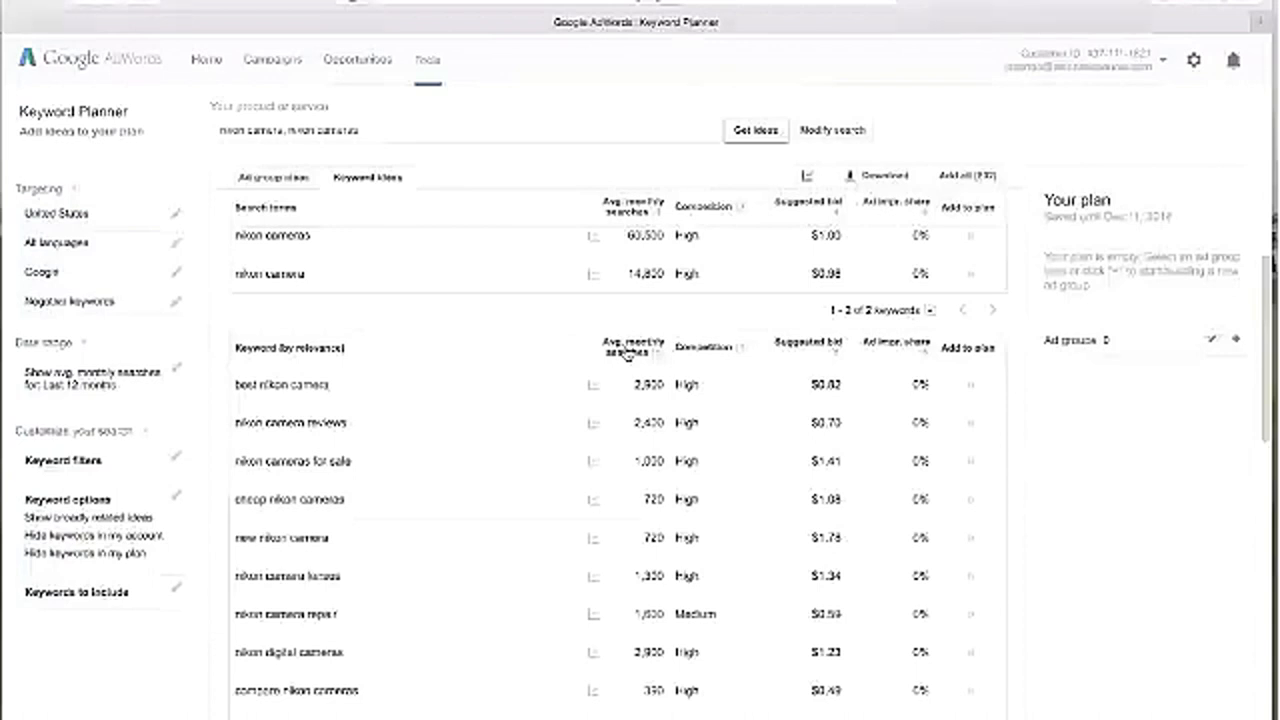
left_click(630, 348)
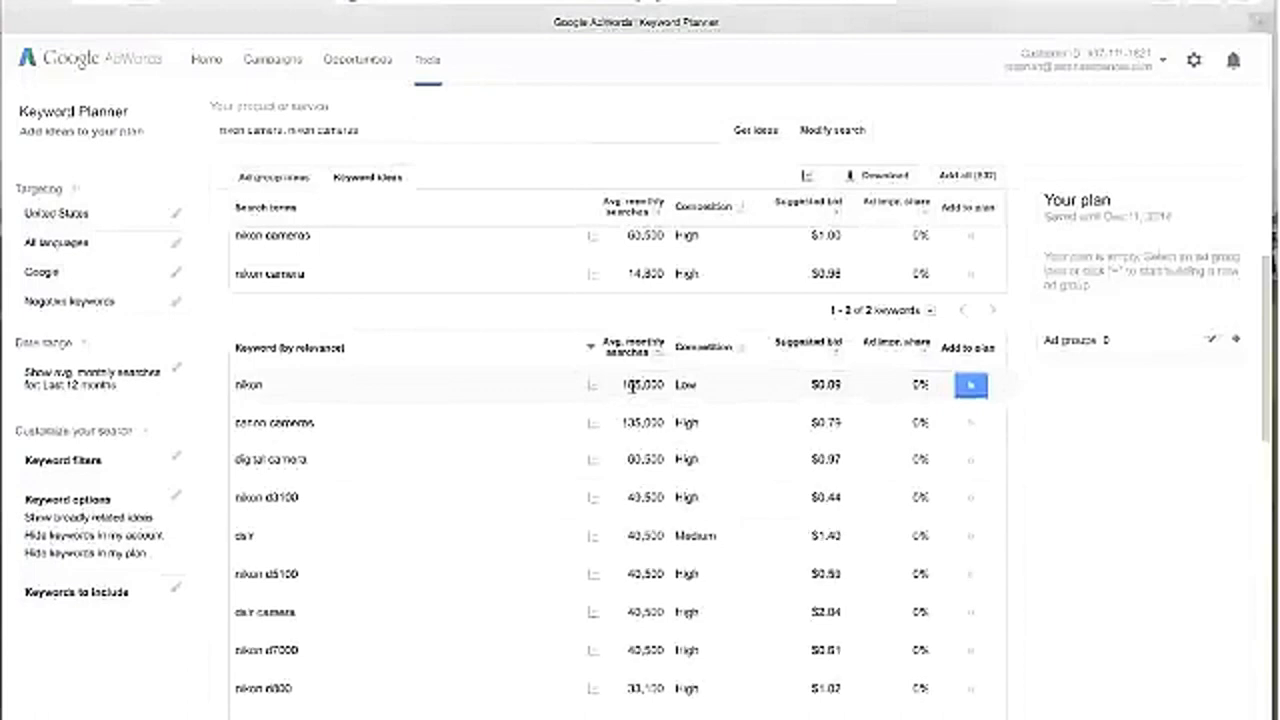
scroll("down", 3)
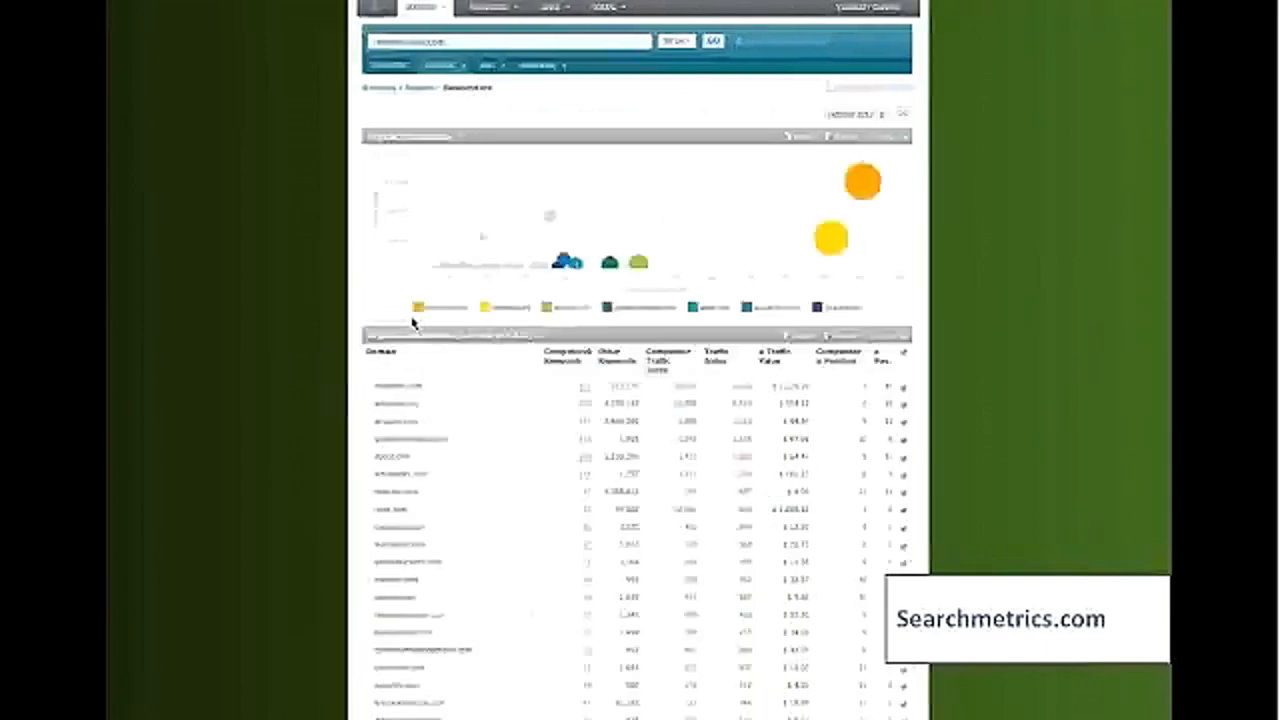
scroll("down", 3)
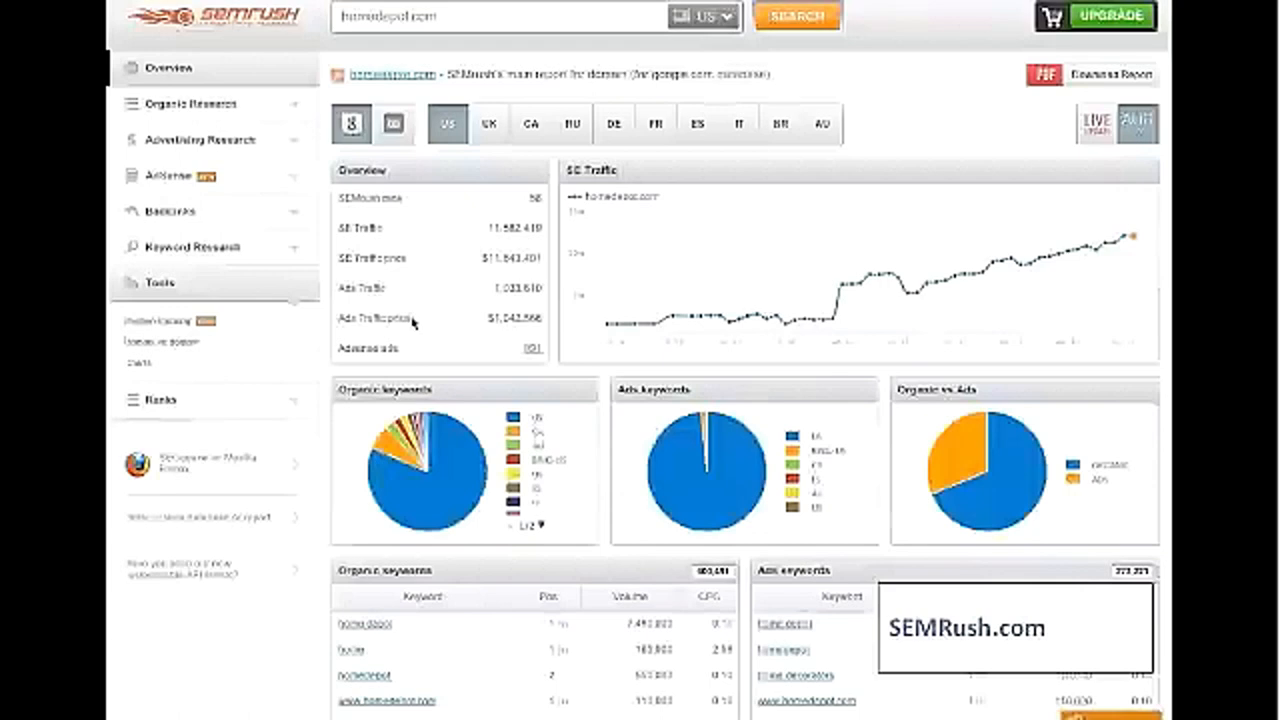
Step: Show homedepot.com's organic keyword Positions report via Organic Research
left_click(190, 104)
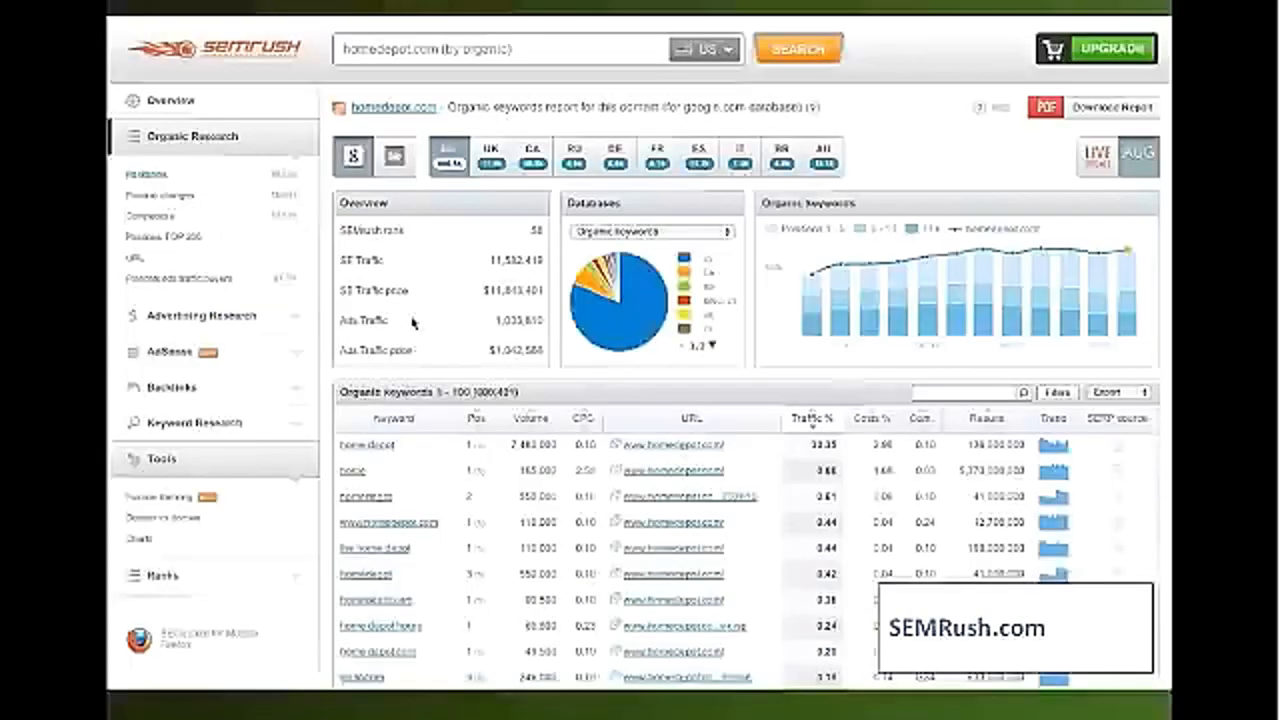
left_click(190, 174)
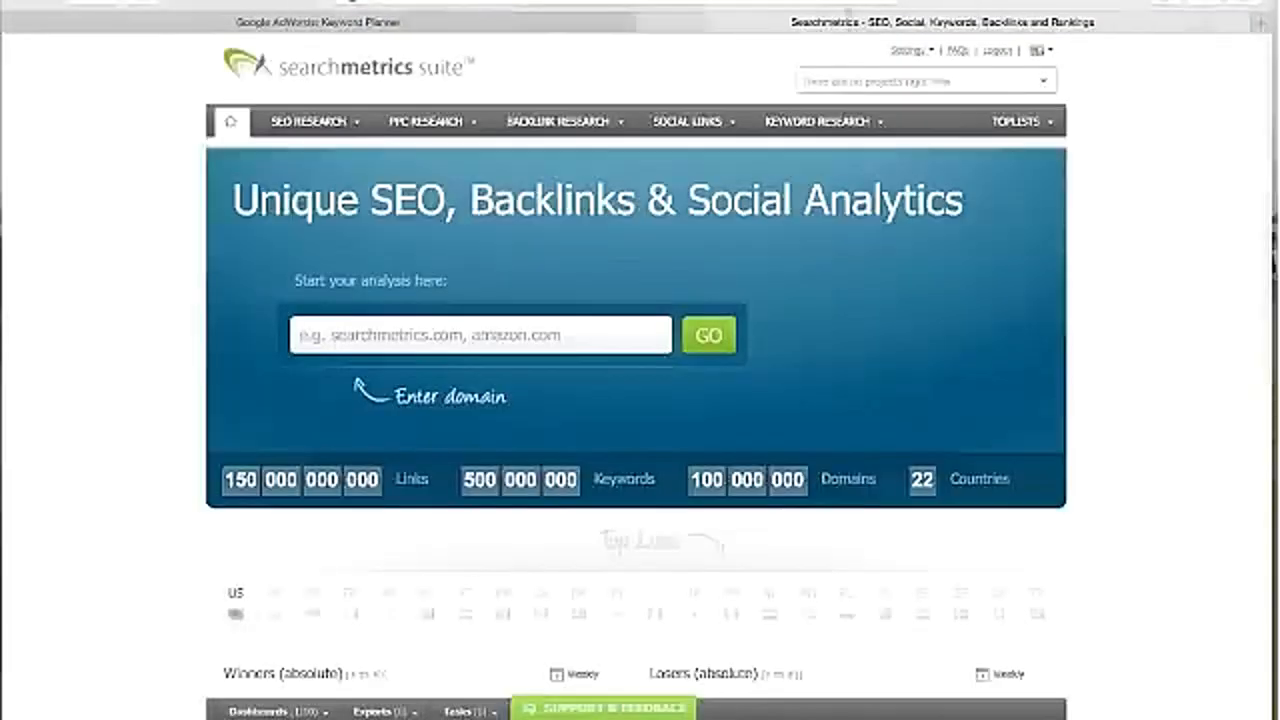
mouse_move(720, 80)
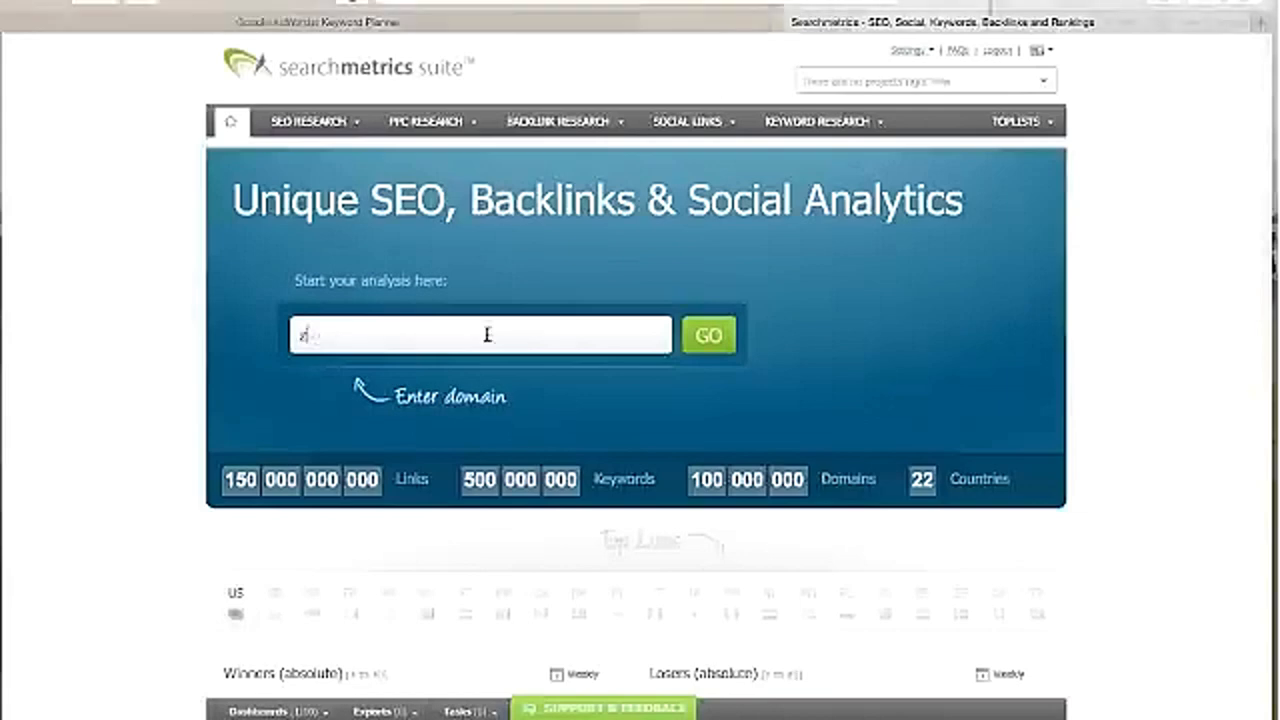
Step: Analyse zappos.com from the Start your analysis here box
type("zappos.com")
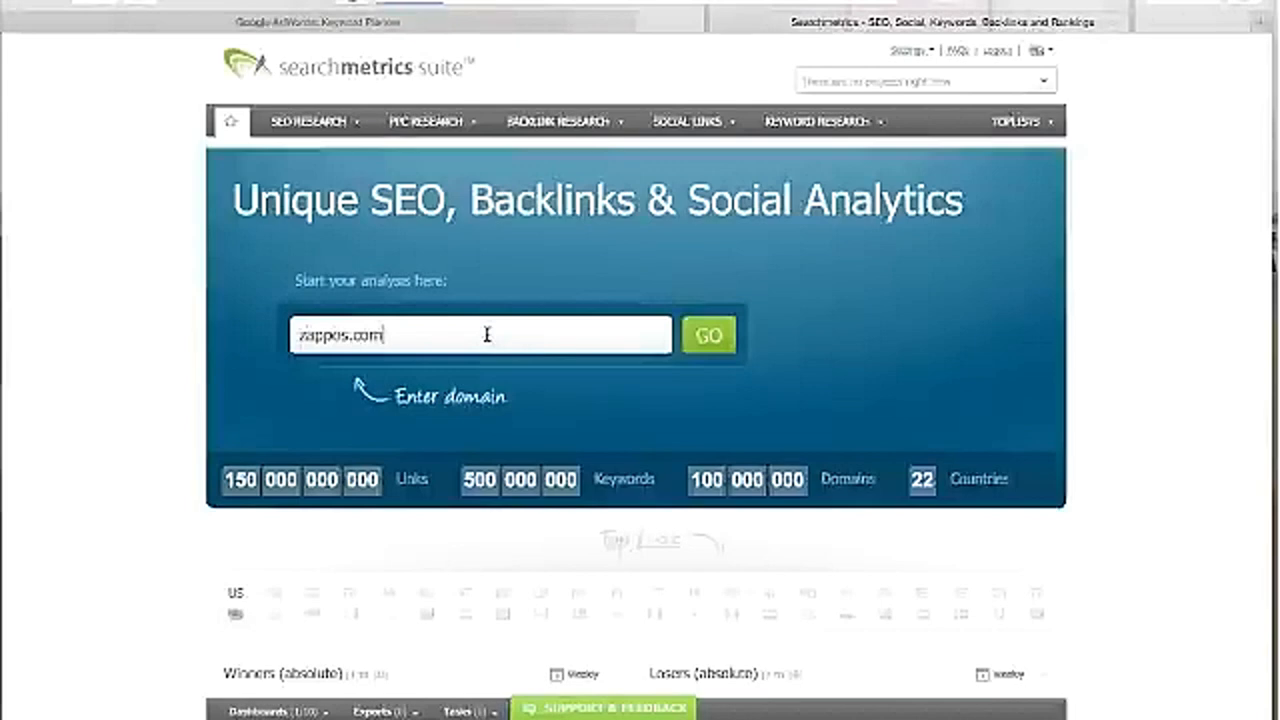
left_click(708, 334)
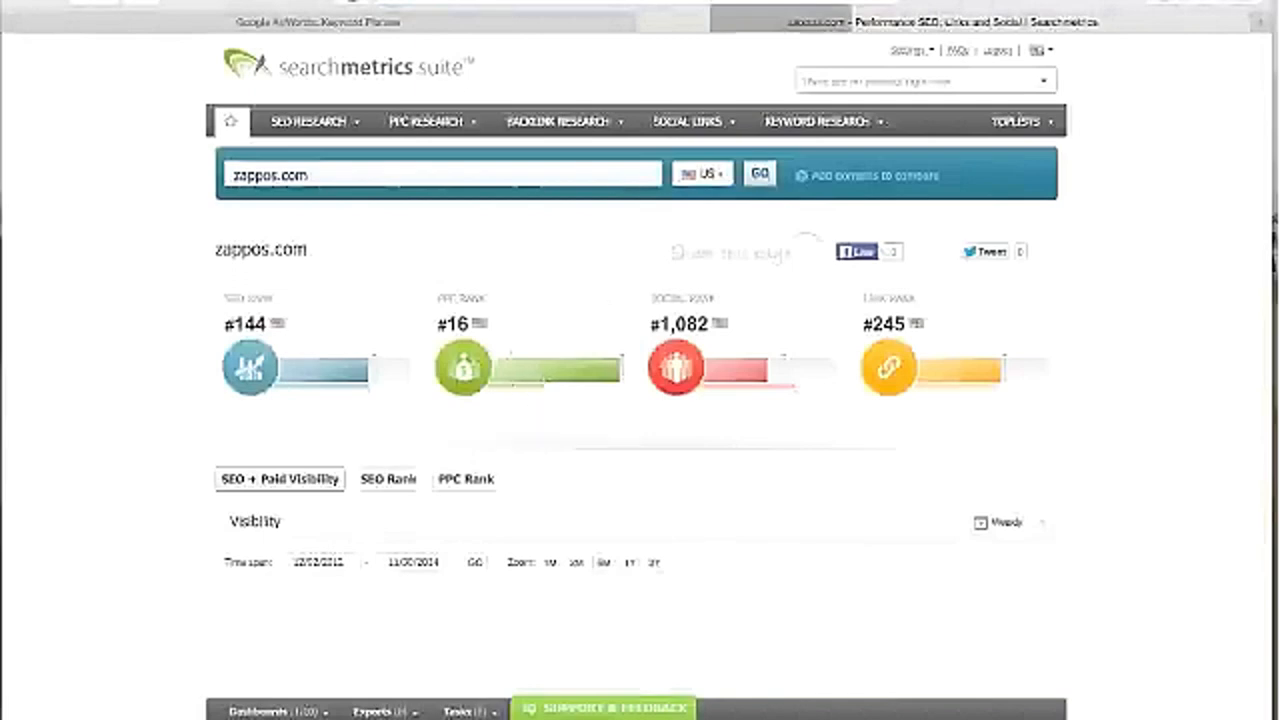
Step: Scroll through zappos.com's overview to the visibility chart, SEO totals and rankings tables
scroll("down", 3)
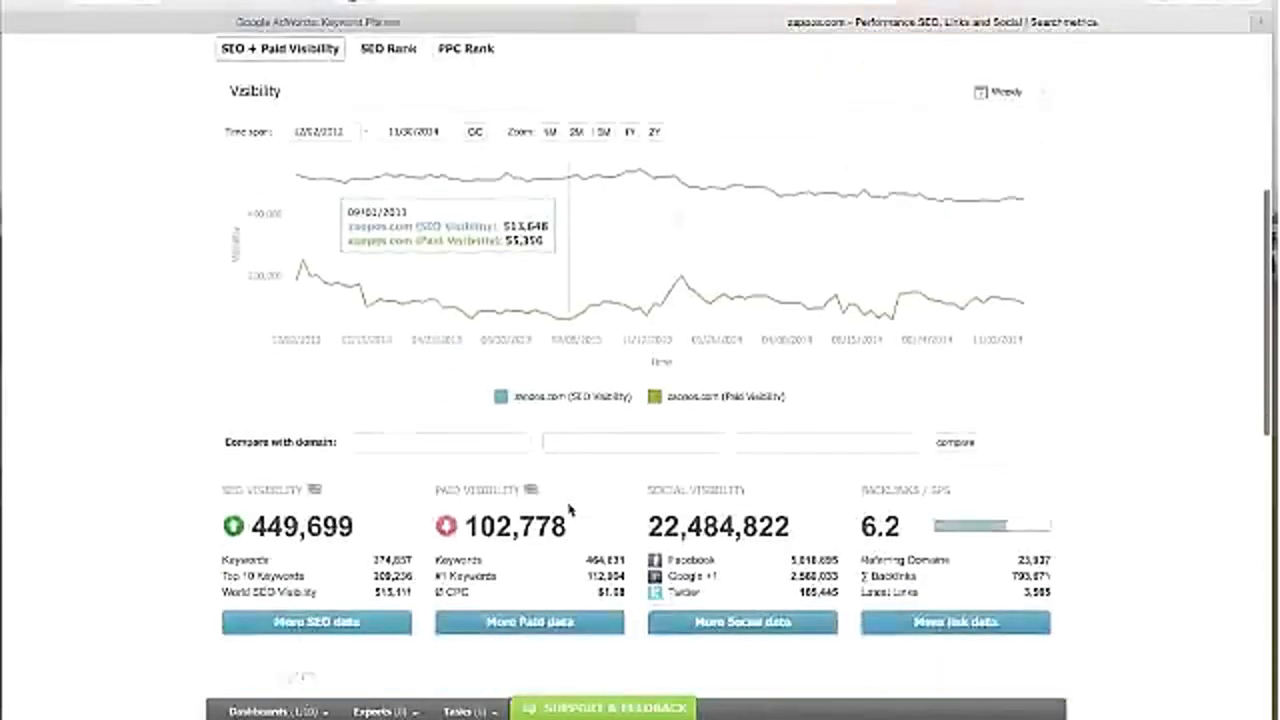
scroll("down", 3)
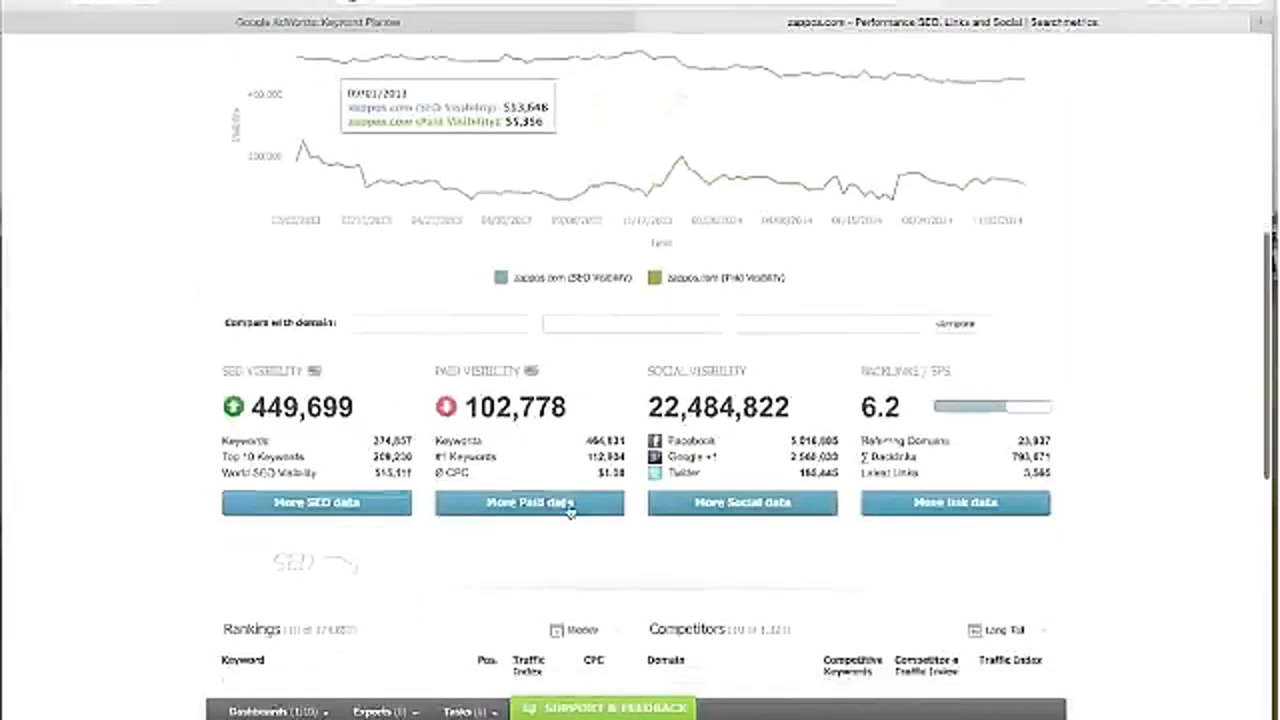
scroll("down", 3)
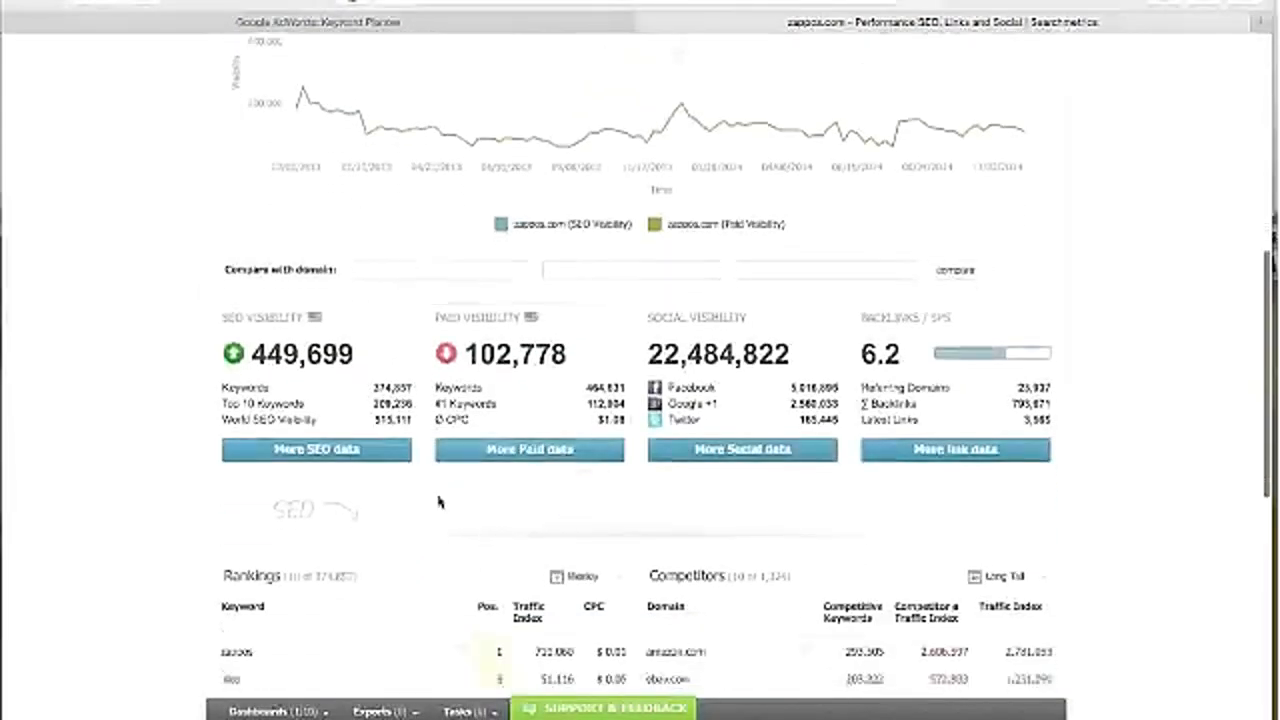
mouse_move(548, 538)
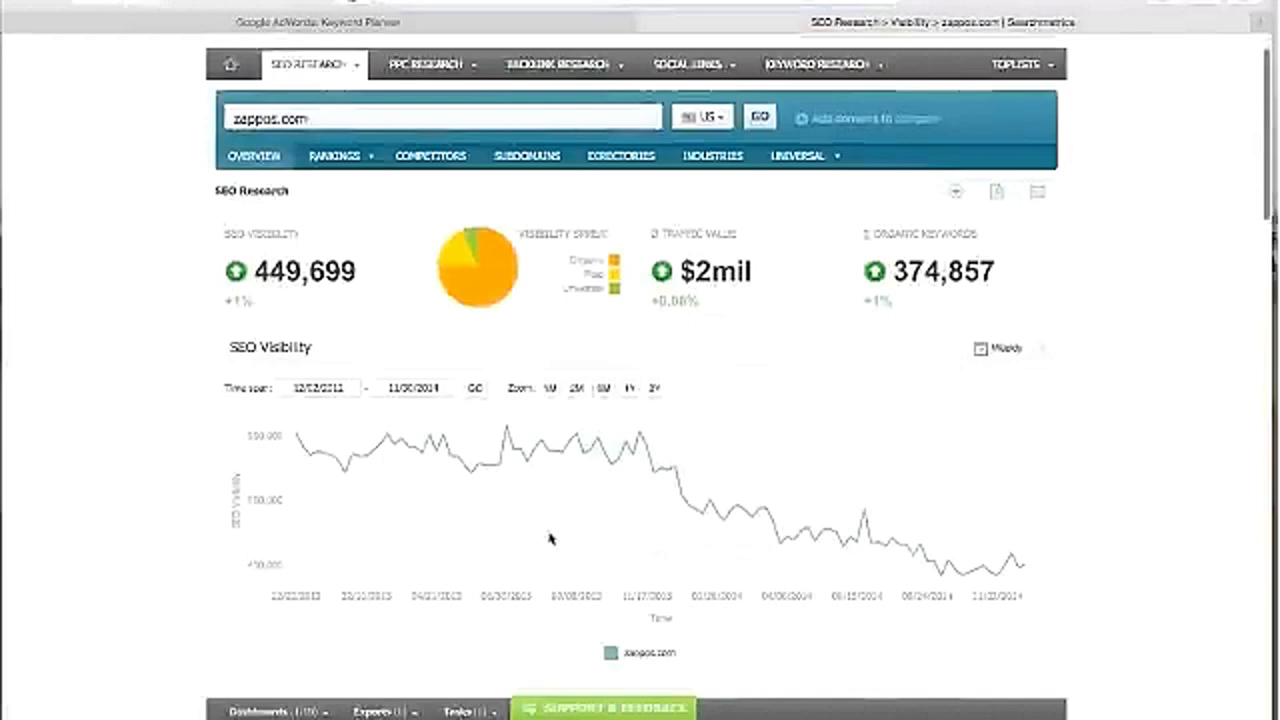
Step: Scroll the SEO Research Visibility page down to zappos.com's Rankings table
scroll("down", 3)
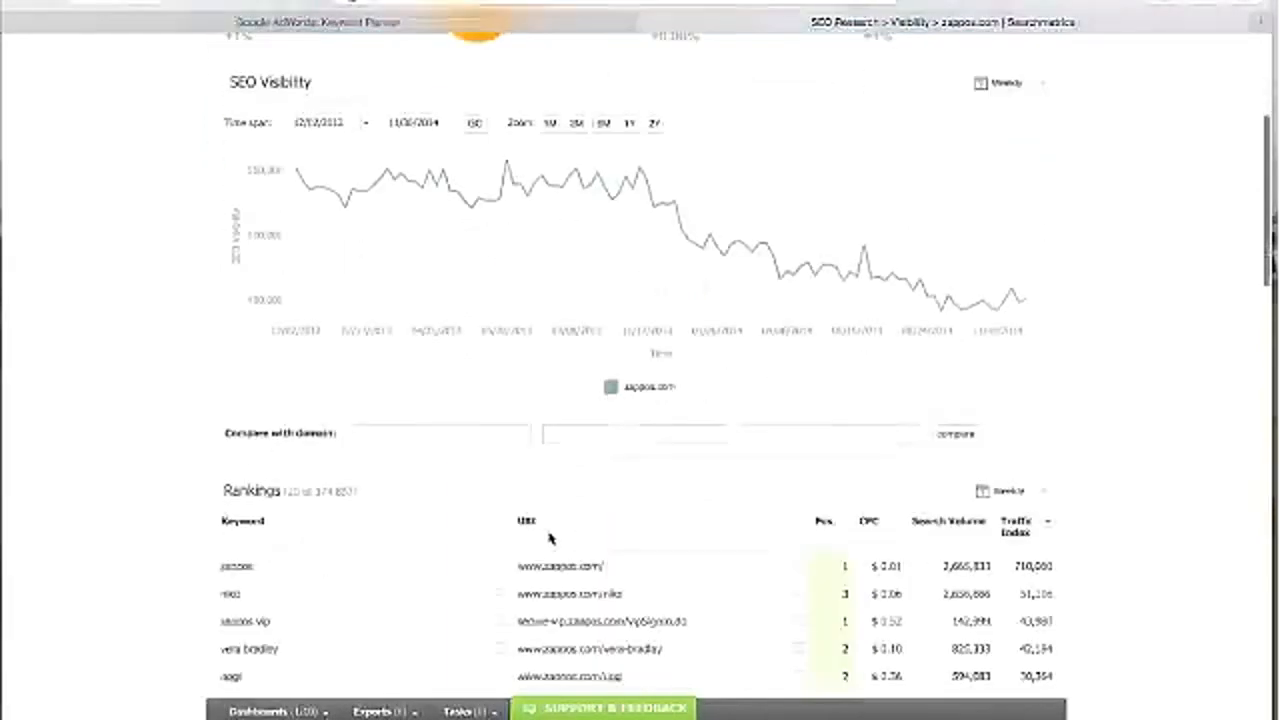
scroll("down", 3)
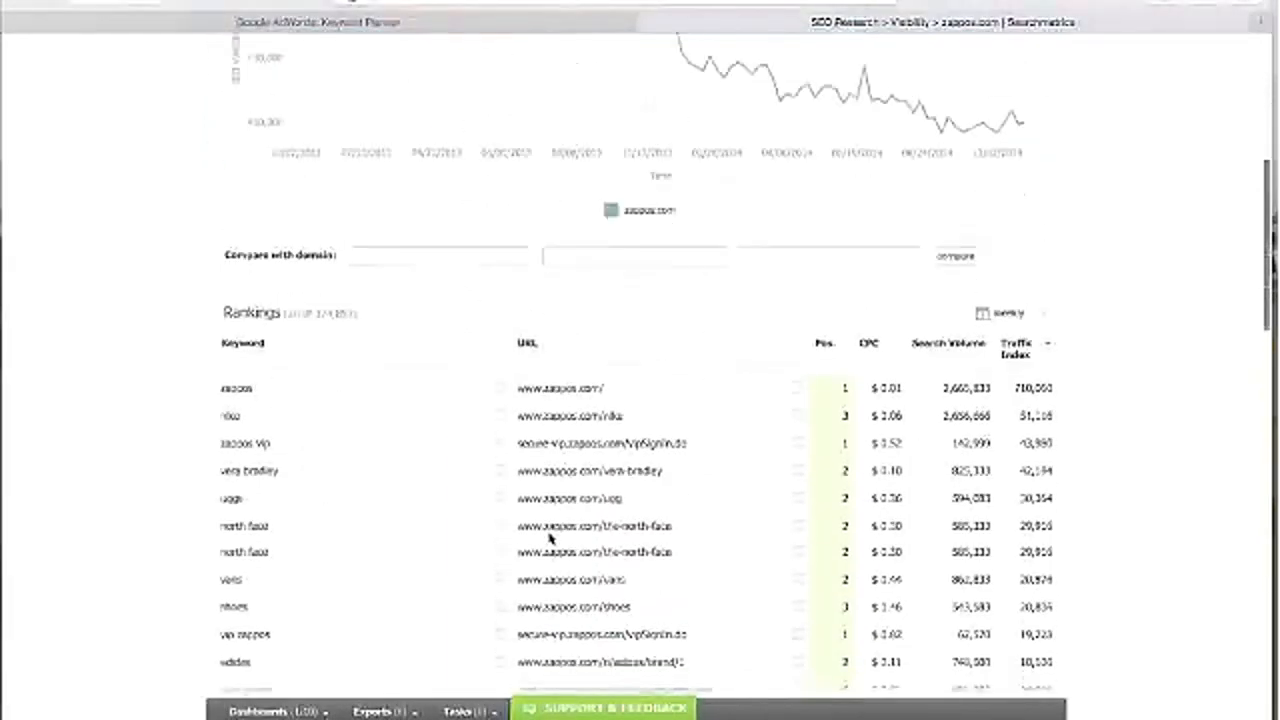
scroll("down", 3)
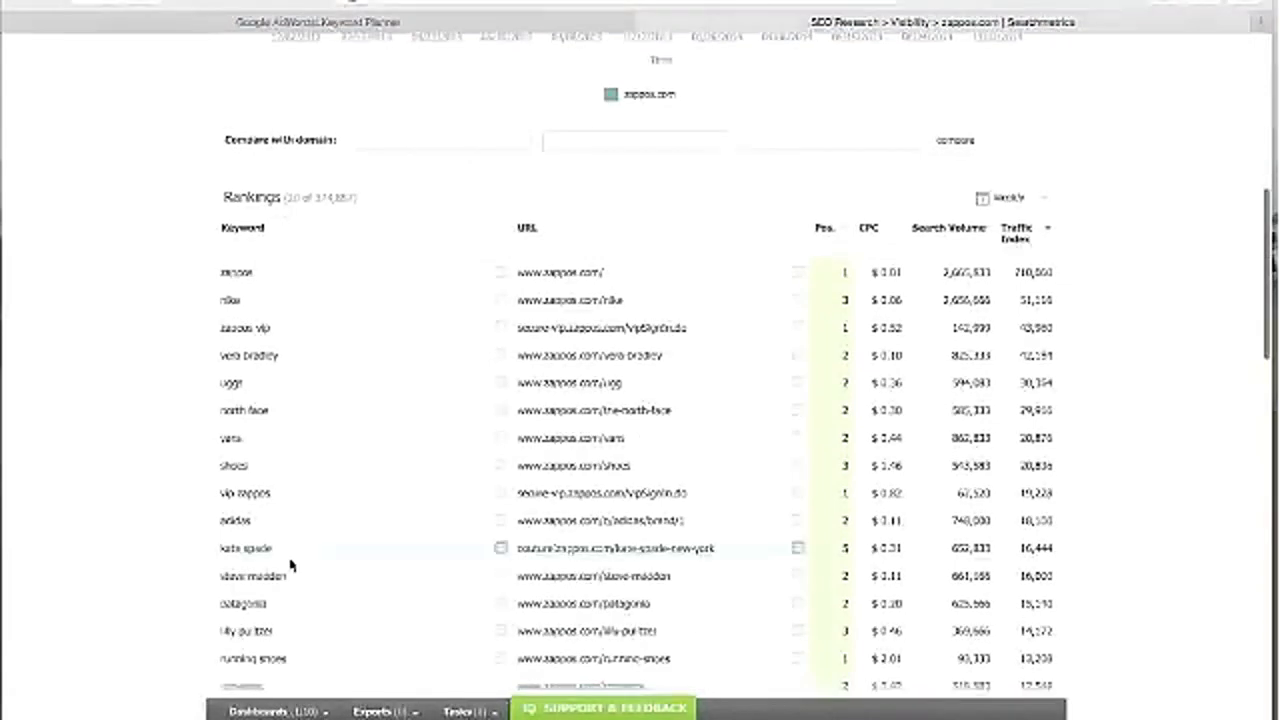
scroll("up", 3)
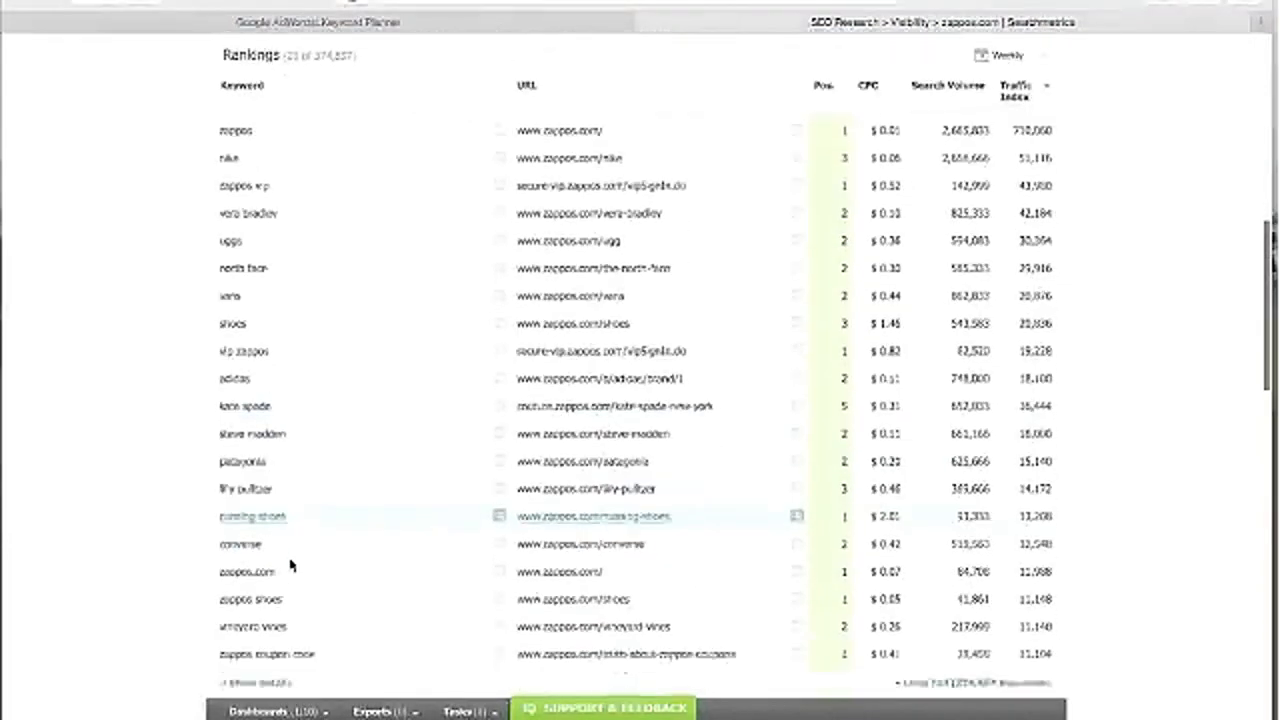
scroll("down", 3)
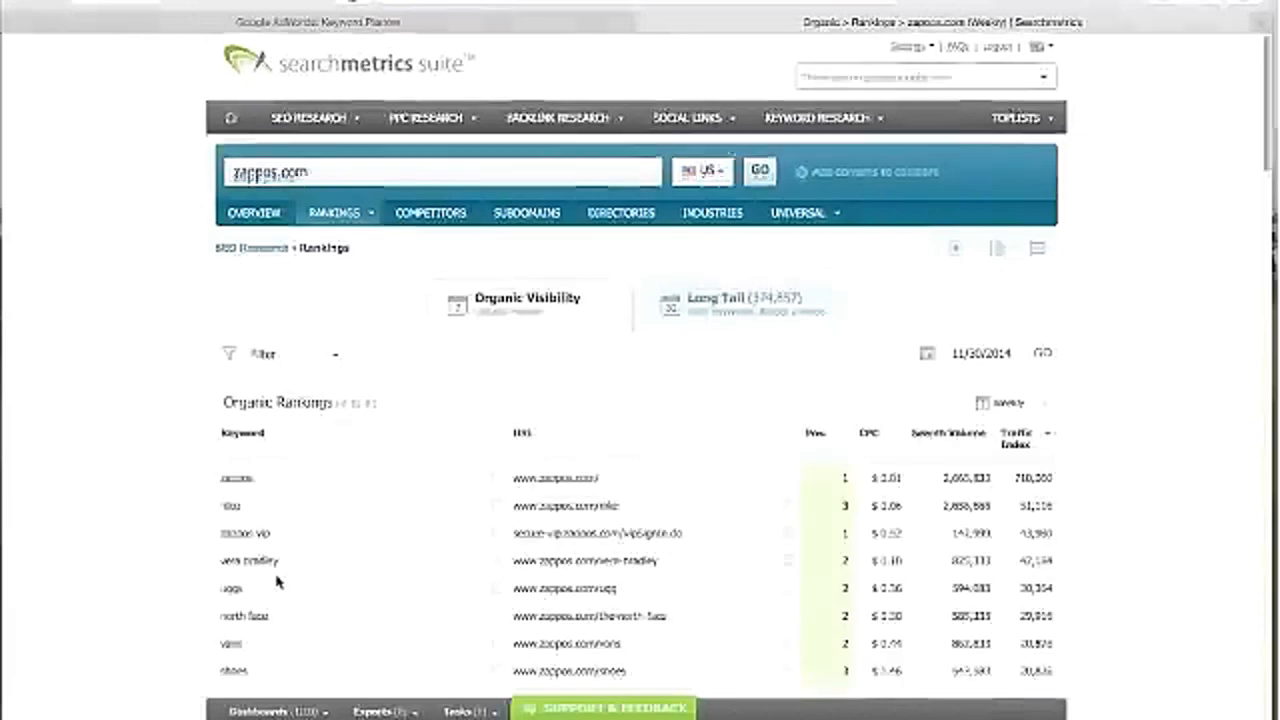
Step: Review the Position and Search volume filter options for zappos.com's rankings, then collapse them
scroll("down", 3)
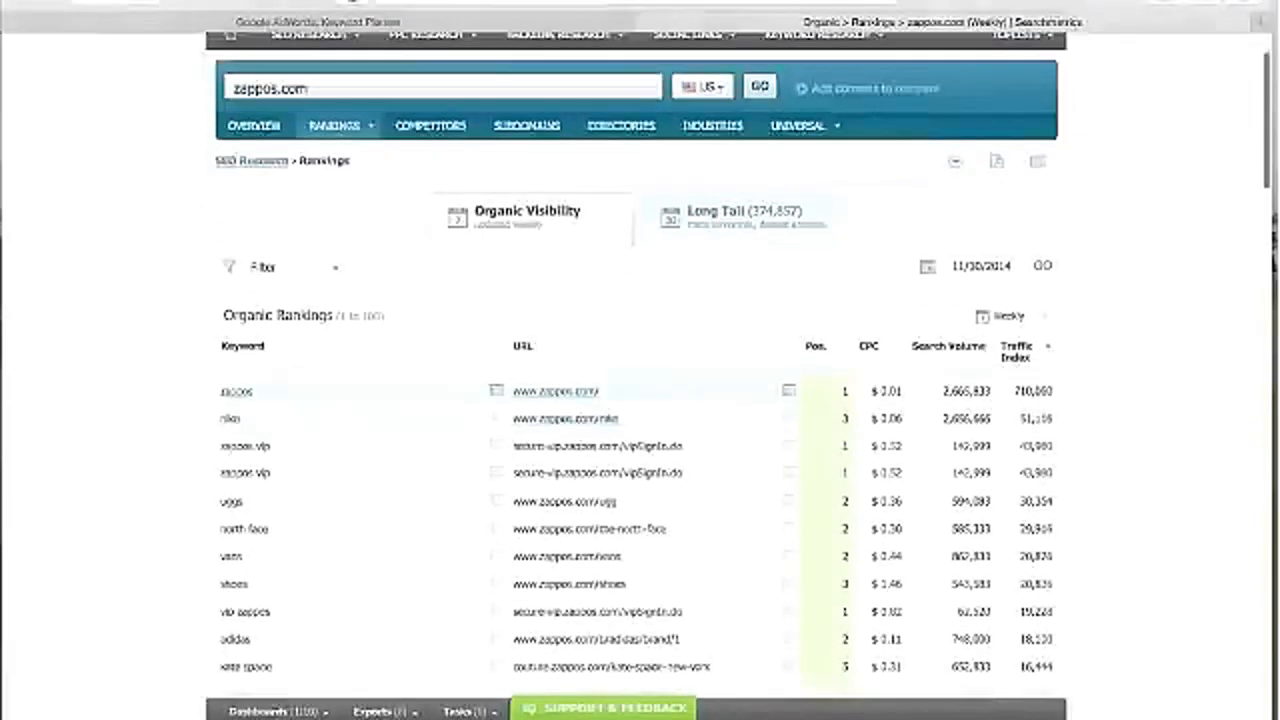
scroll("down", 3)
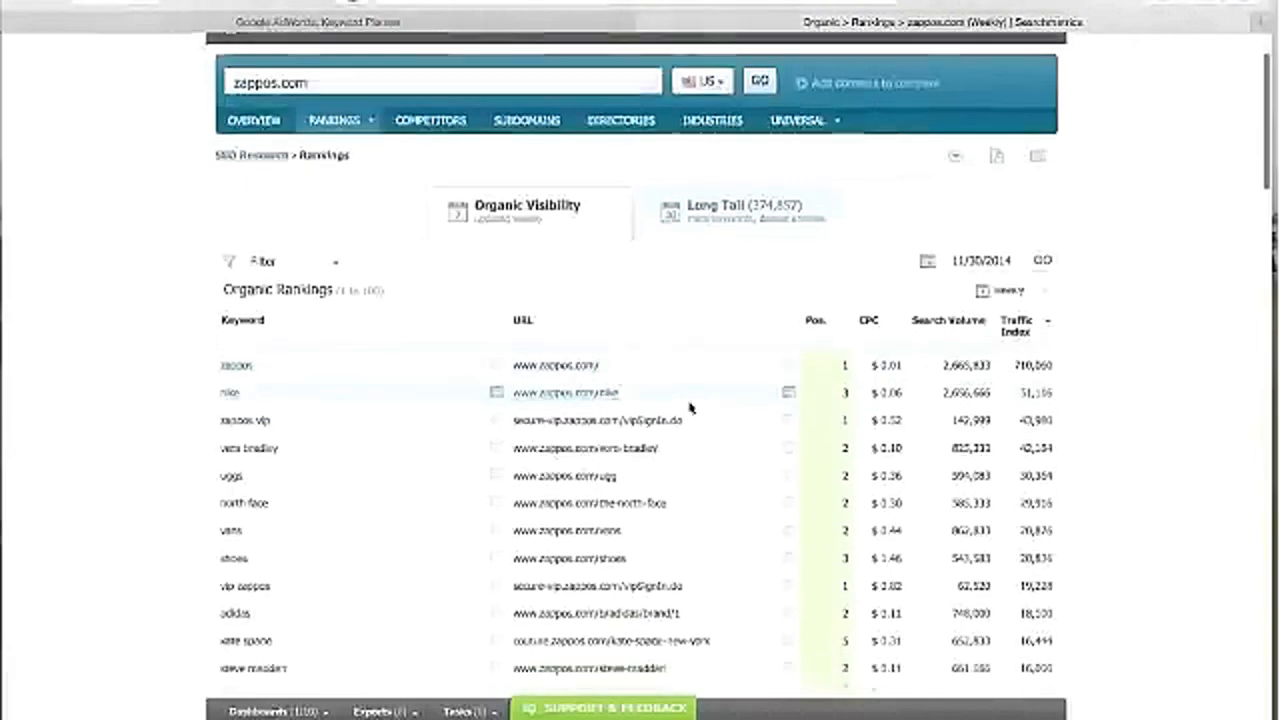
scroll("up", 3)
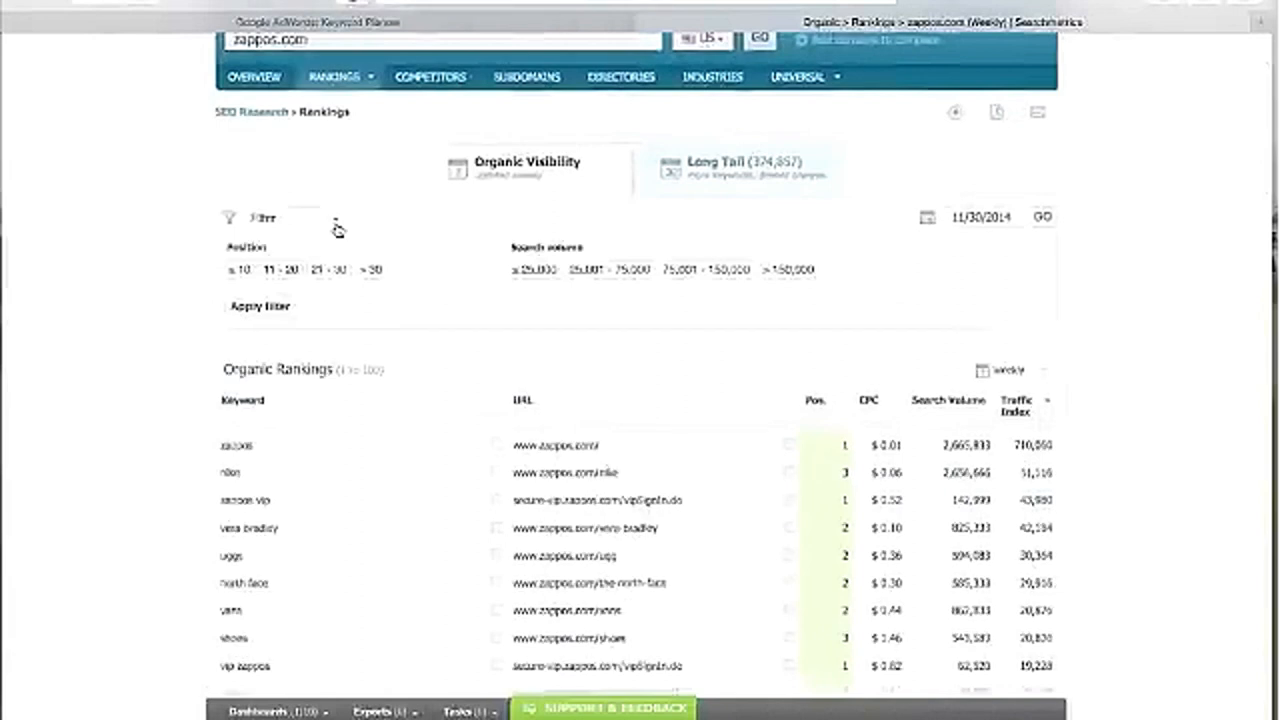
left_click(260, 216)
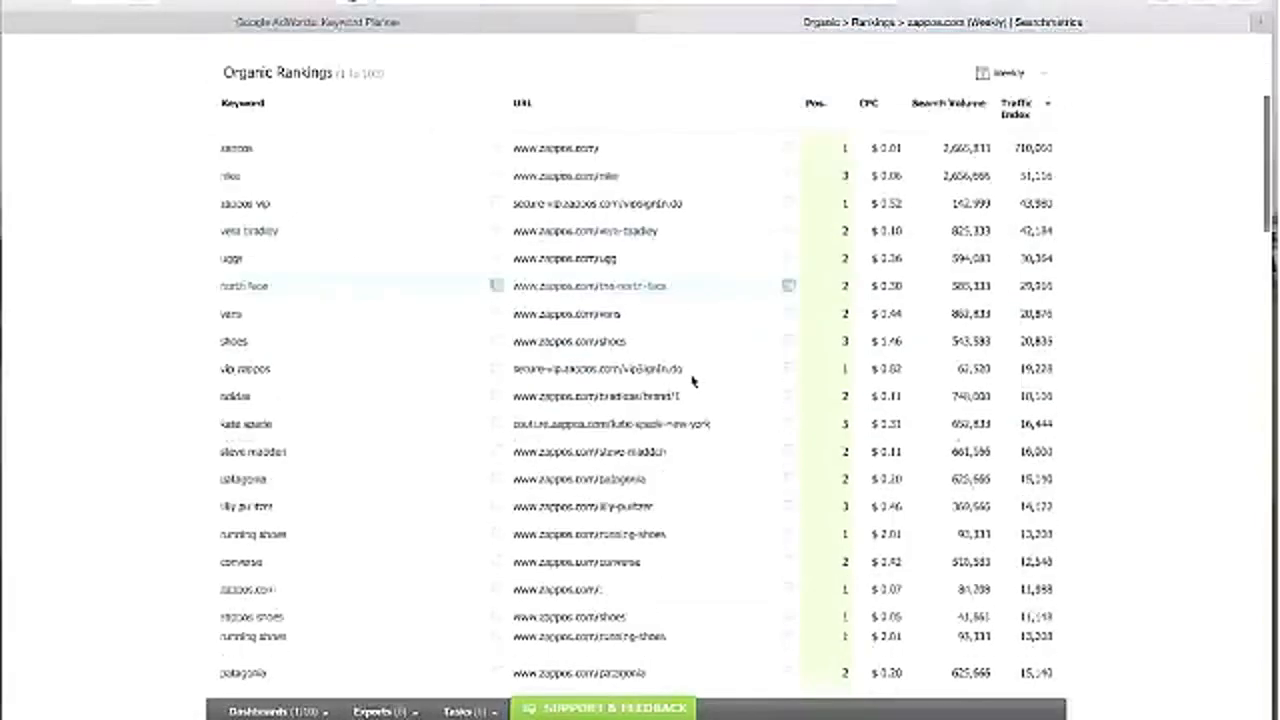
scroll("down", 3)
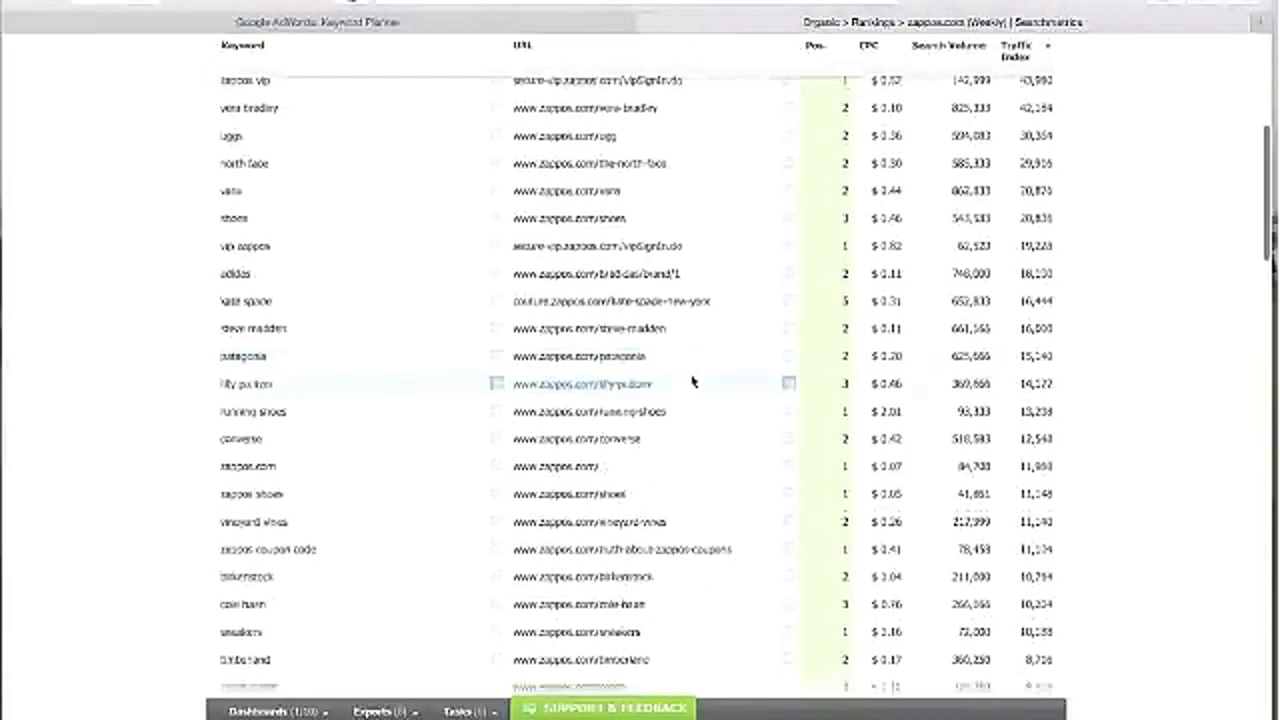
scroll("down", 3)
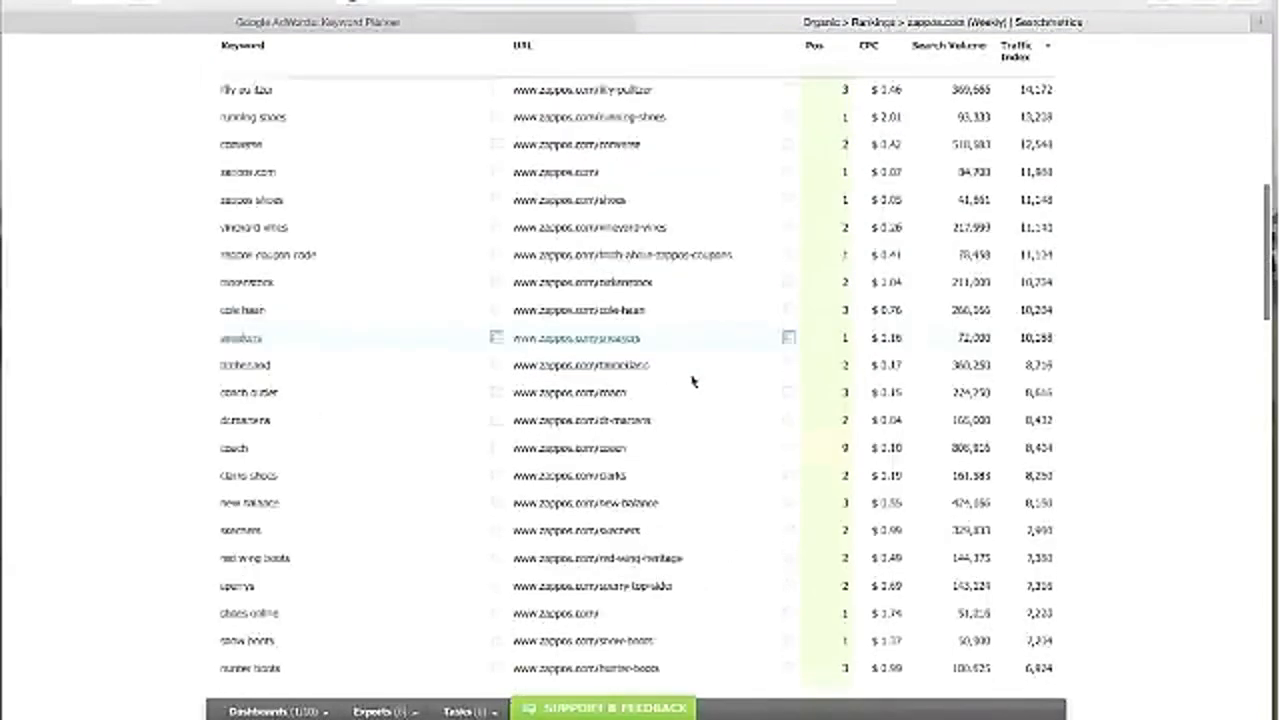
scroll("down", 3)
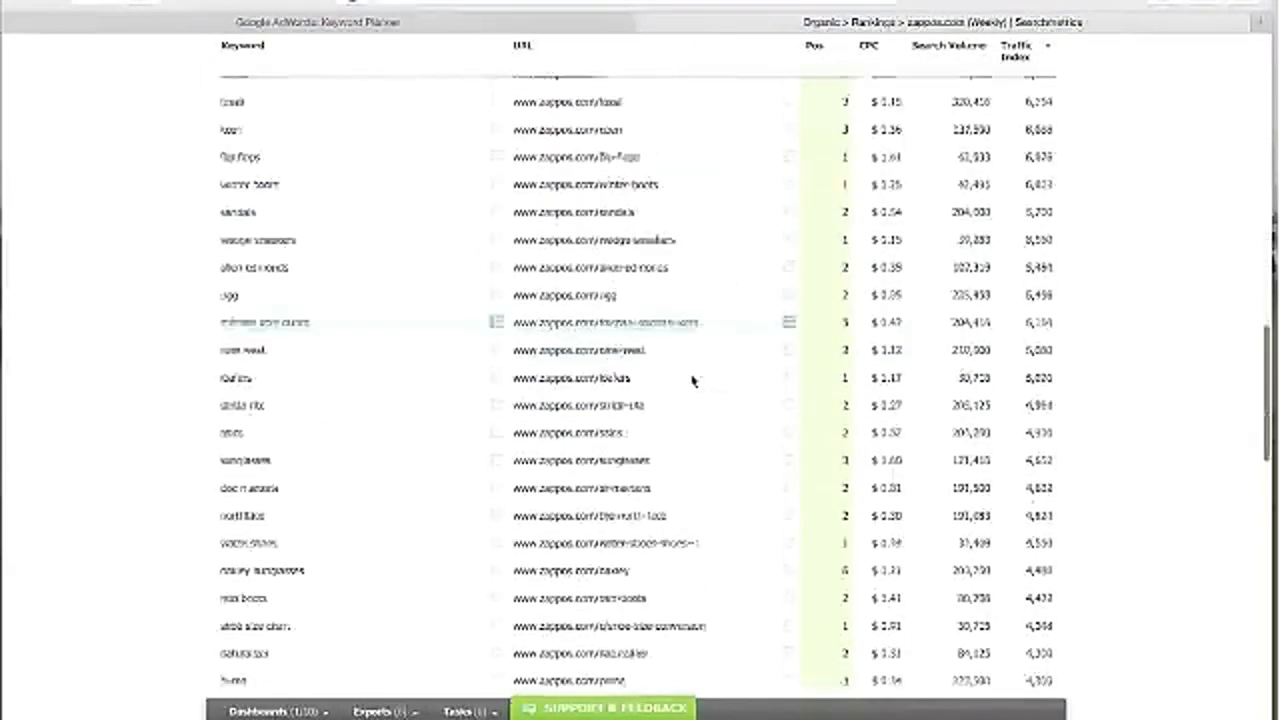
scroll("down", 3)
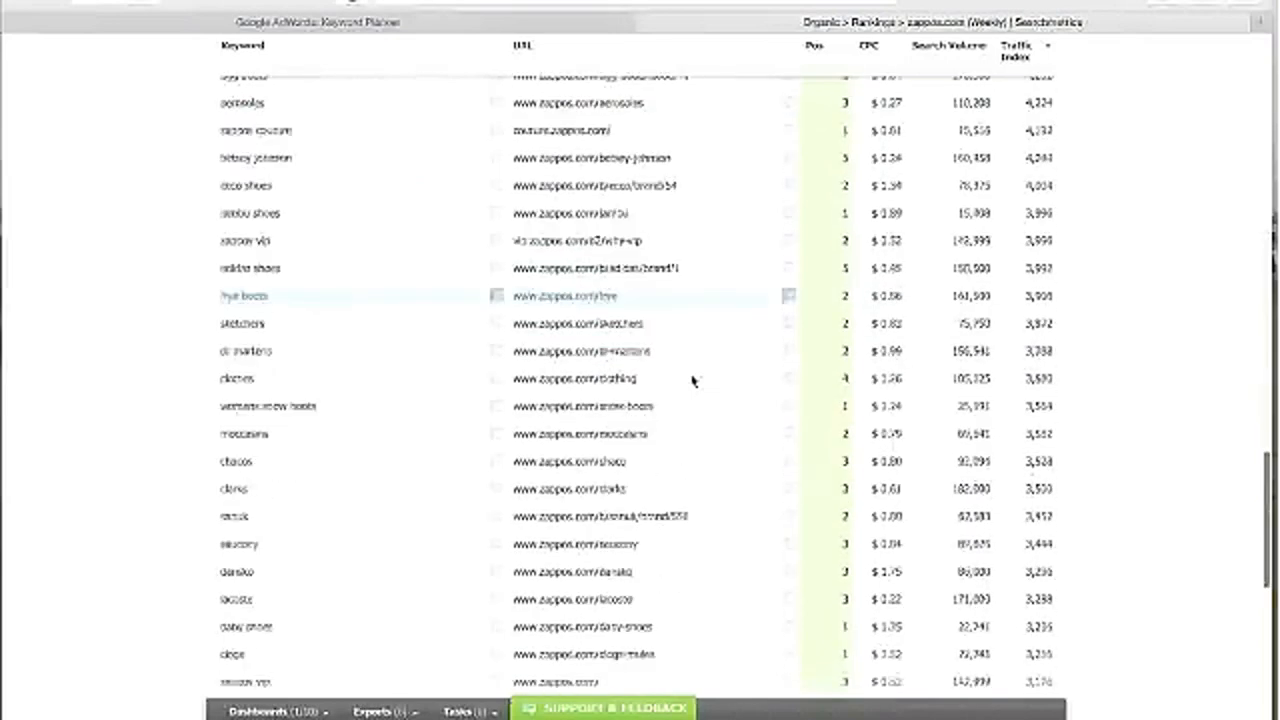
scroll("down", 3)
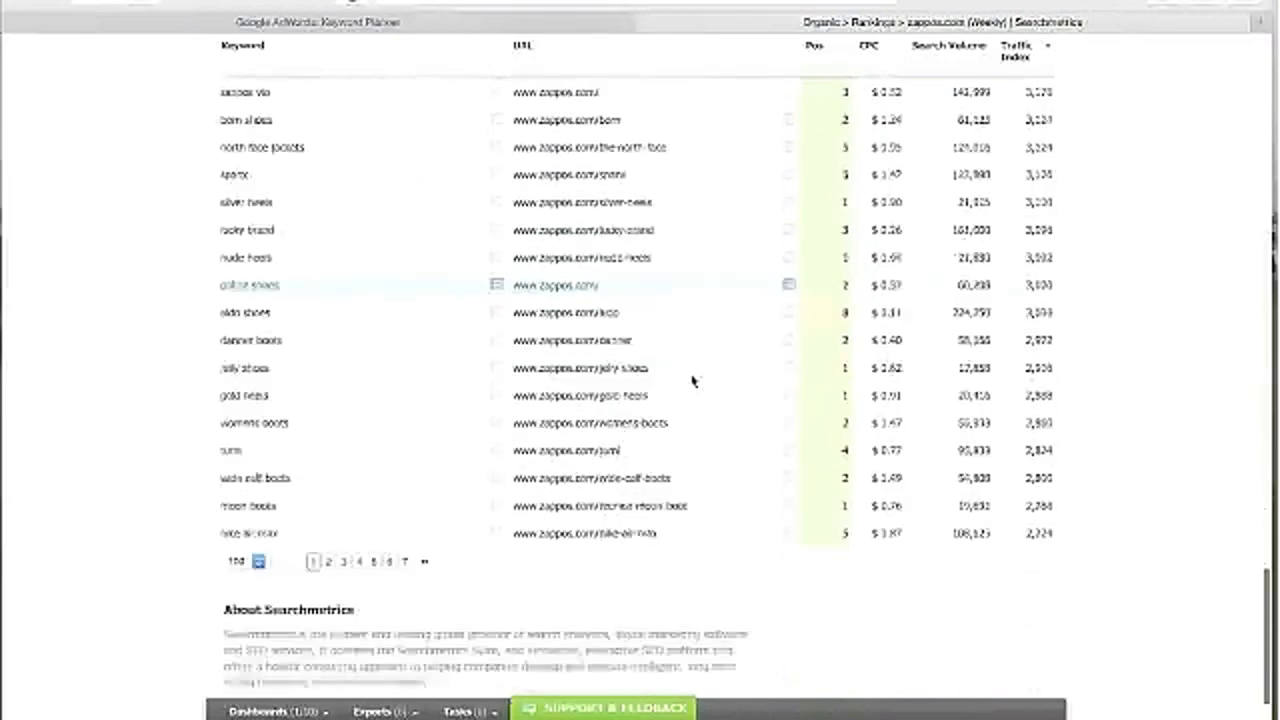
scroll("down", 3)
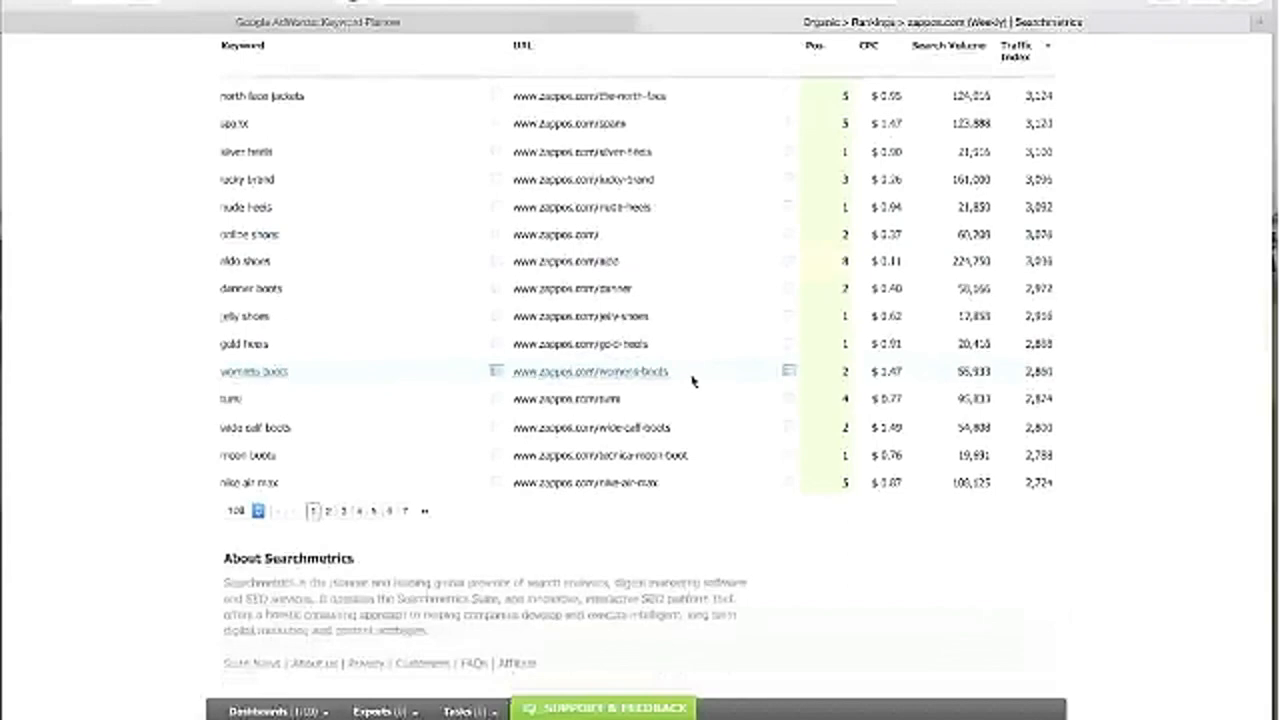
left_click(240, 512)
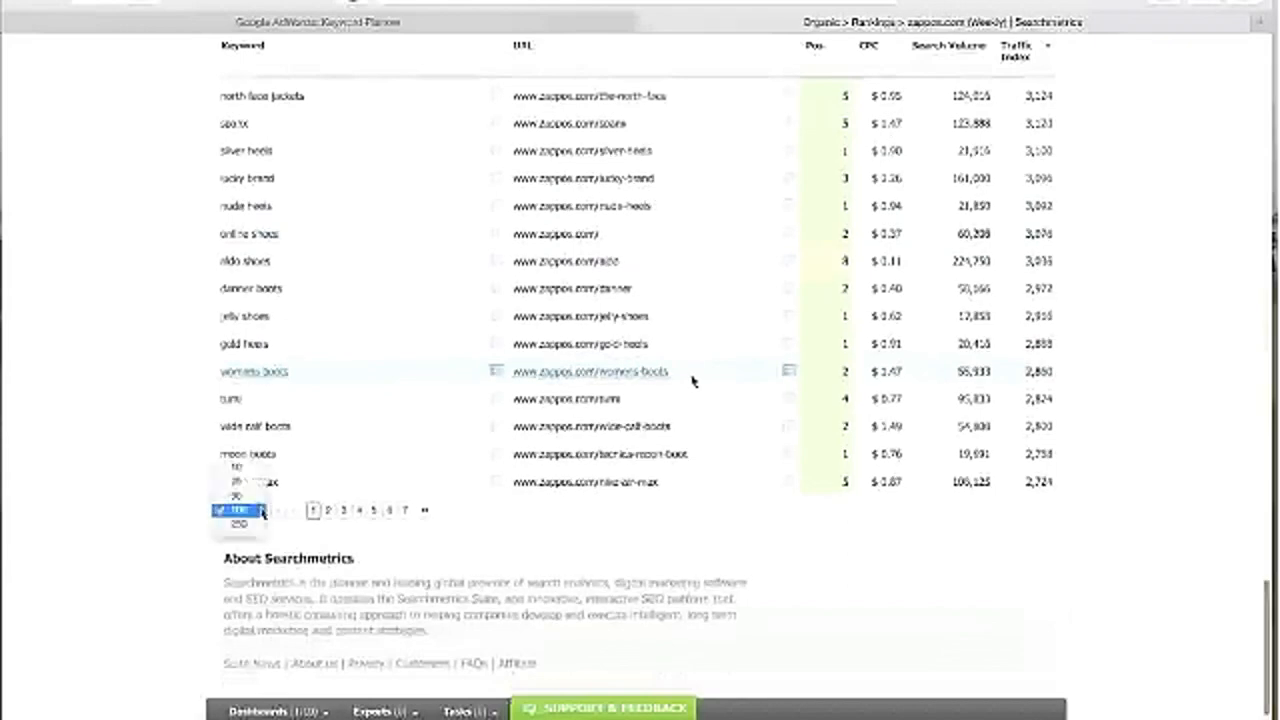
left_click(236, 512)
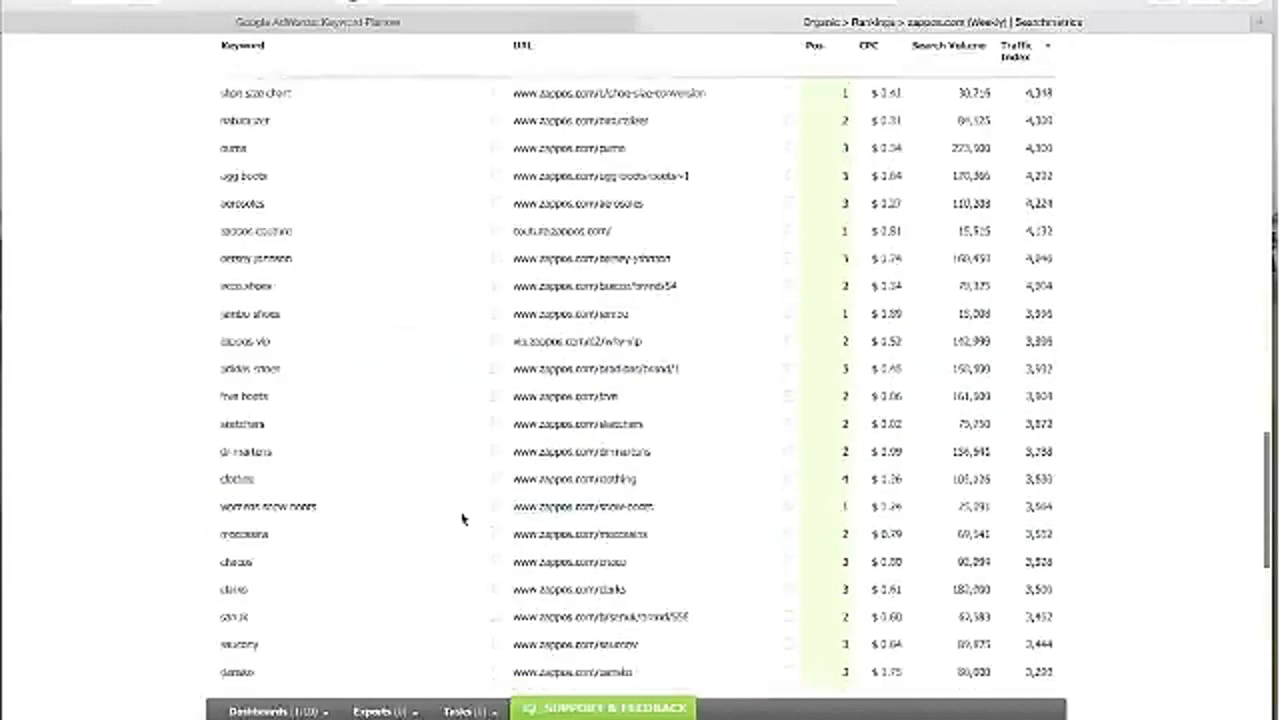
scroll("up", 3)
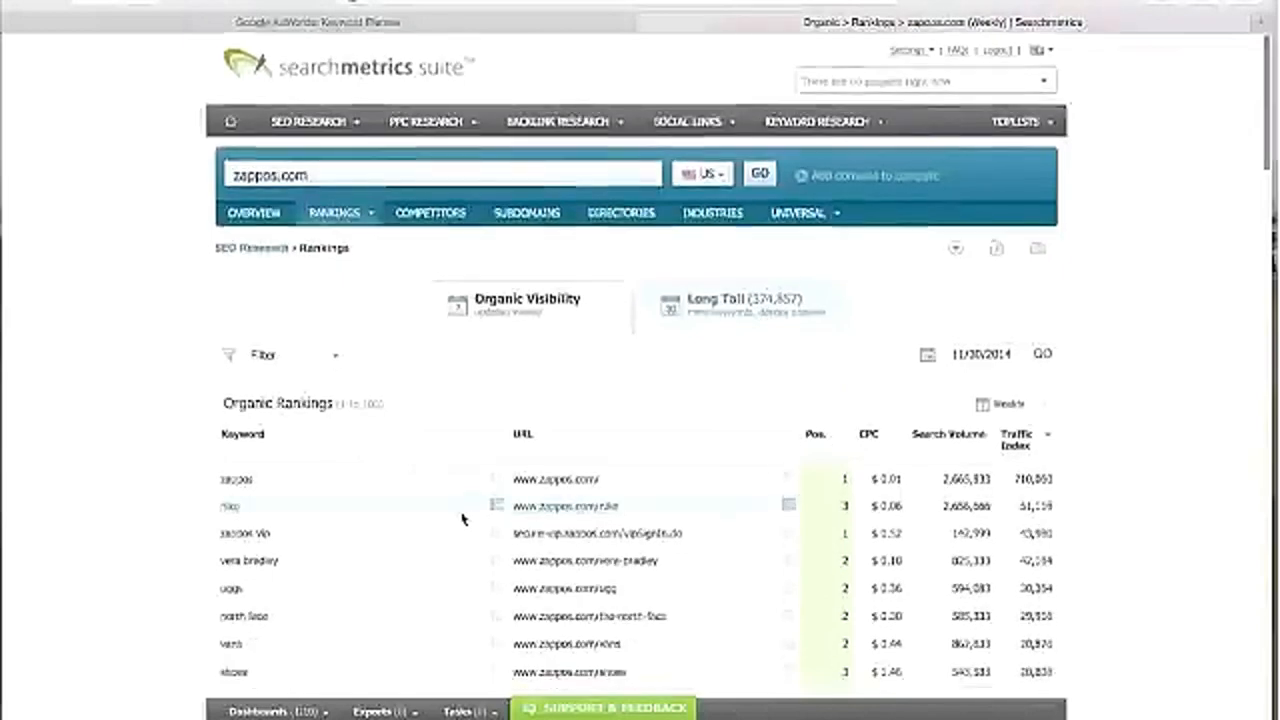
scroll("down", 3)
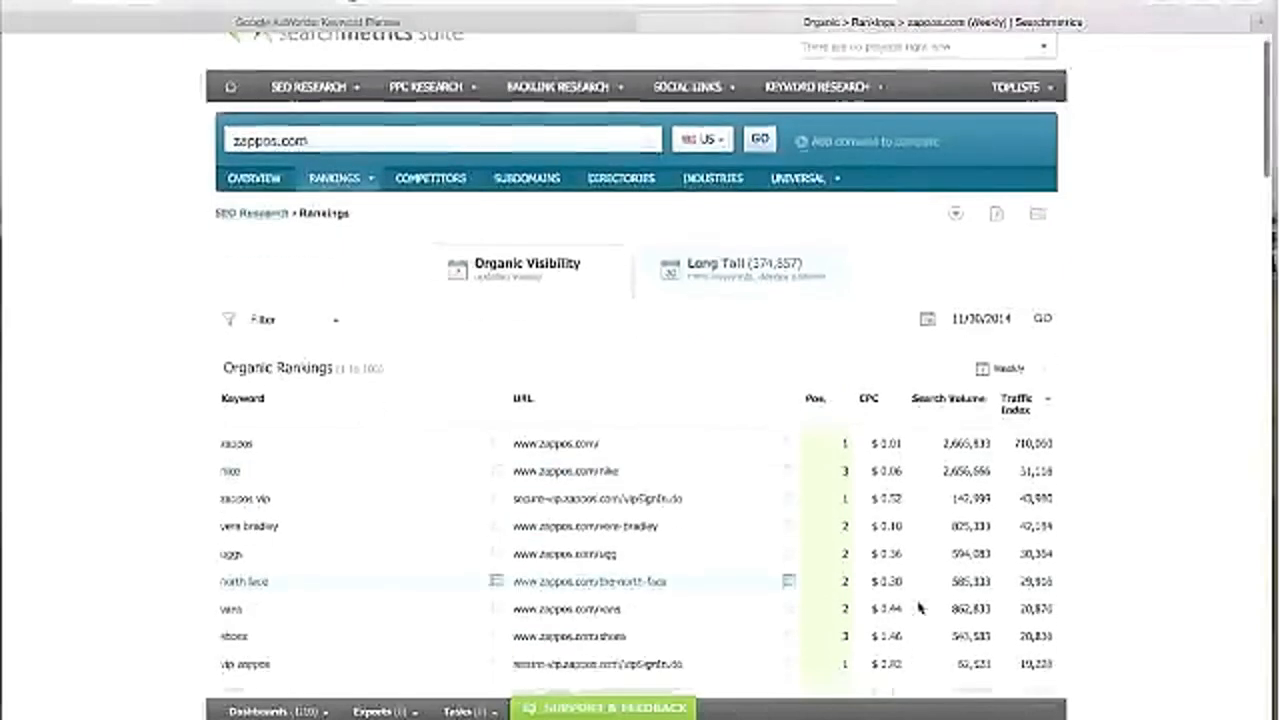
scroll("down", 3)
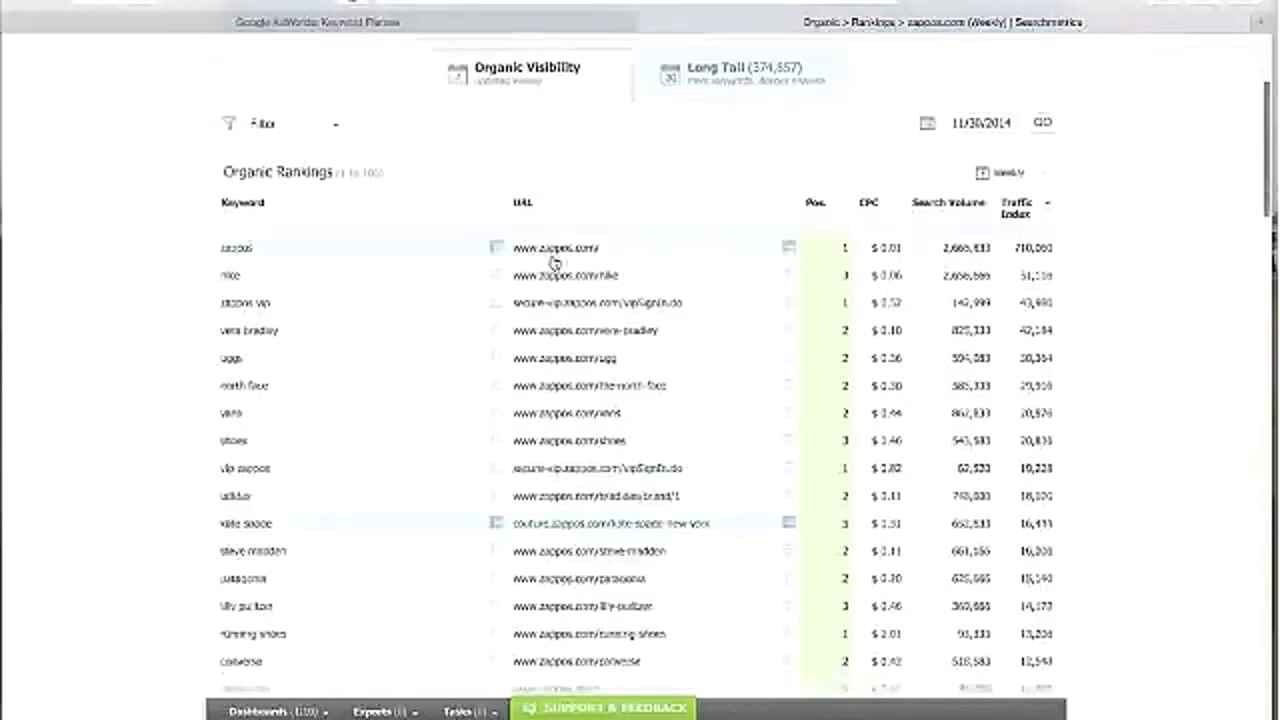
mouse_move(552, 260)
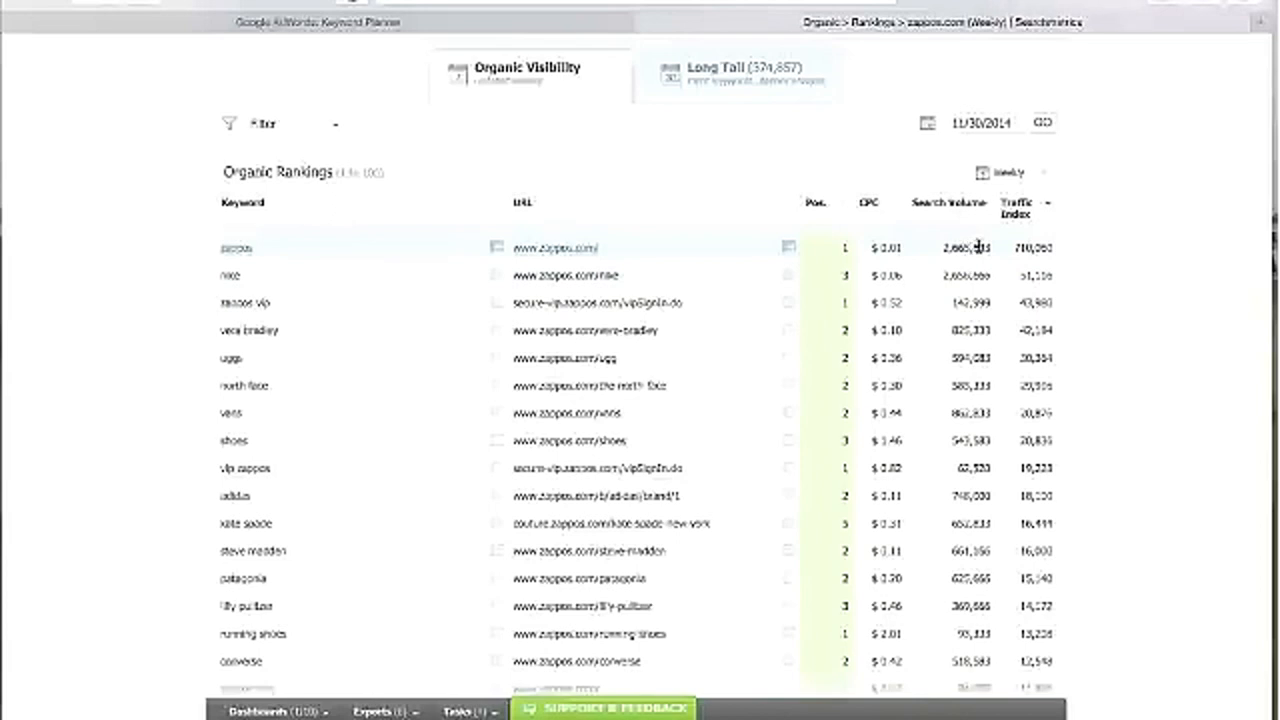
mouse_move(998, 258)
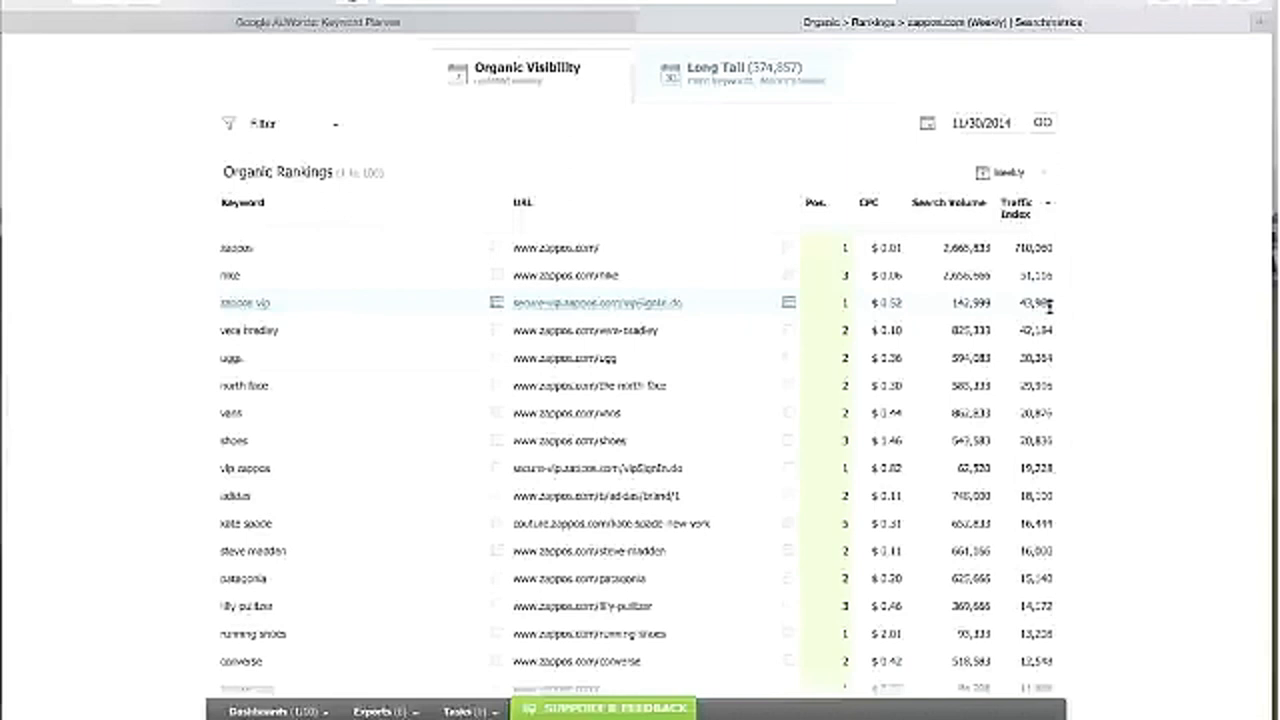
mouse_move(852, 316)
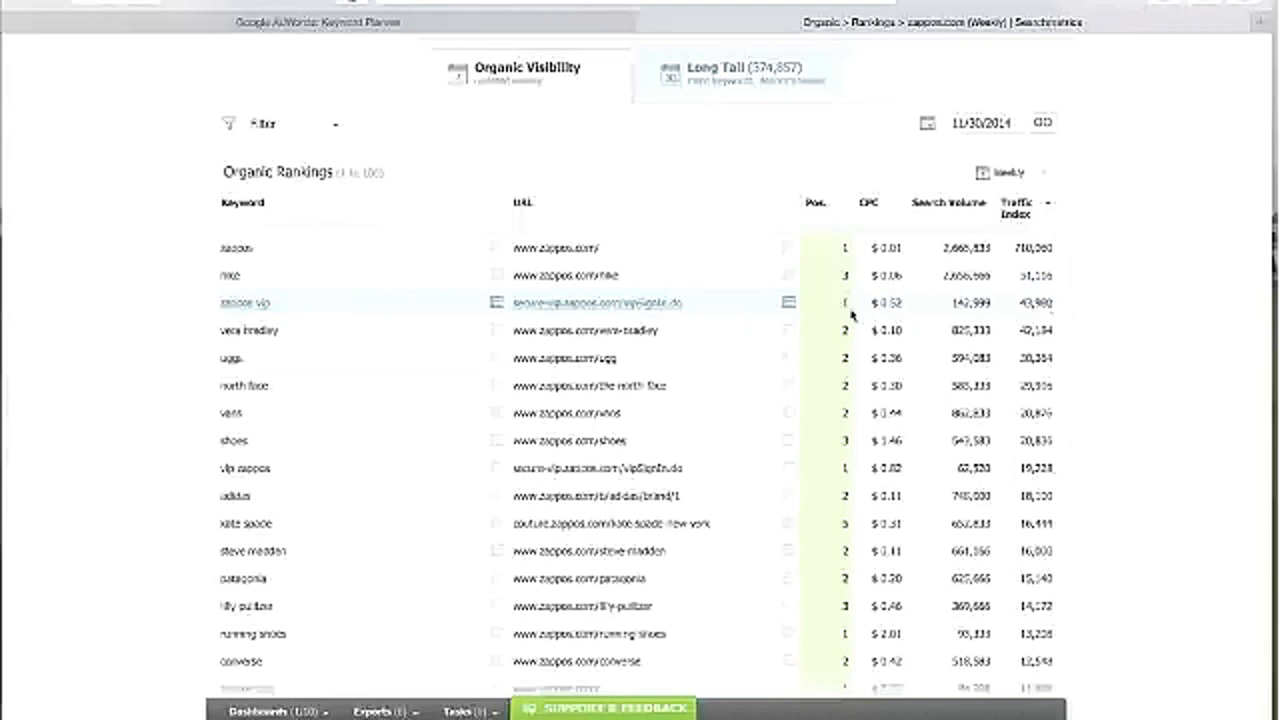
mouse_move(696, 304)
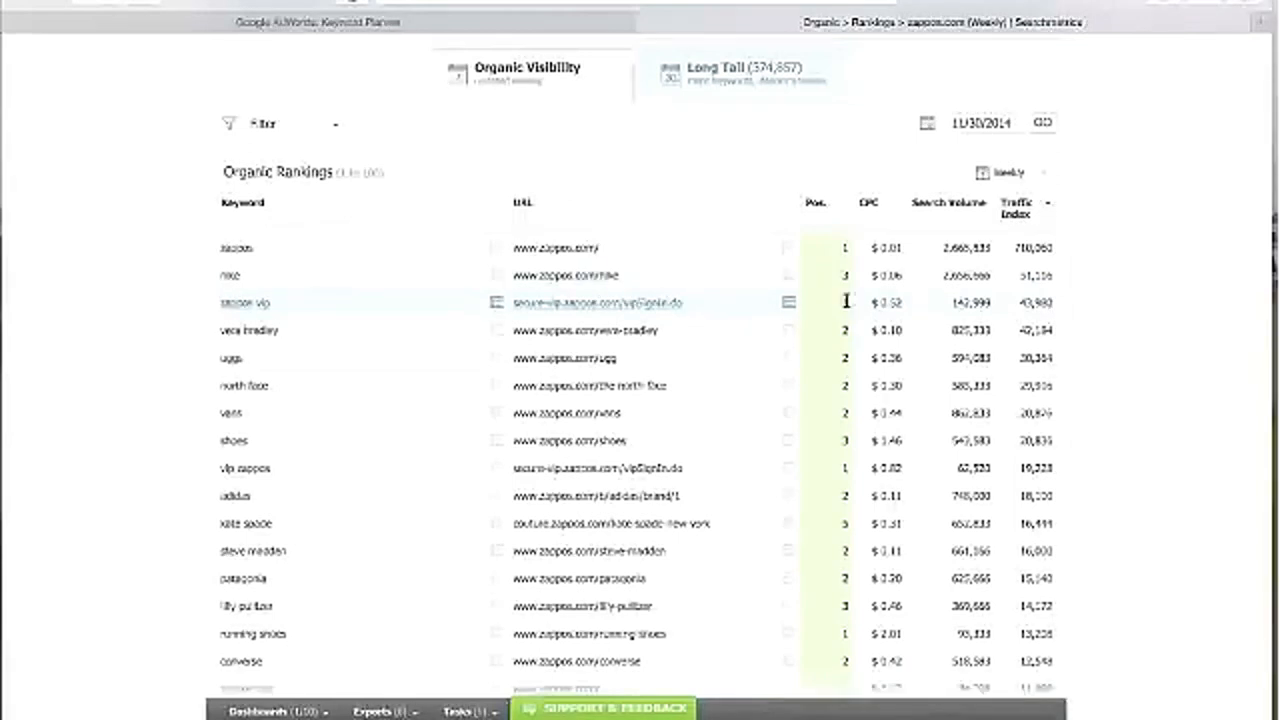
mouse_move(1044, 320)
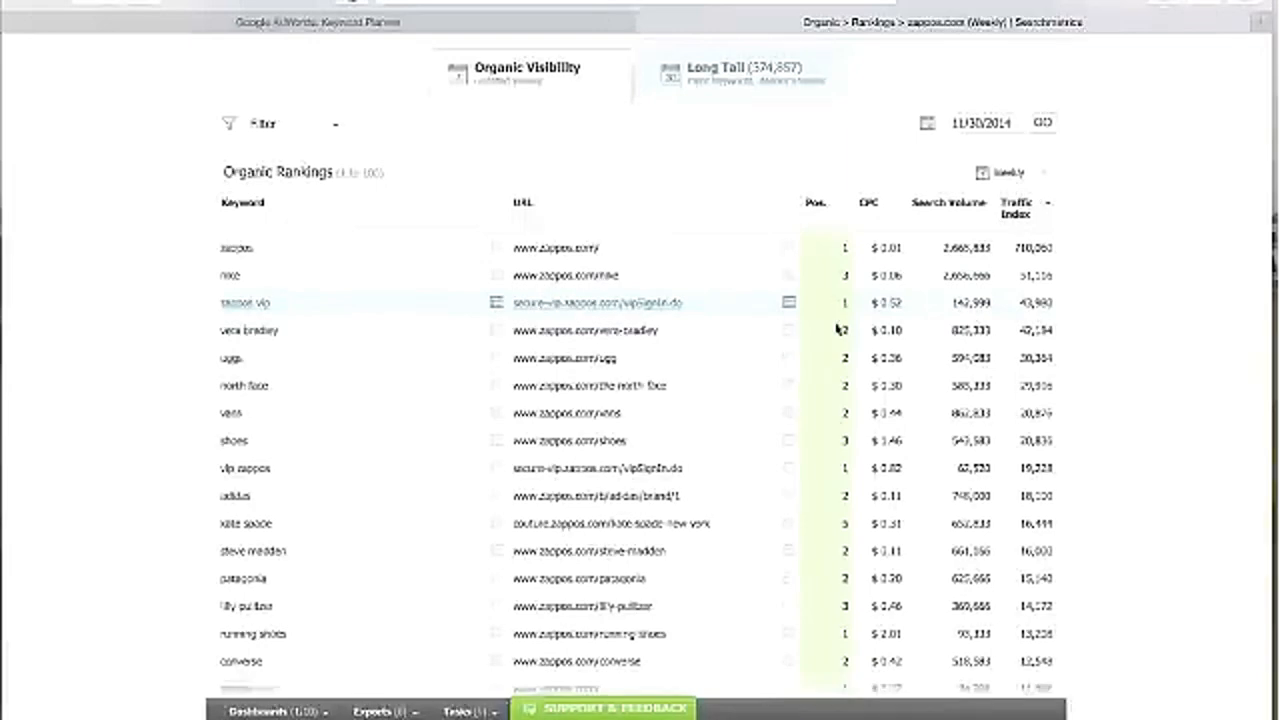
scroll("down", 3)
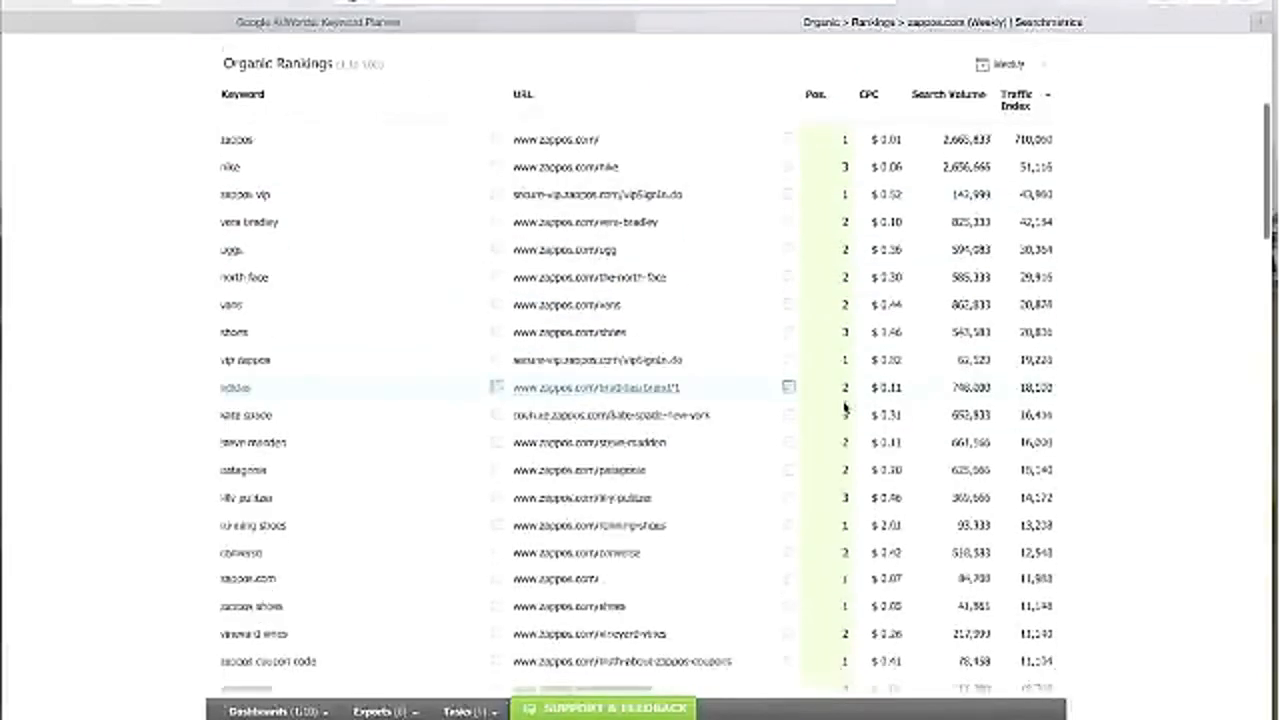
scroll("down", 3)
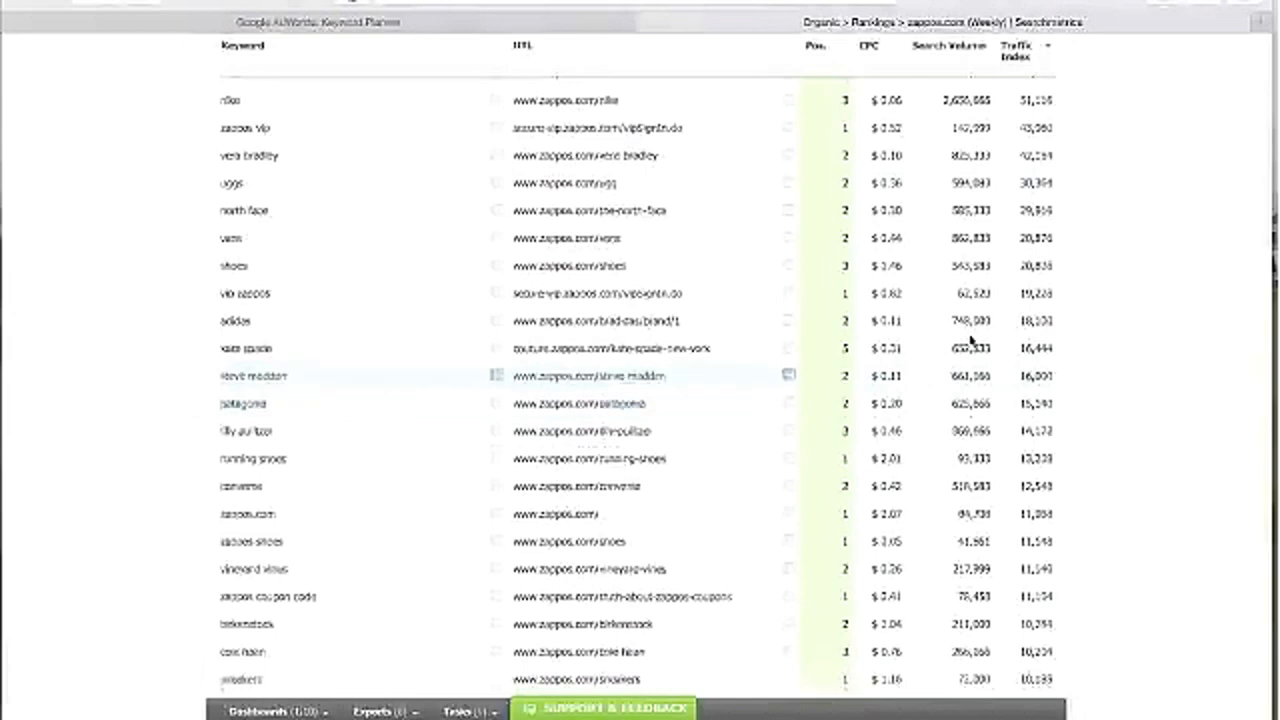
scroll("up", 3)
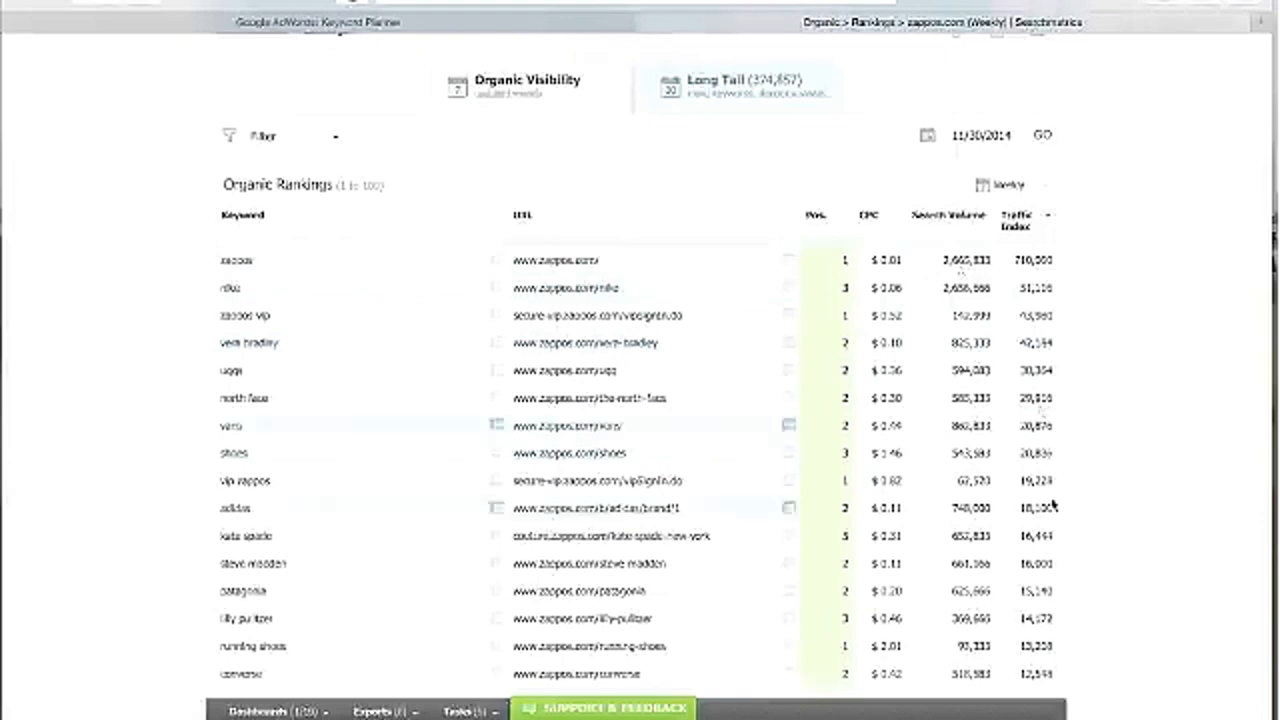
scroll("down", 3)
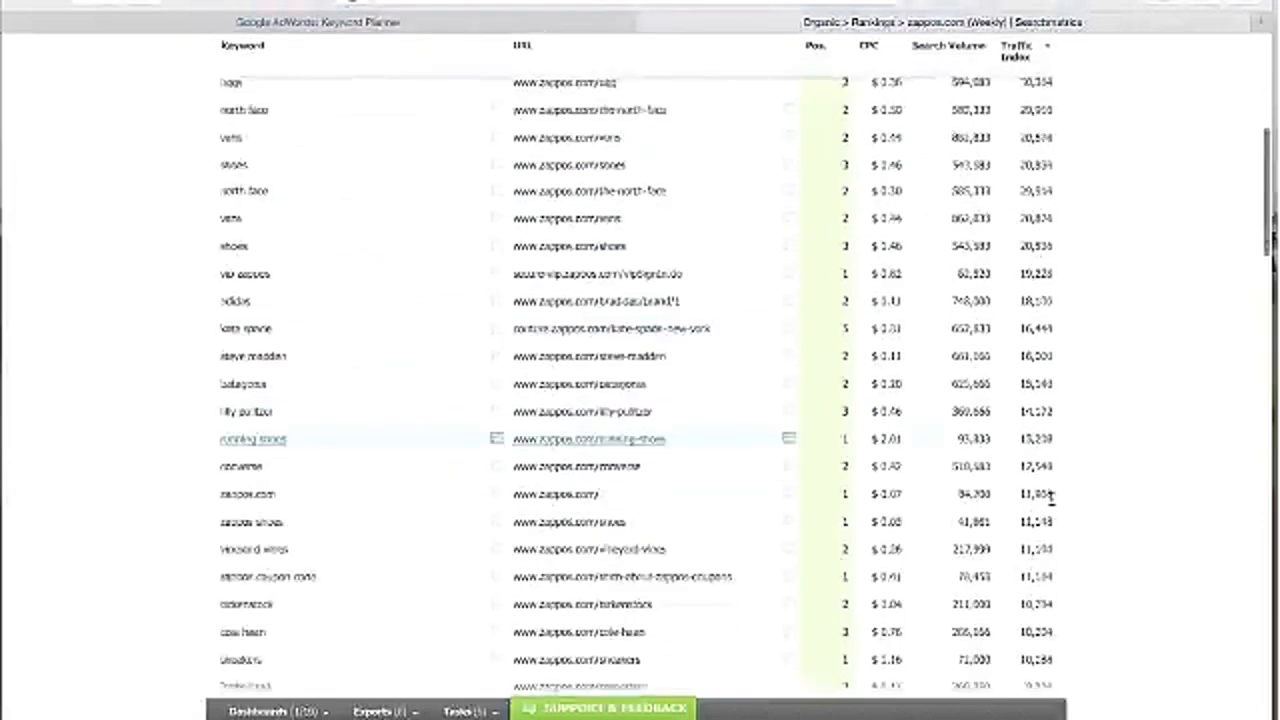
scroll("up", 3)
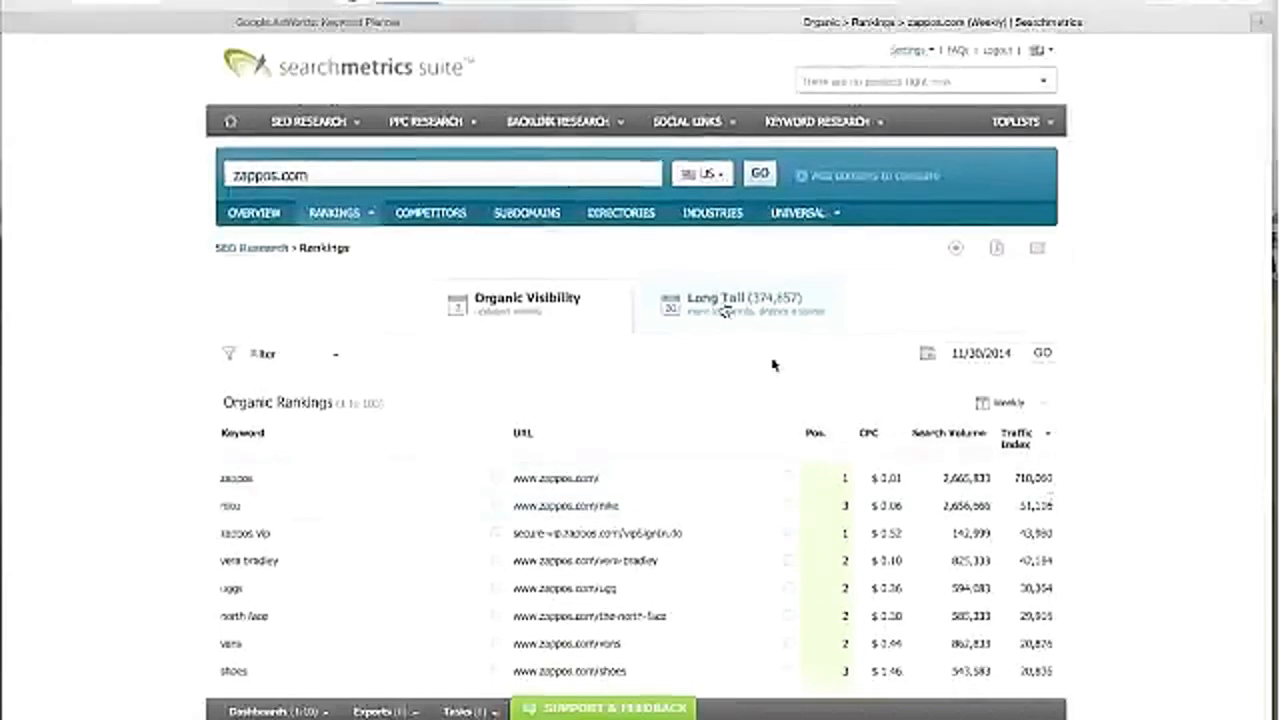
left_click(744, 300)
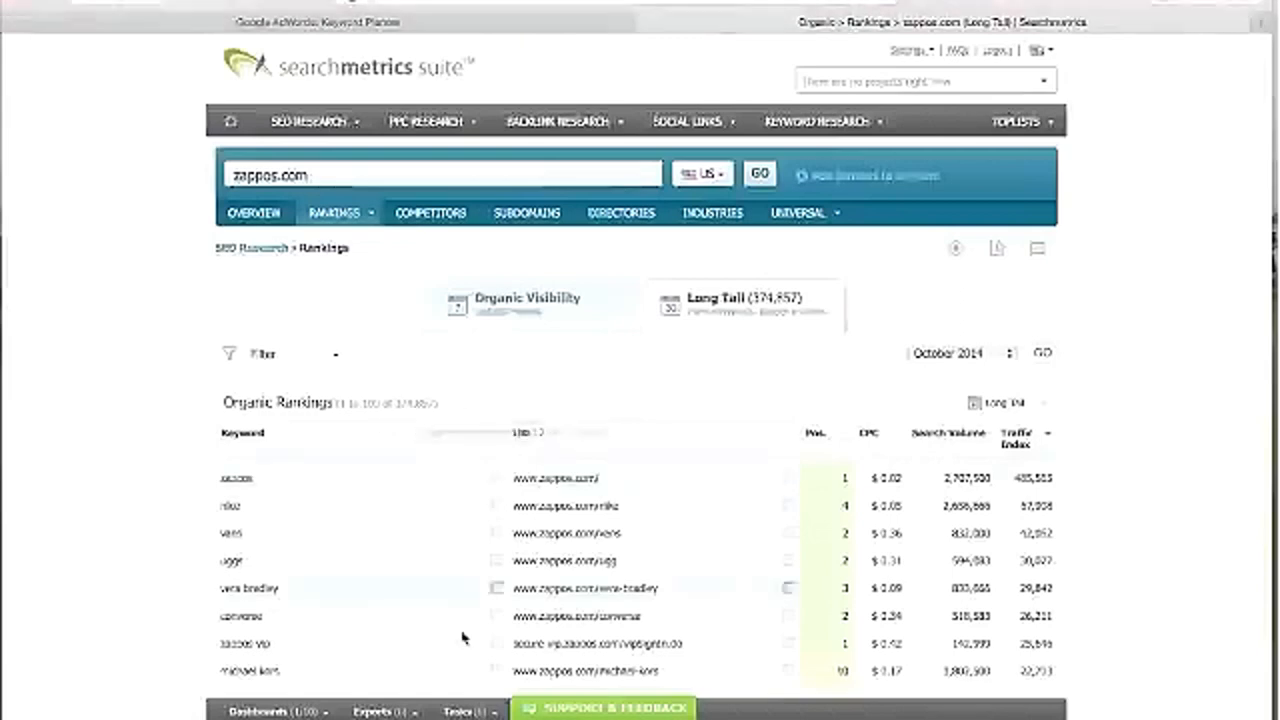
scroll("down", 3)
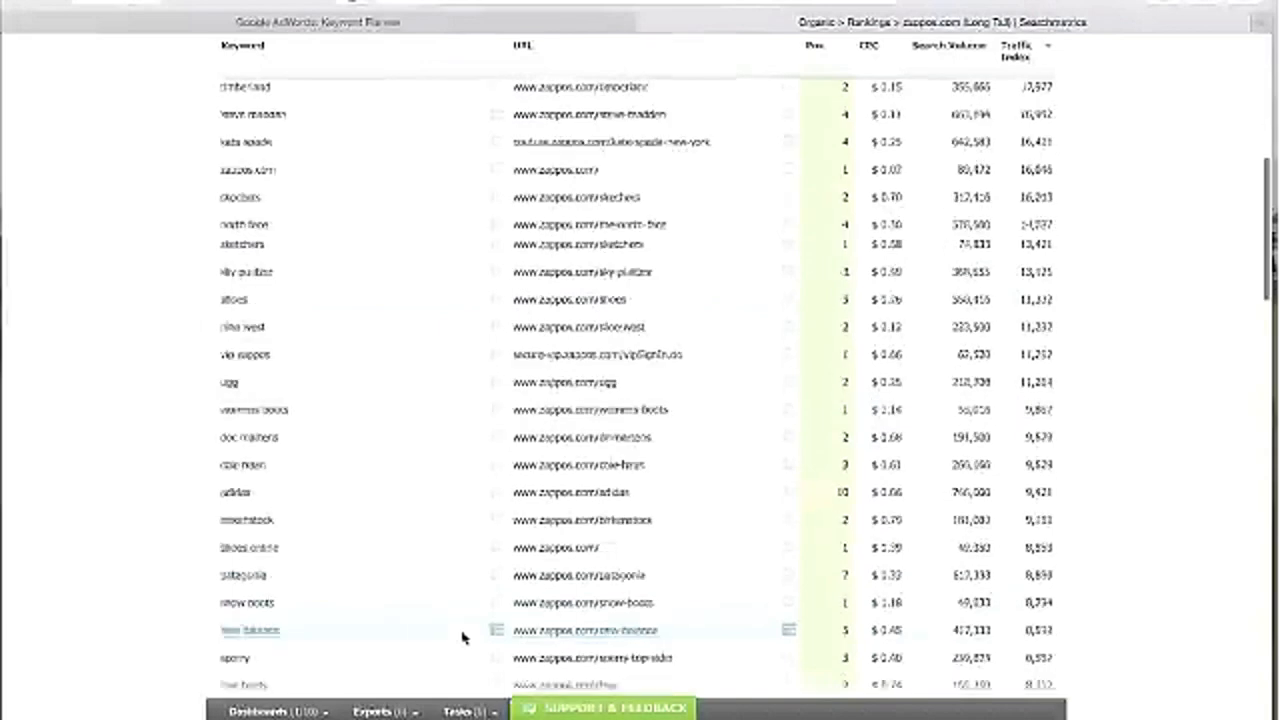
scroll("down", 3)
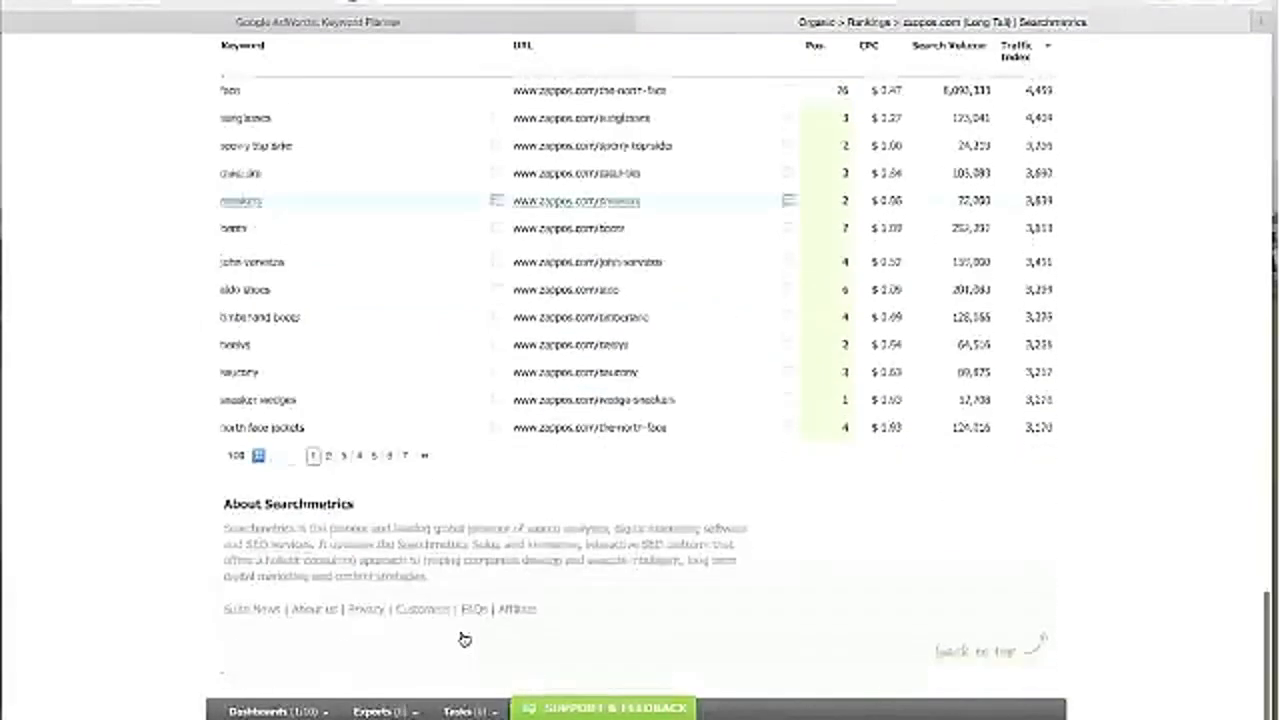
scroll("up", 3)
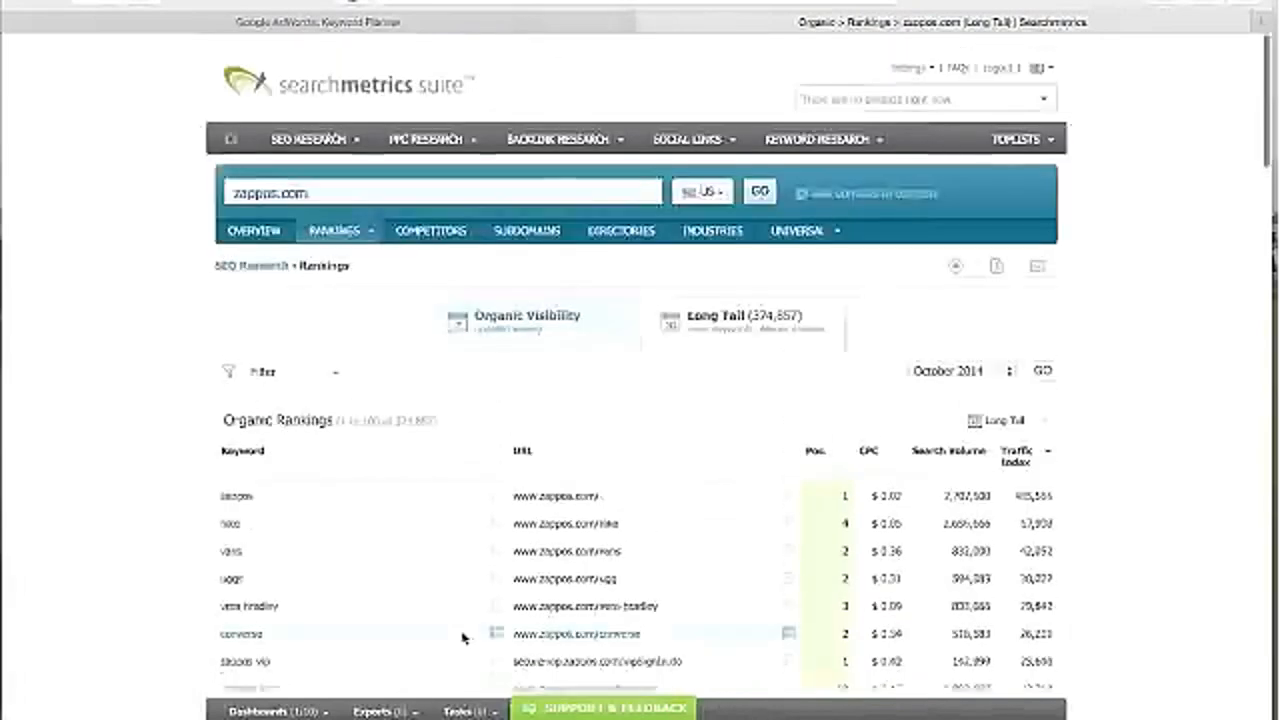
scroll("up", 3)
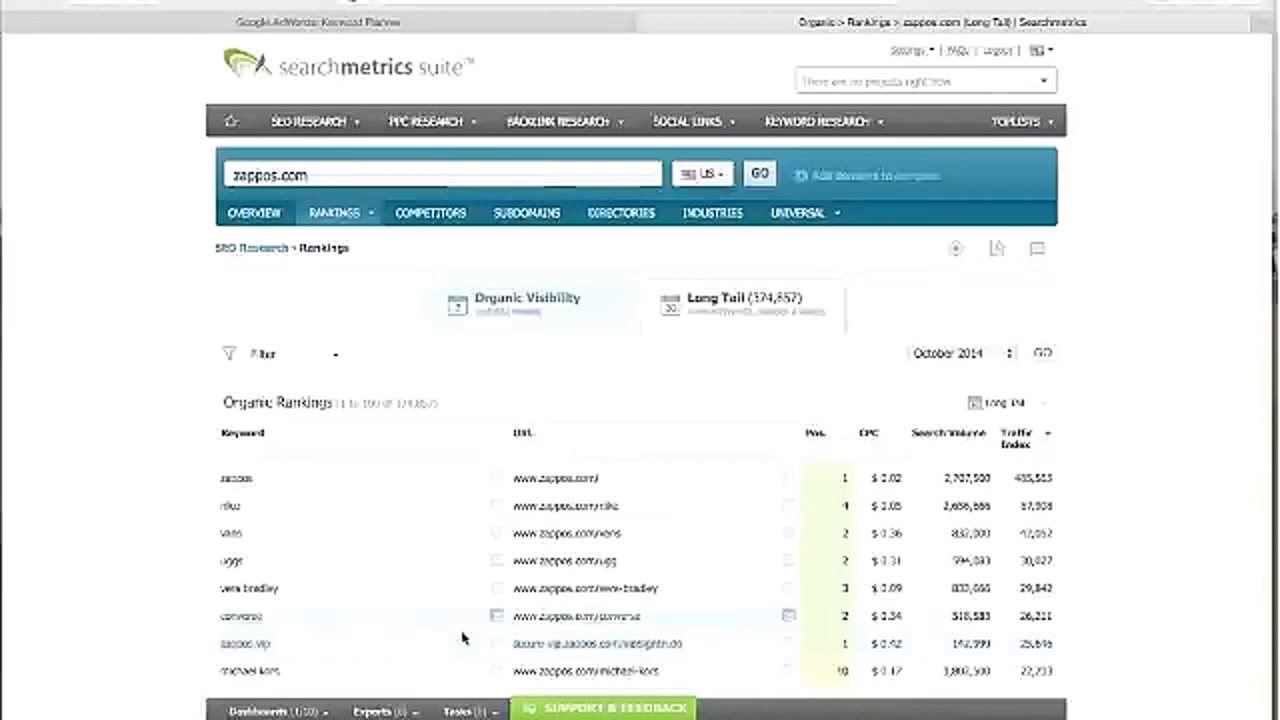
scroll("down", 3)
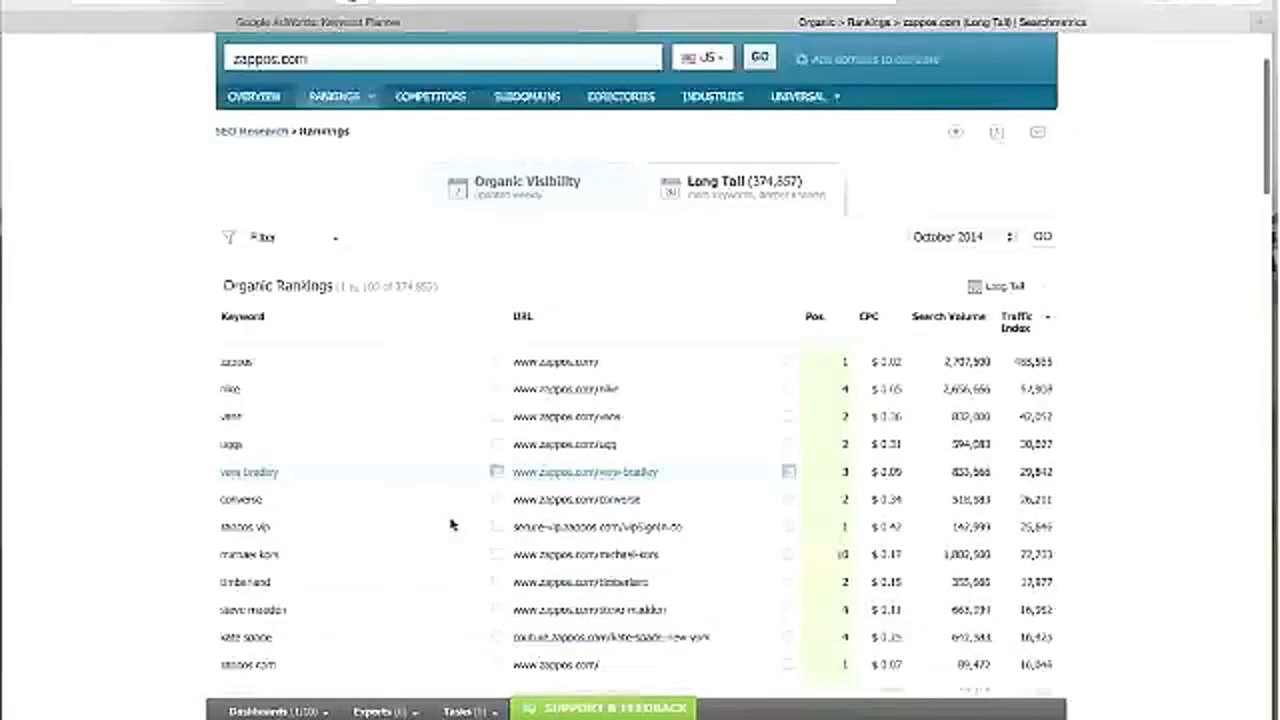
scroll("down", 3)
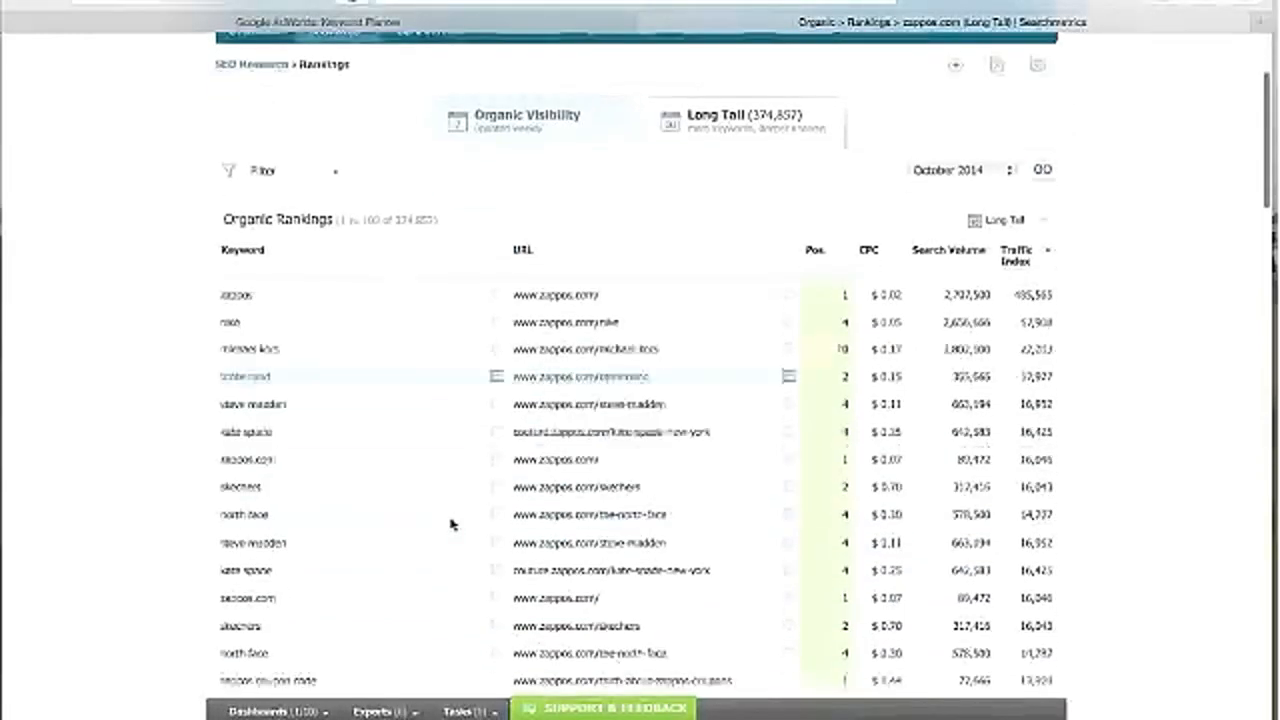
scroll("down", 3)
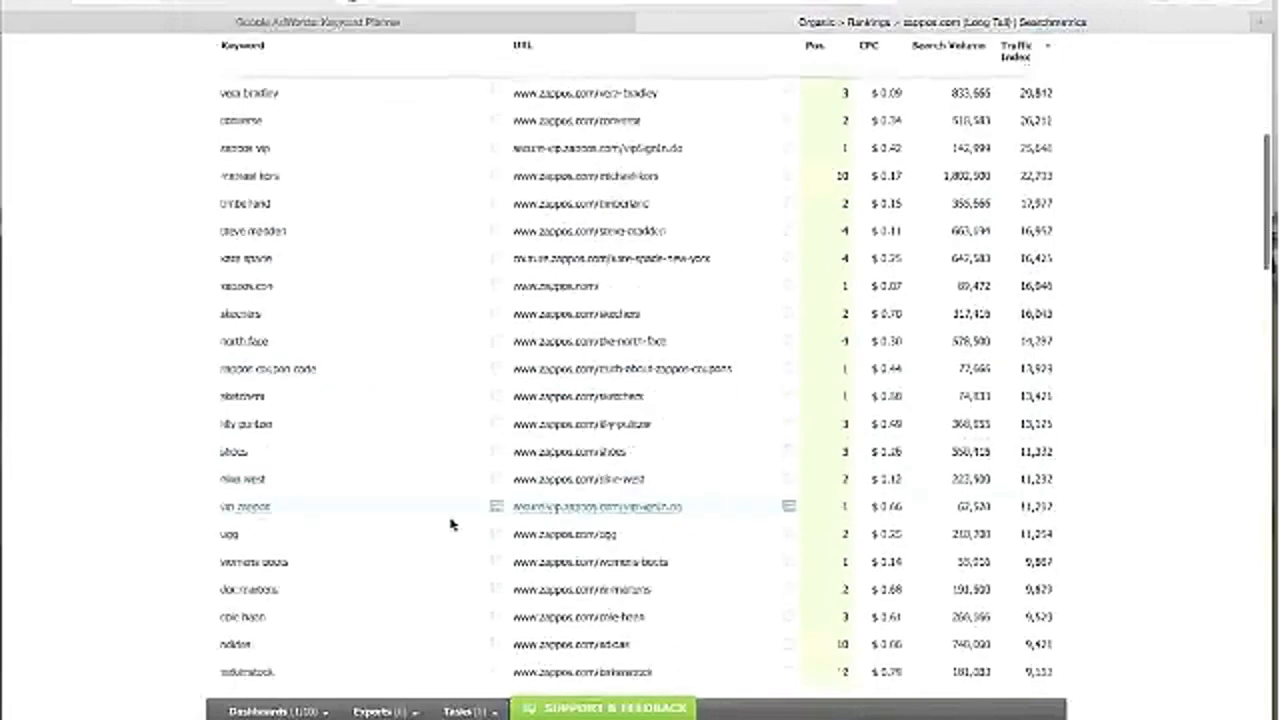
scroll("down", 3)
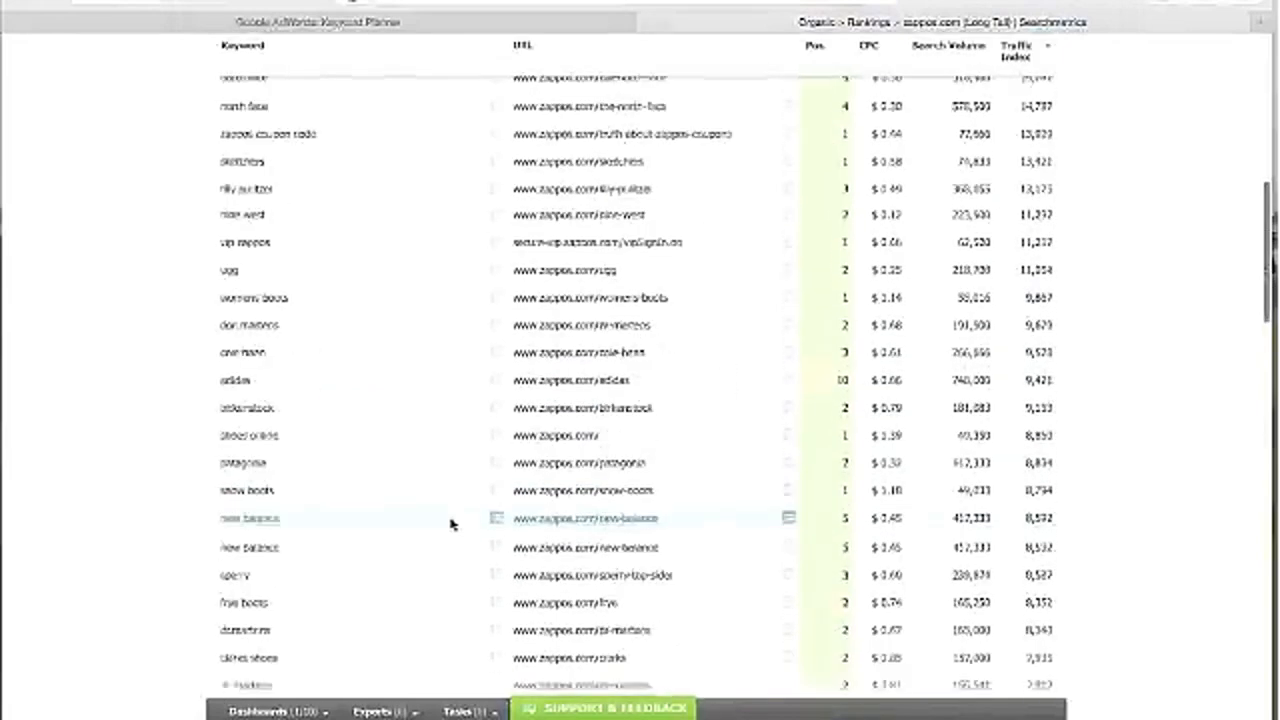
scroll("down", 3)
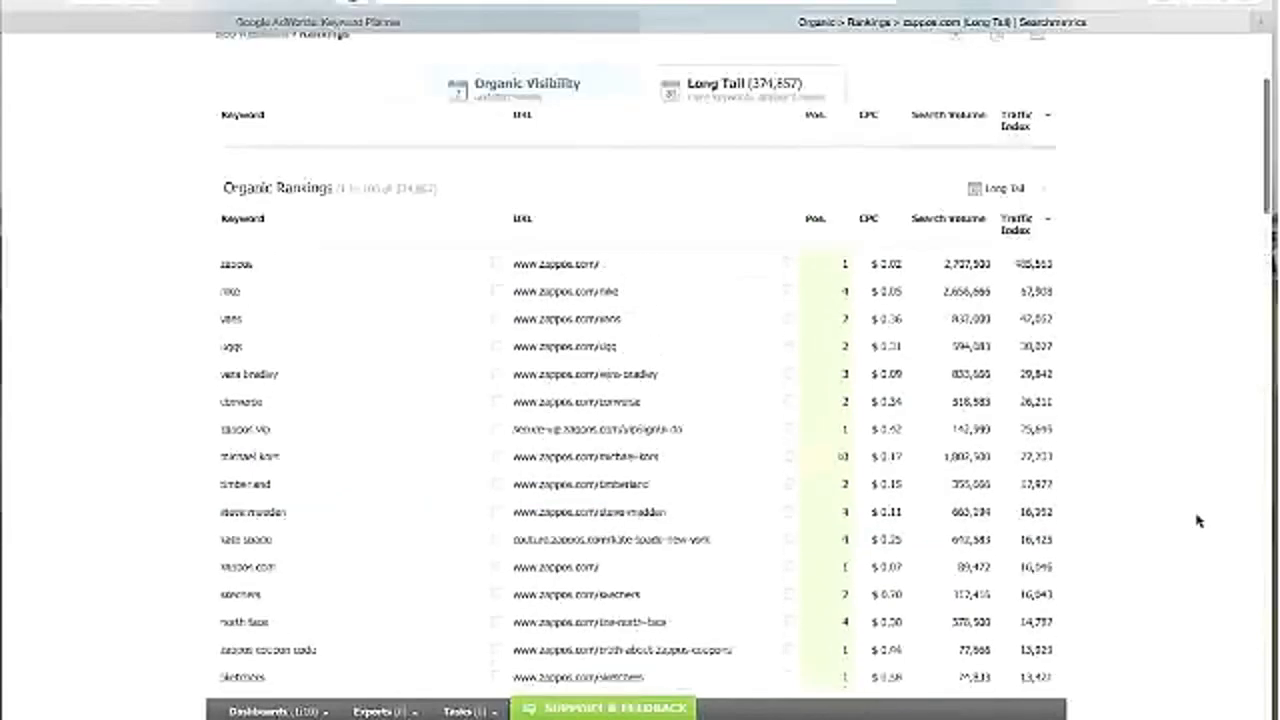
scroll("up", 3)
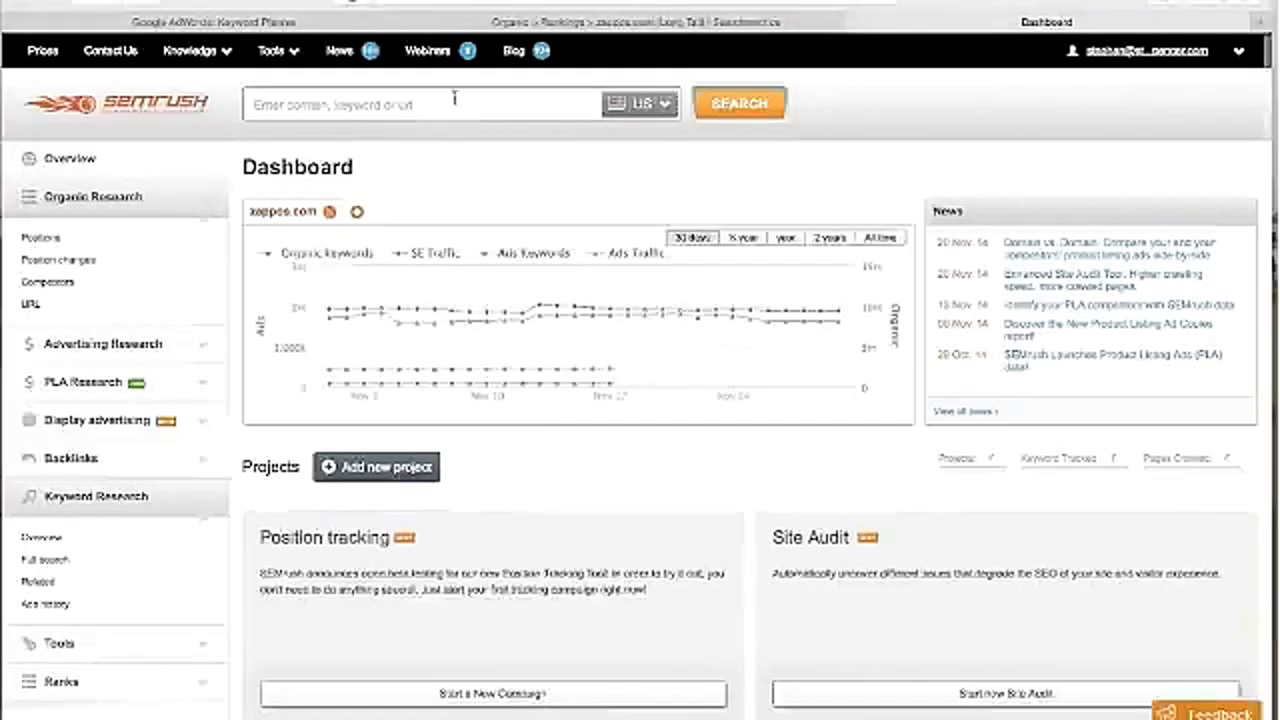
Step: Search zappos.com in SEMrush and view its organic search positions report
type("zappos.com")
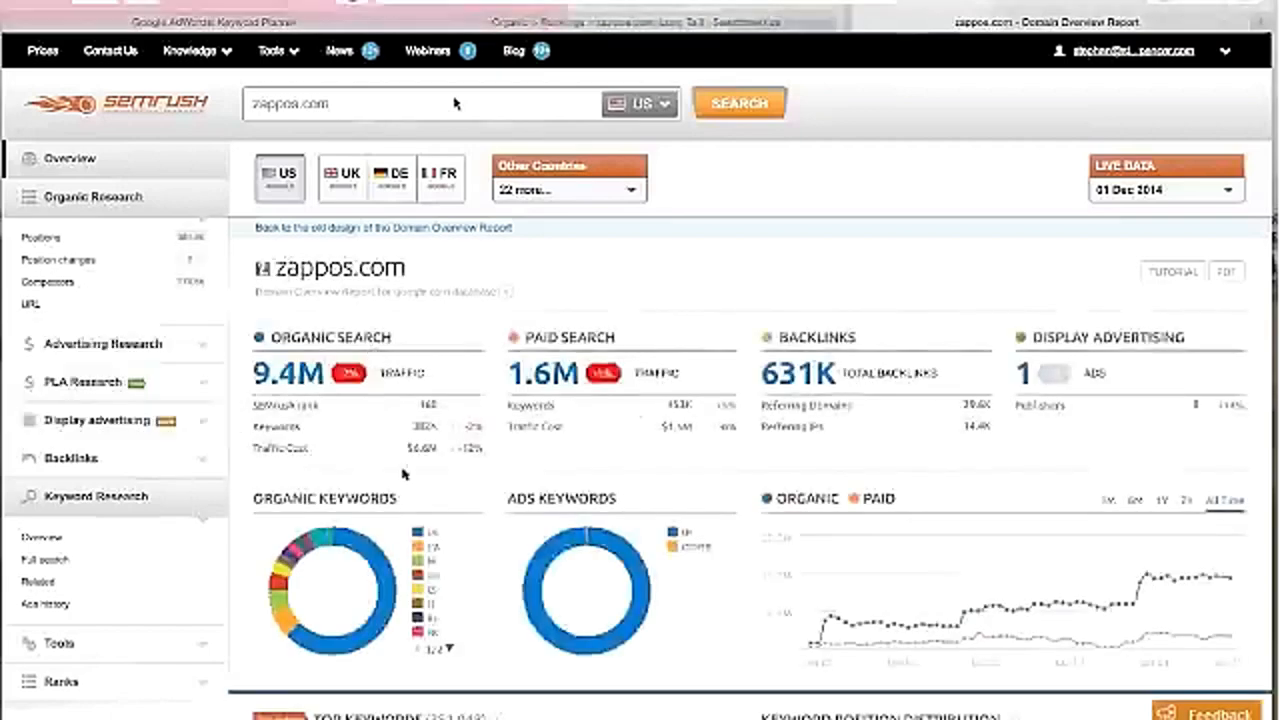
scroll("down", 3)
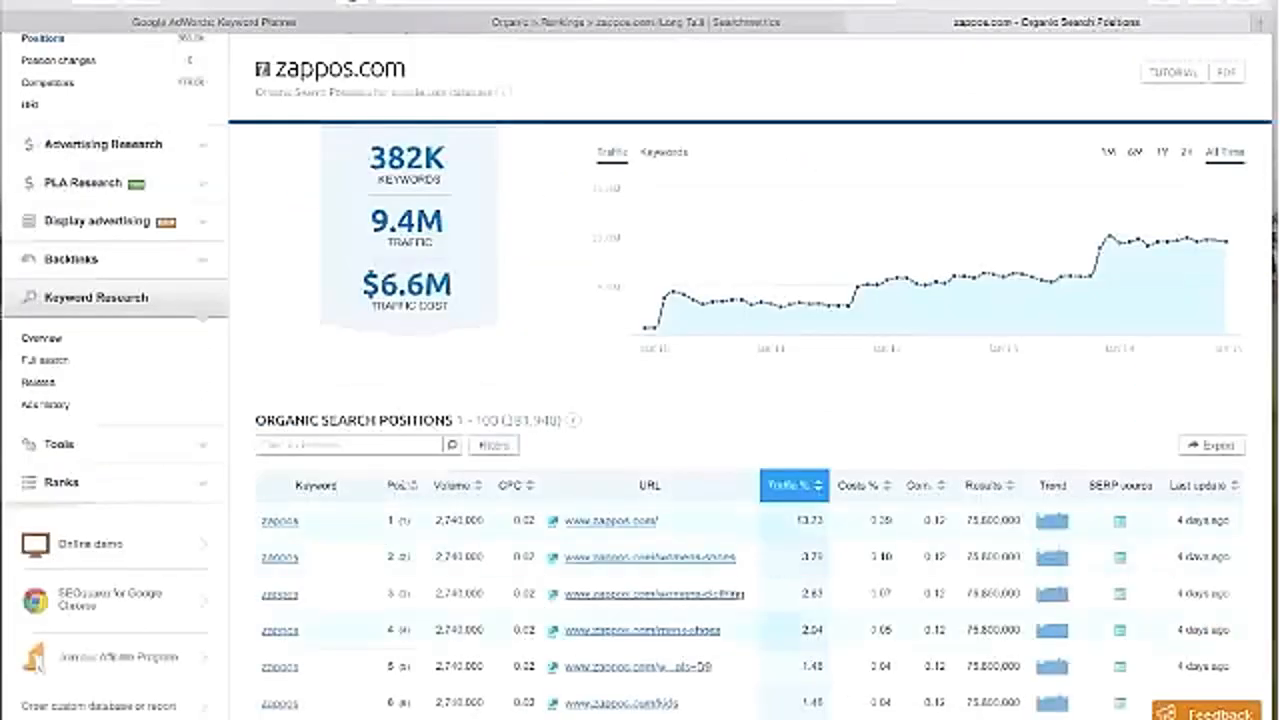
mouse_move(620, 496)
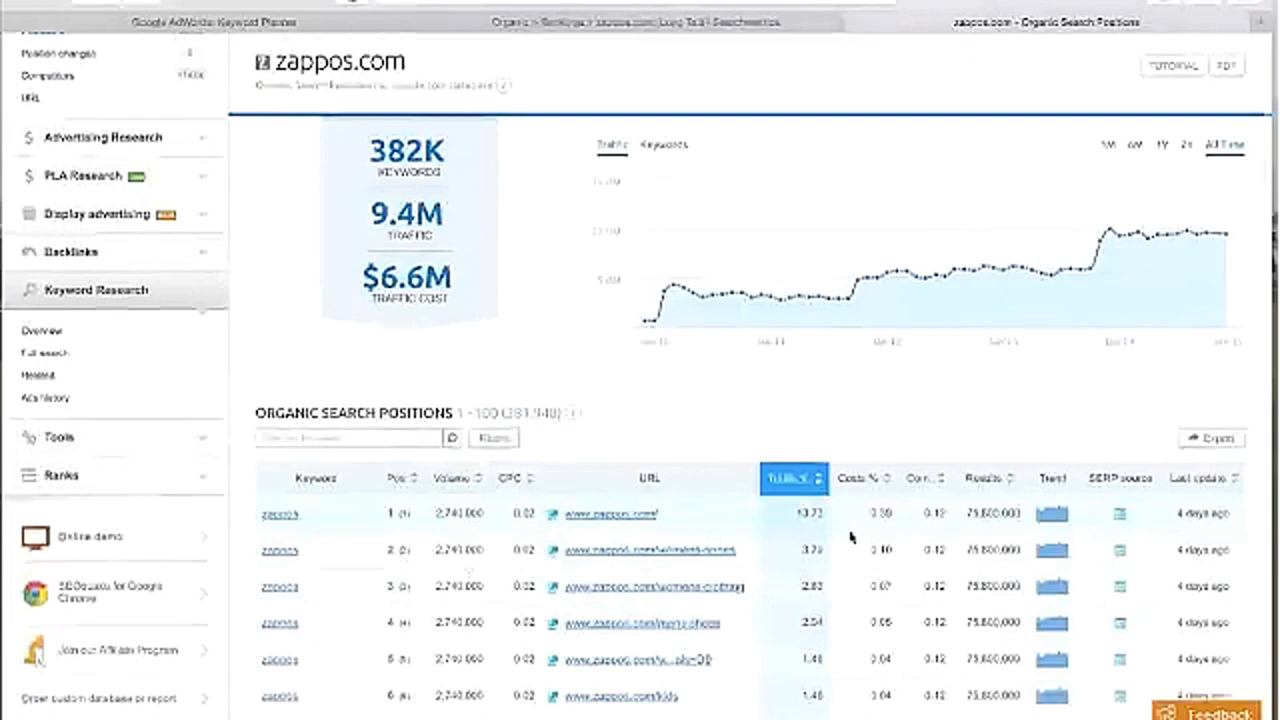
Step: Scroll through zappos.com's Organic Search Positions keyword table down to the footer and back
scroll("down", 3)
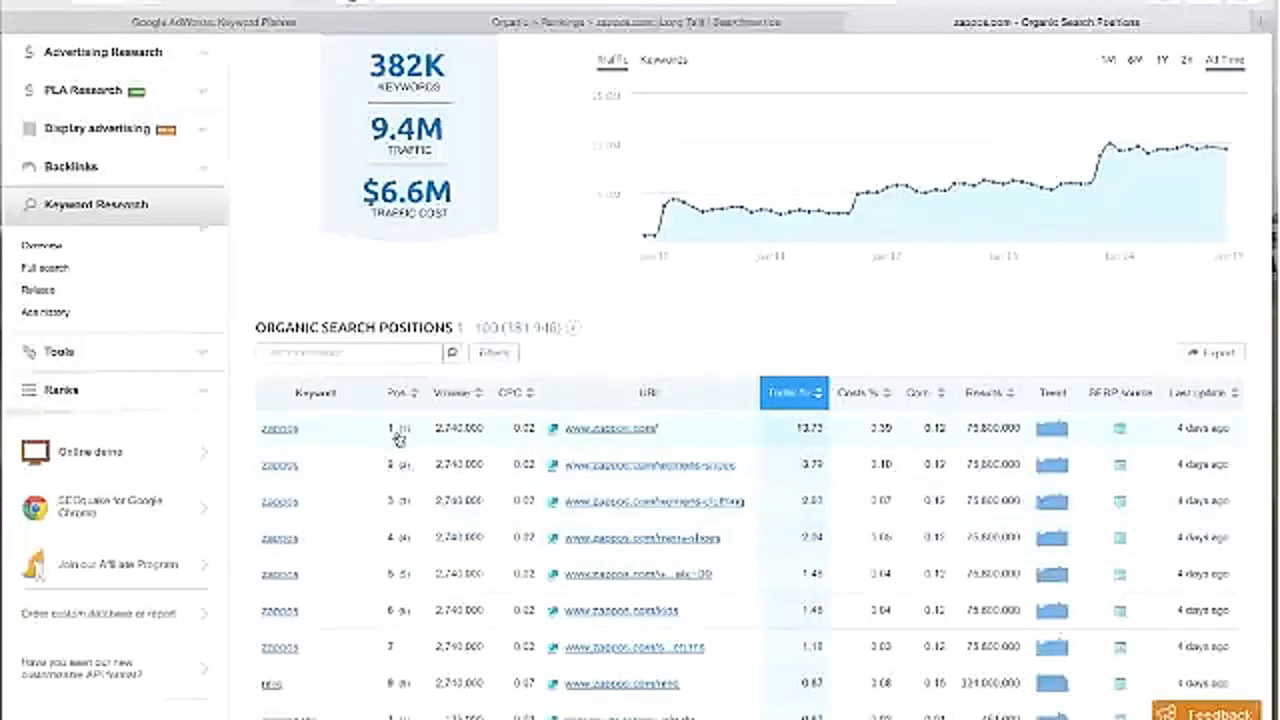
mouse_move(488, 434)
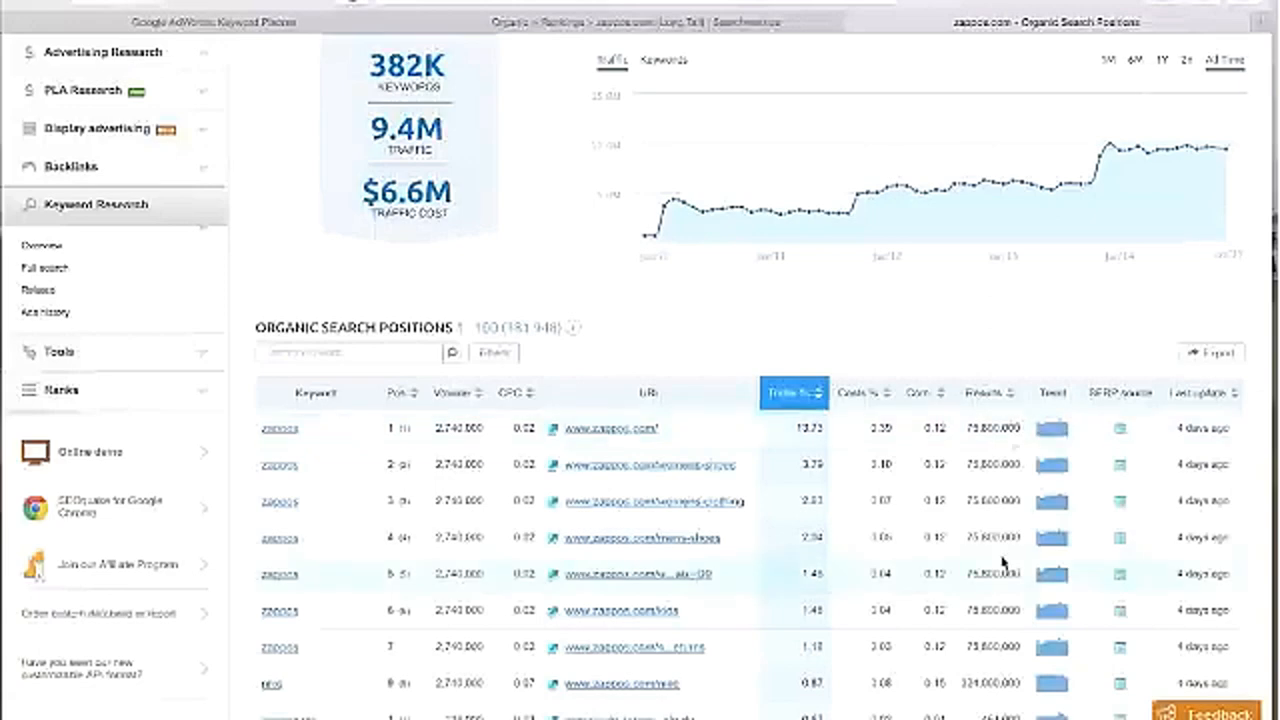
scroll("down", 3)
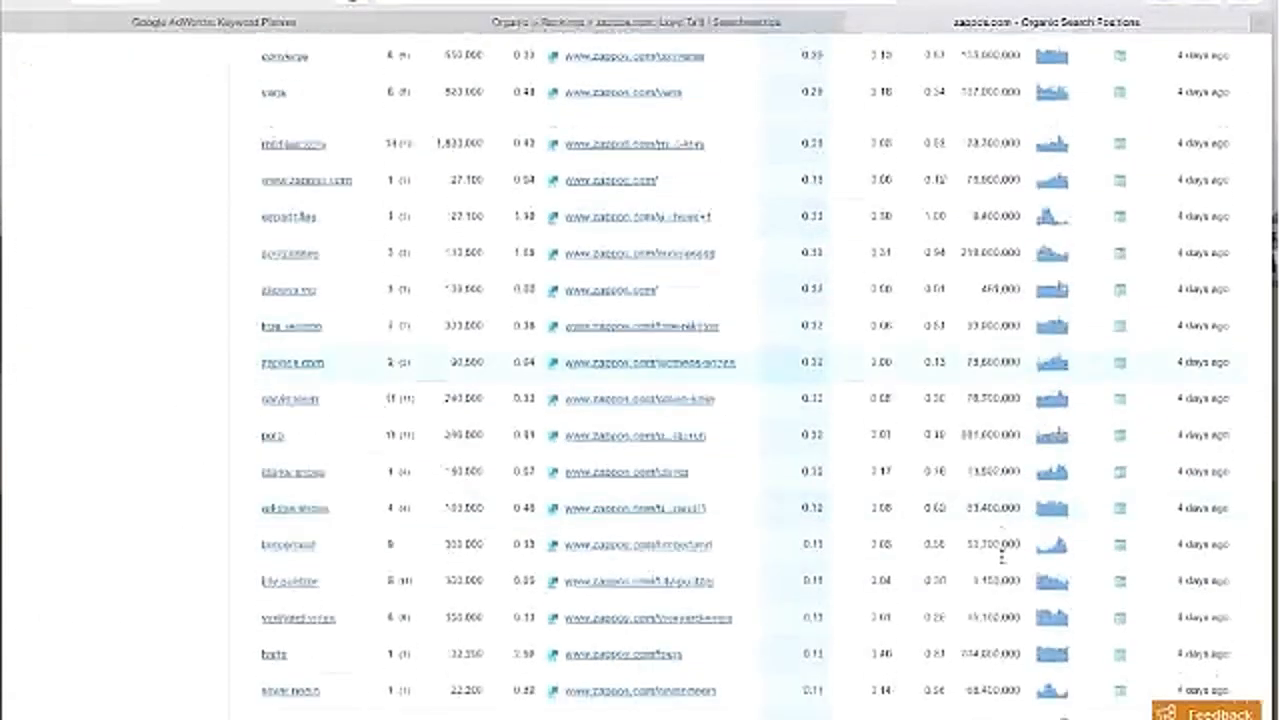
scroll("down", 3)
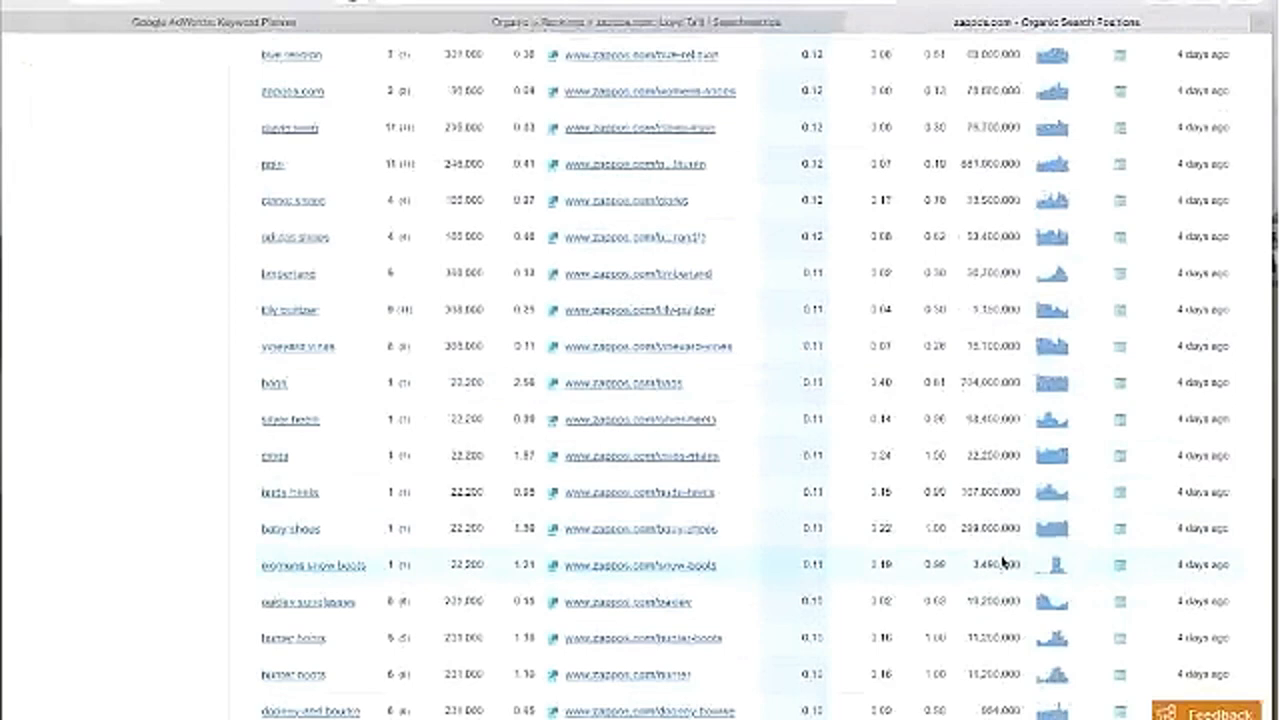
scroll("down", 3)
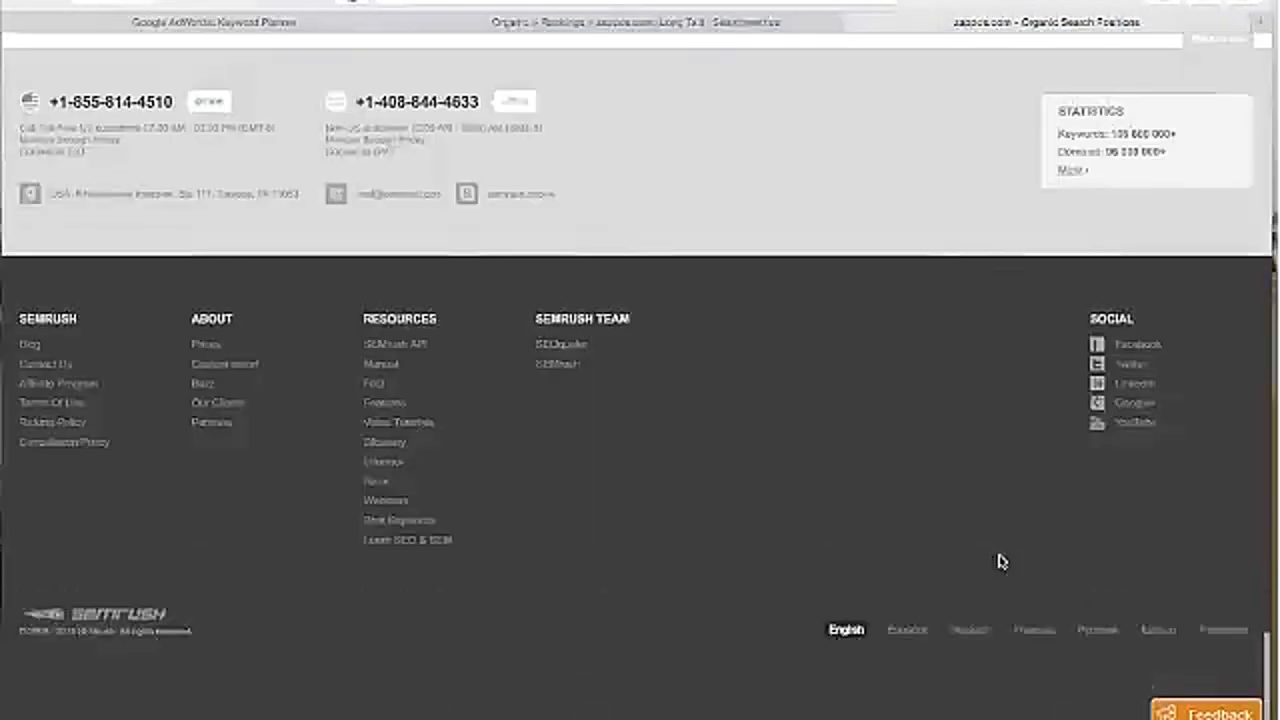
scroll("up", 3)
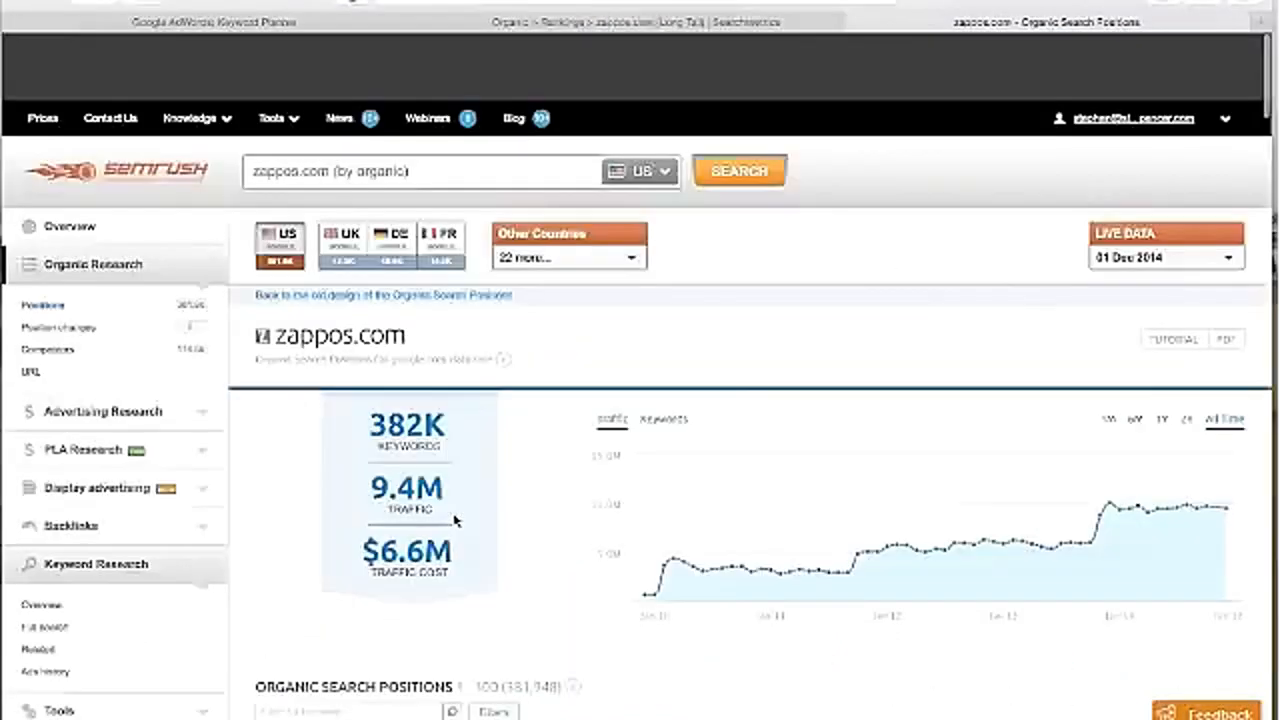
scroll("down", 3)
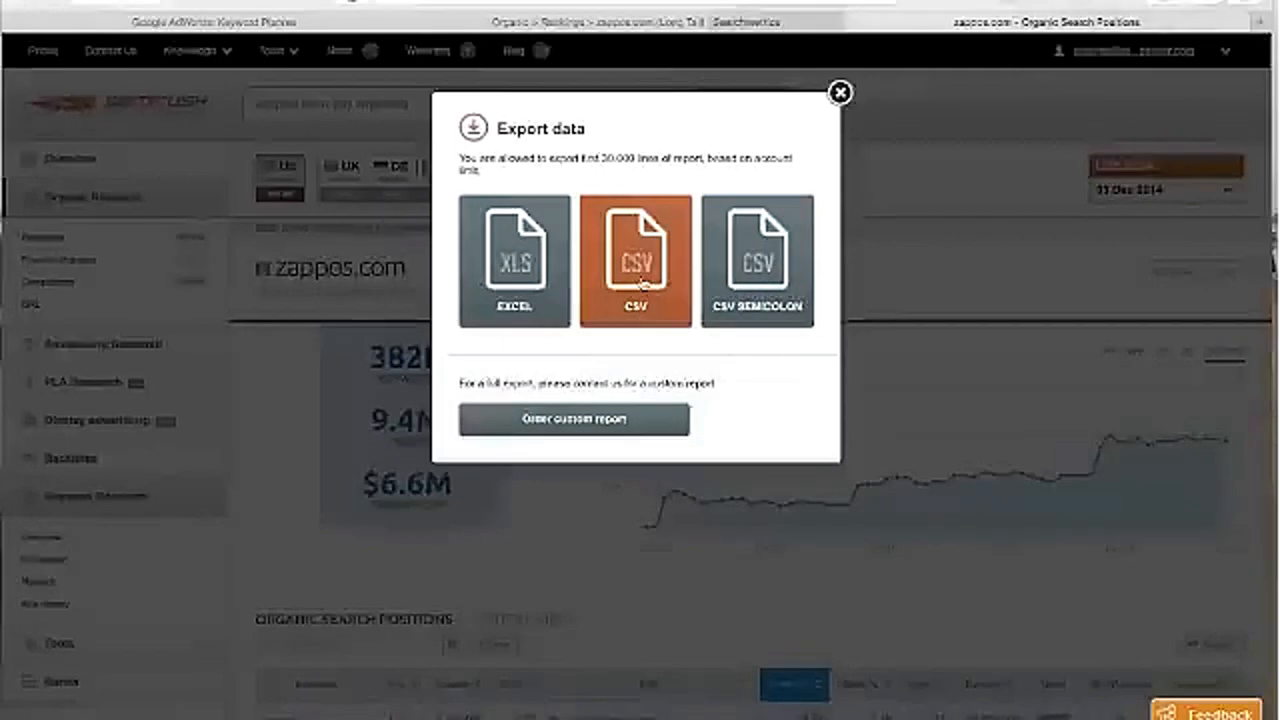
mouse_move(636, 262)
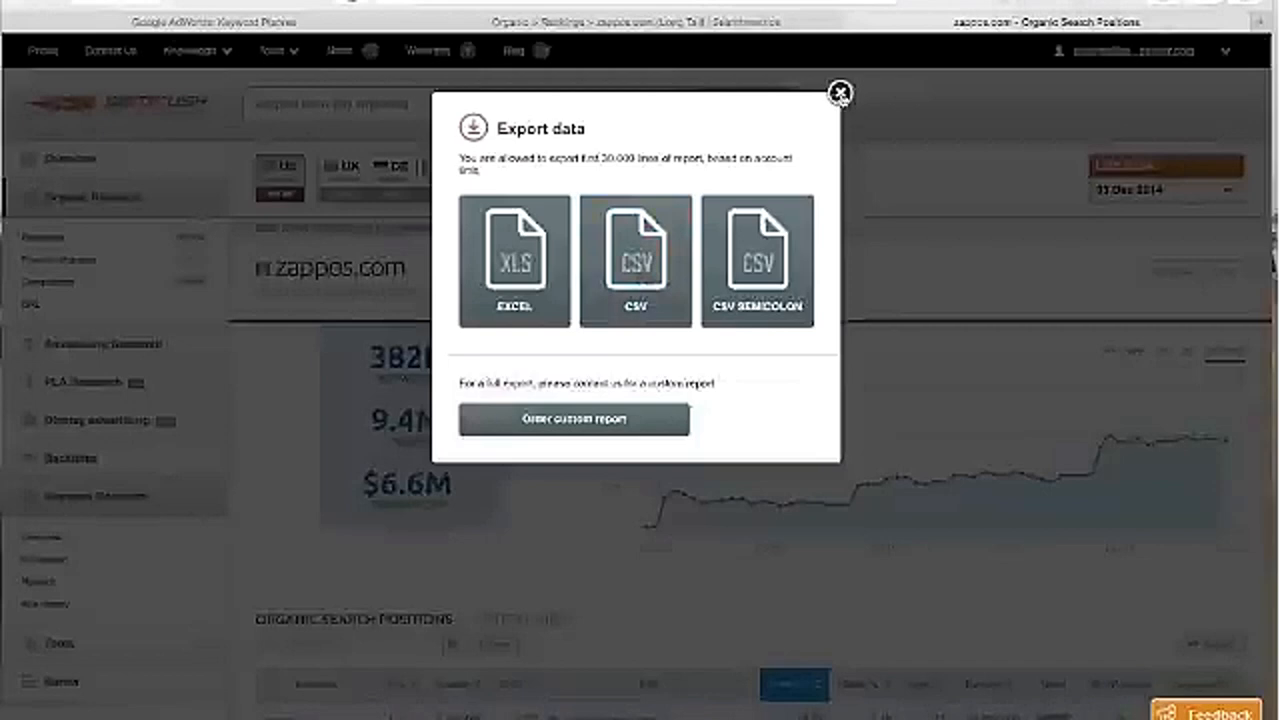
left_click(840, 92)
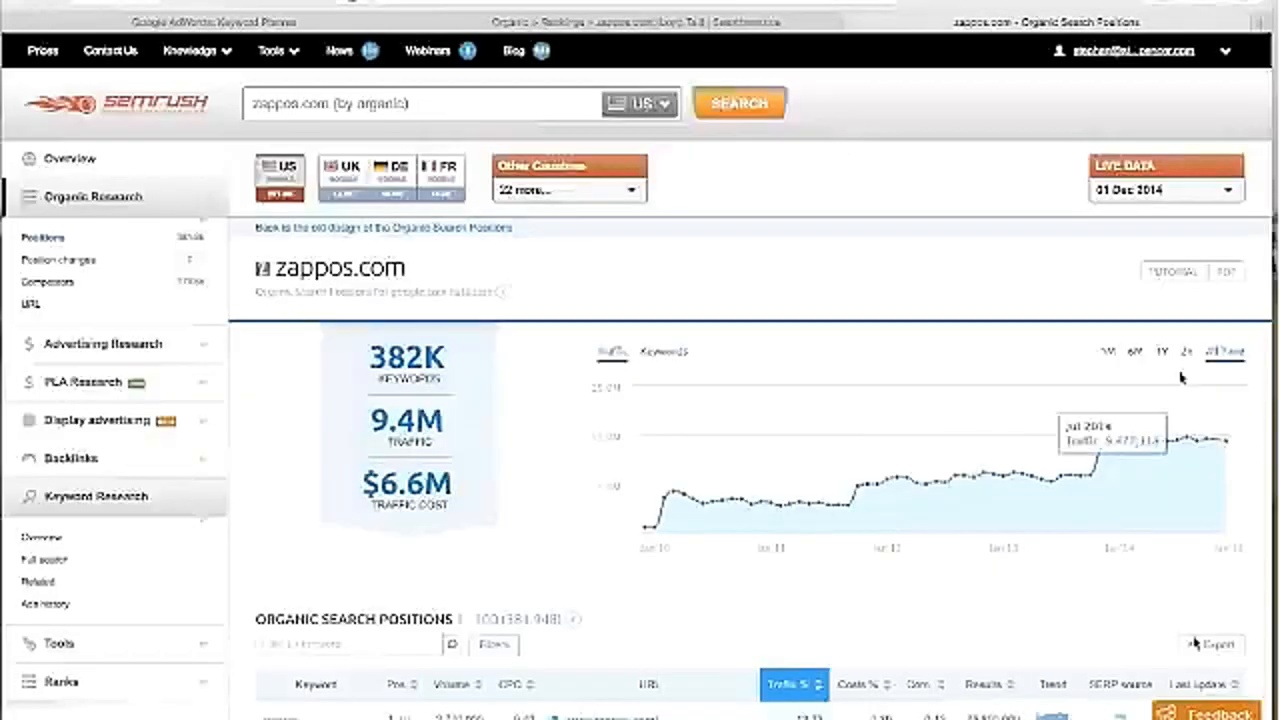
mouse_move(900, 470)
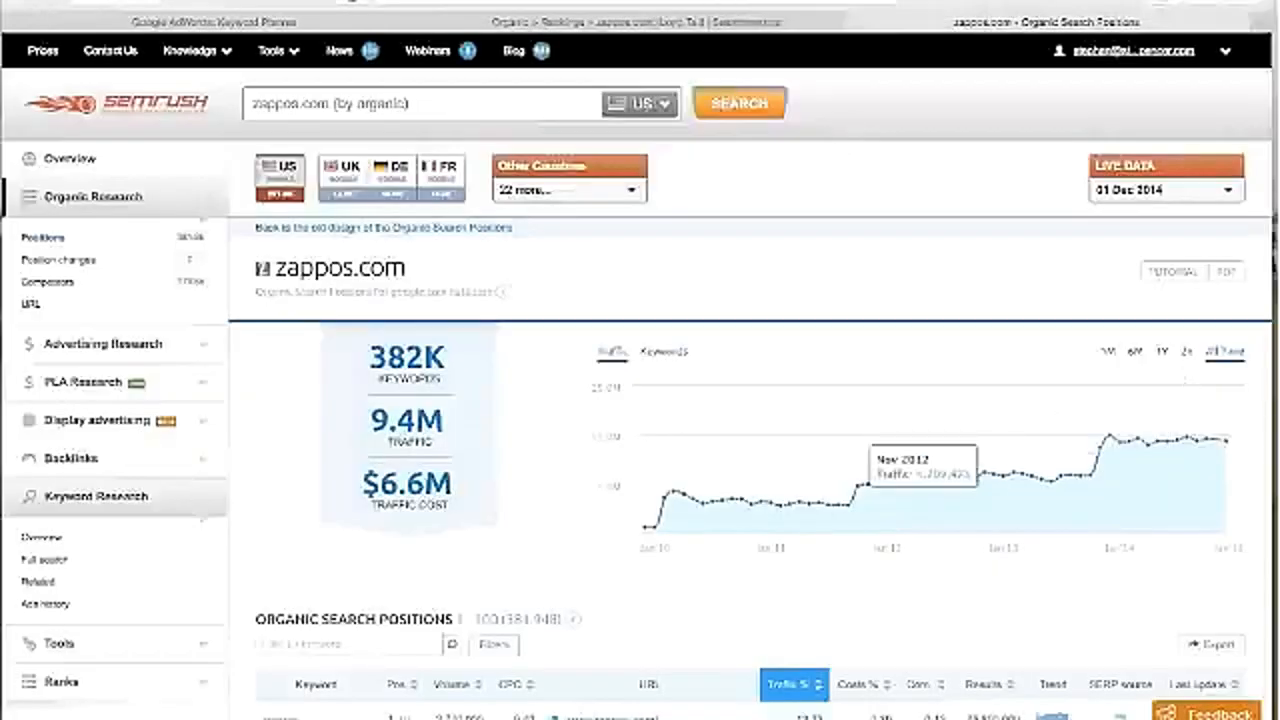
mouse_move(938, 578)
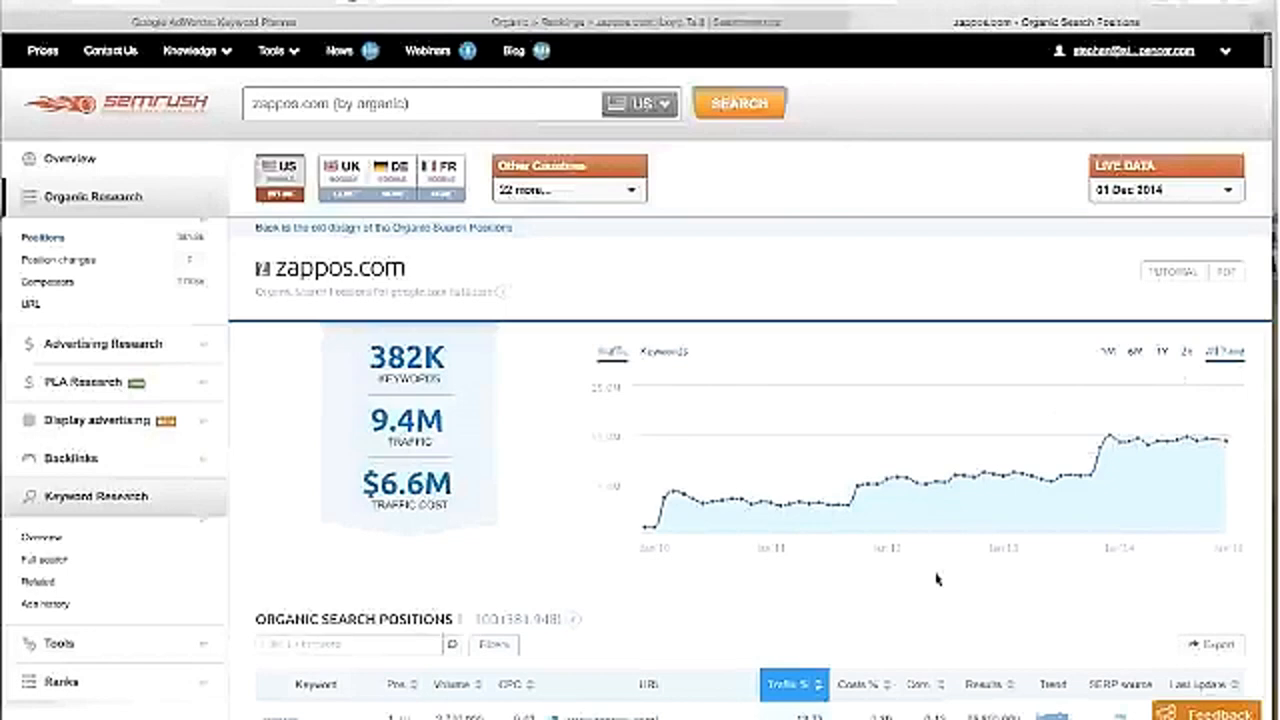